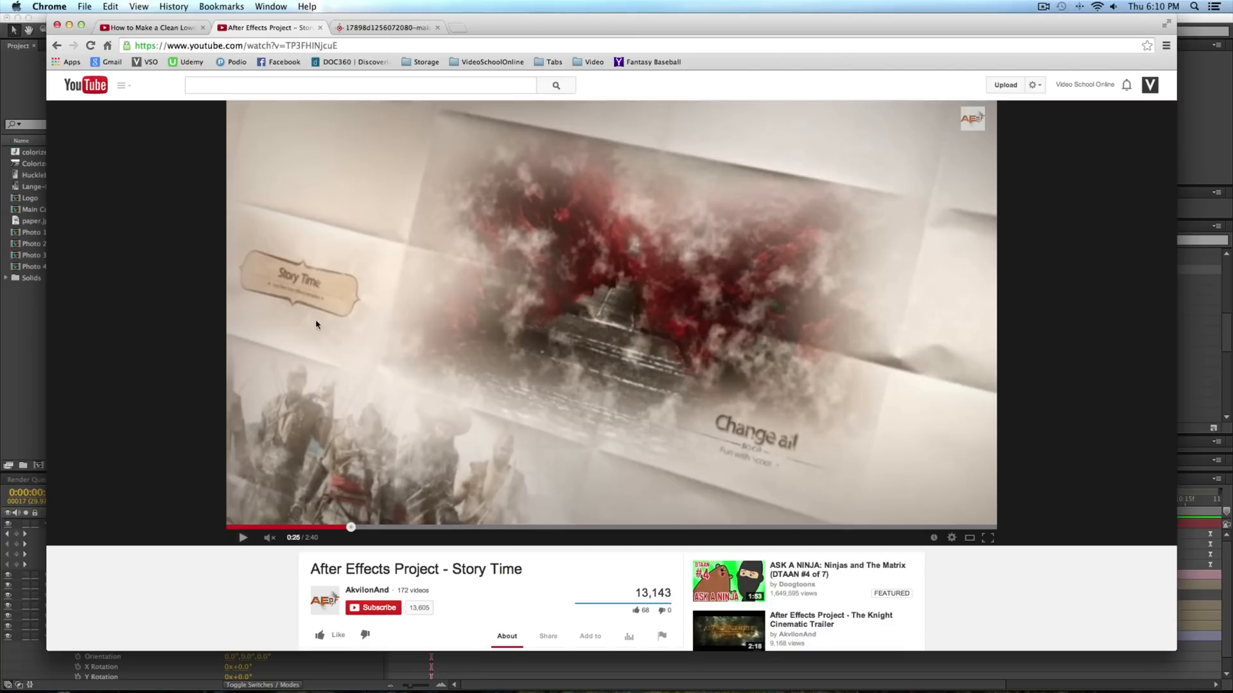
mouse_move(297, 533)
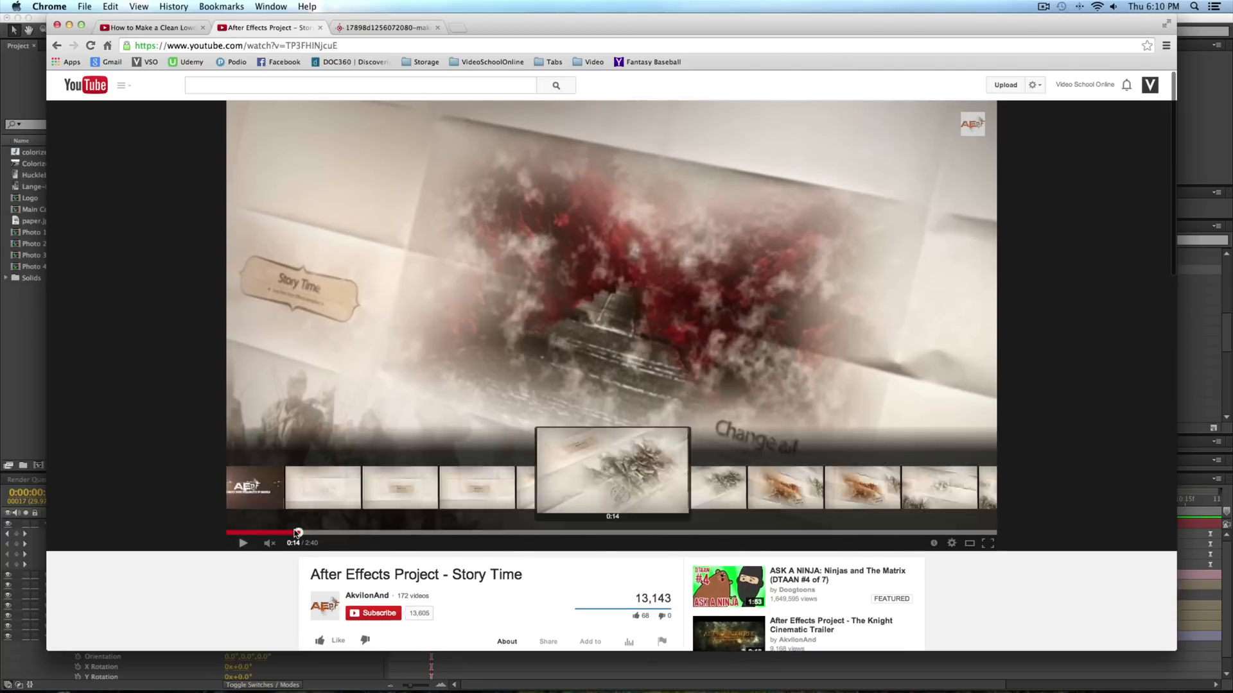
Scrub back, play the Story Time template preview and pause it around 0:29.
drag(297, 533, 285, 535)
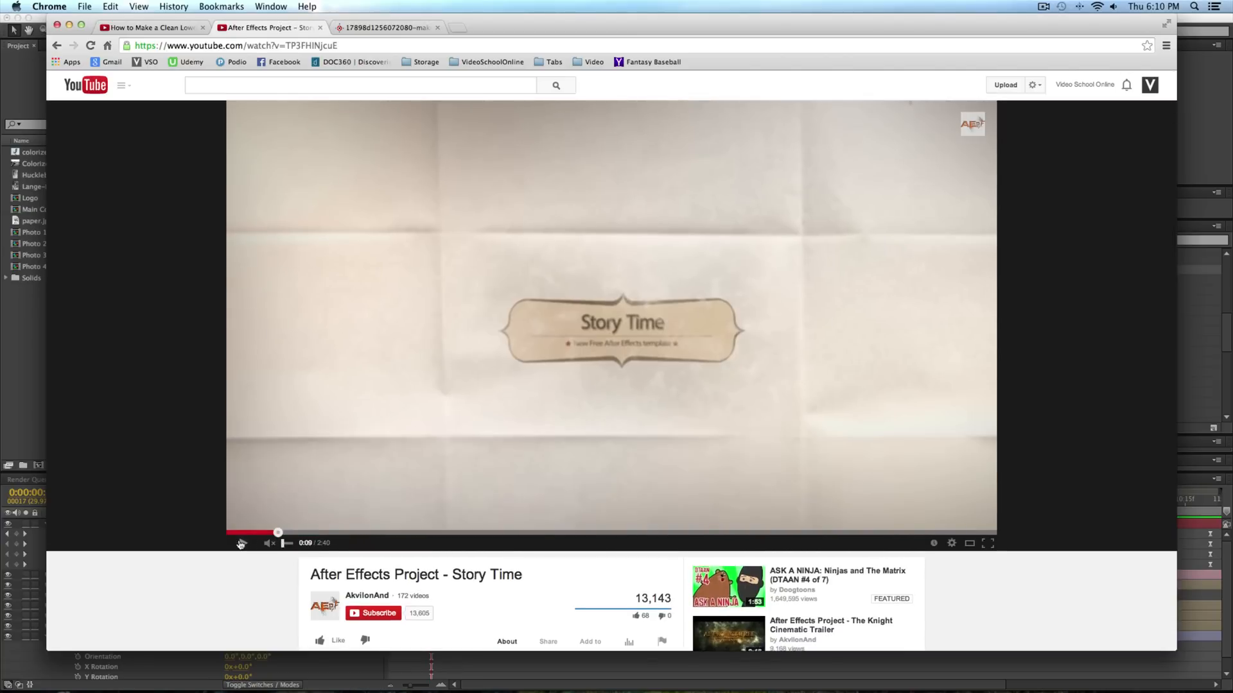
click(242, 543)
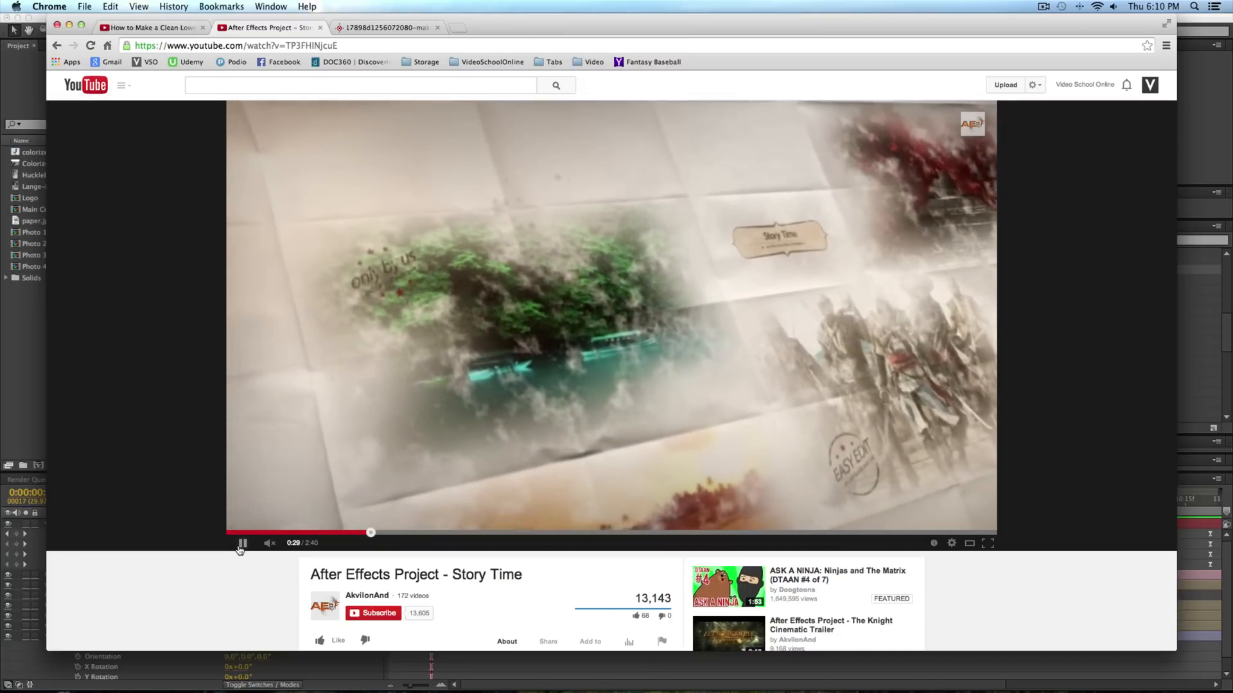
click(243, 542)
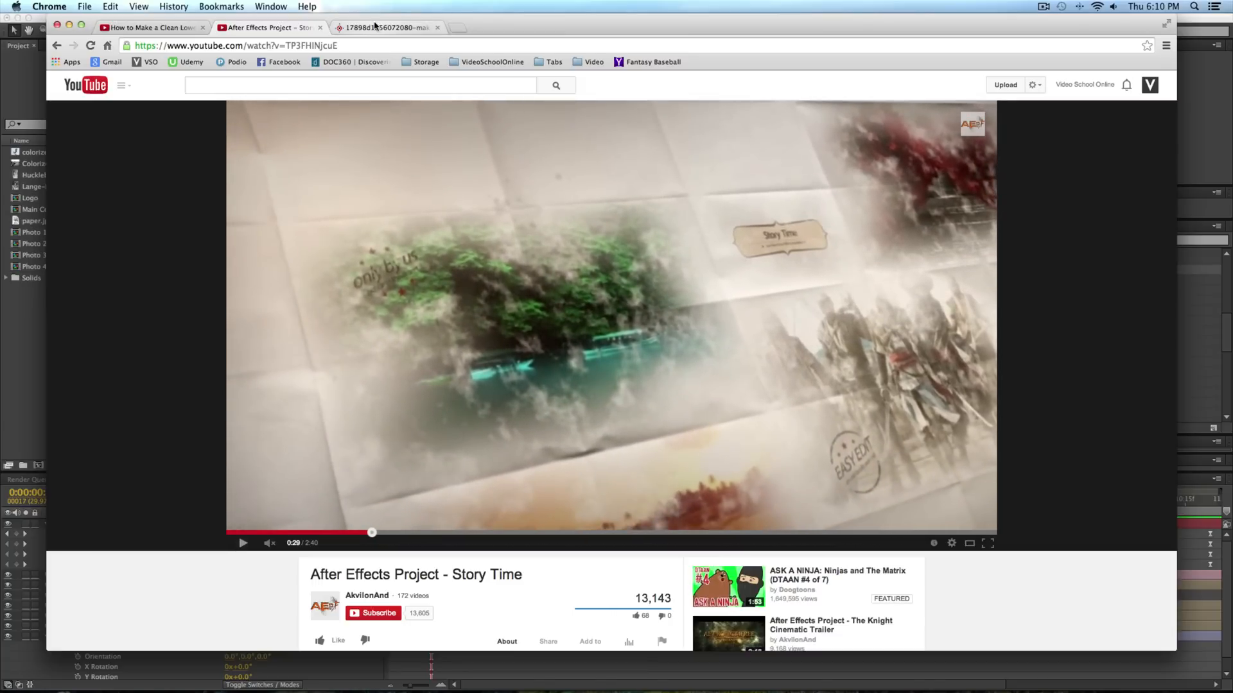
Switch to the cartographersguild aged paper texture image tab in Chrome.
click(385, 27)
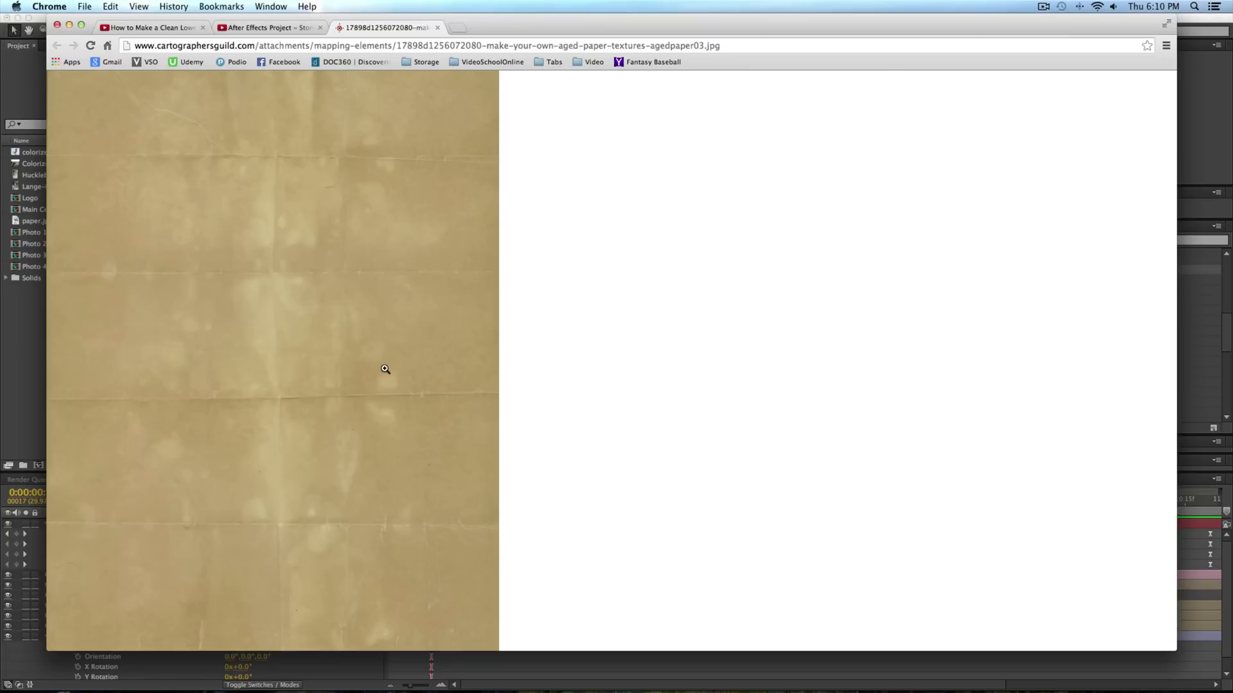
mouse_move(490, 558)
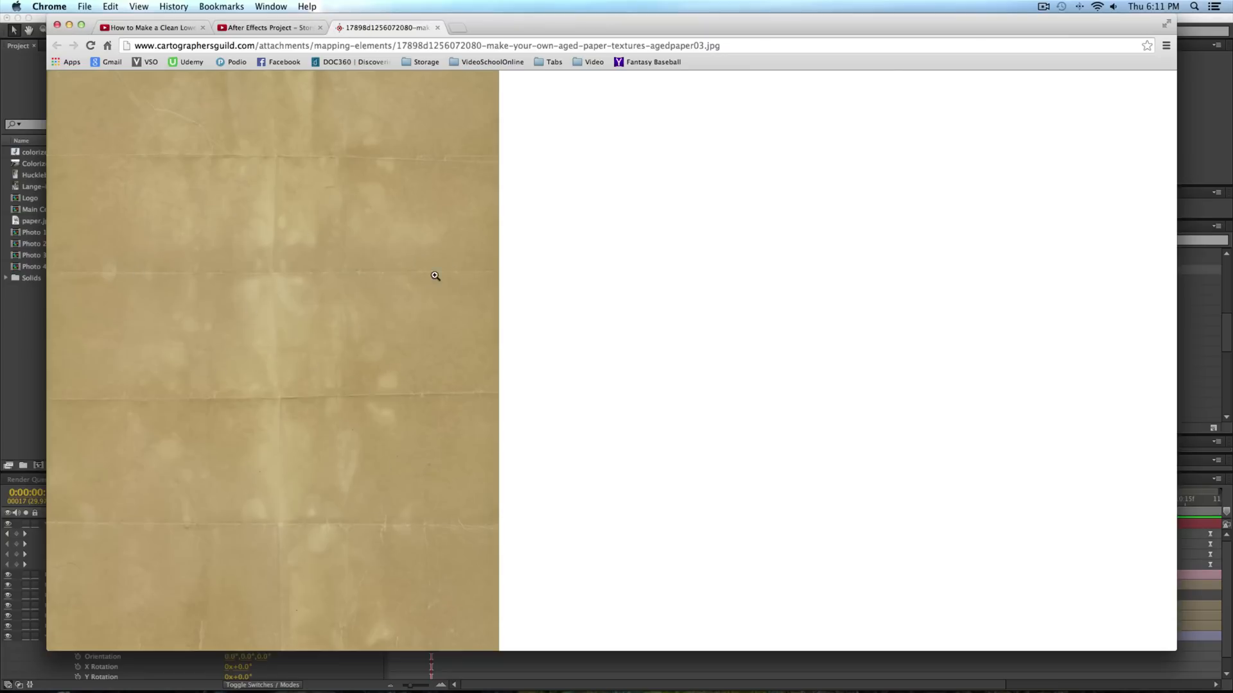
mouse_move(434, 41)
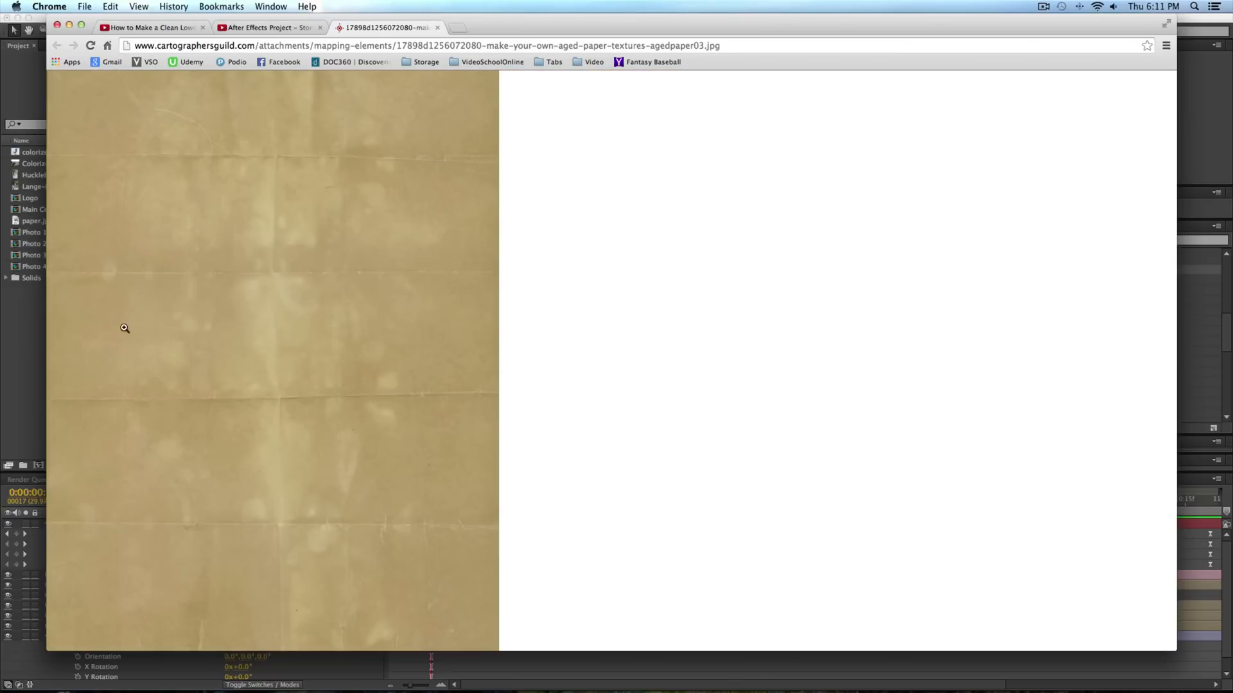
mouse_move(19, 400)
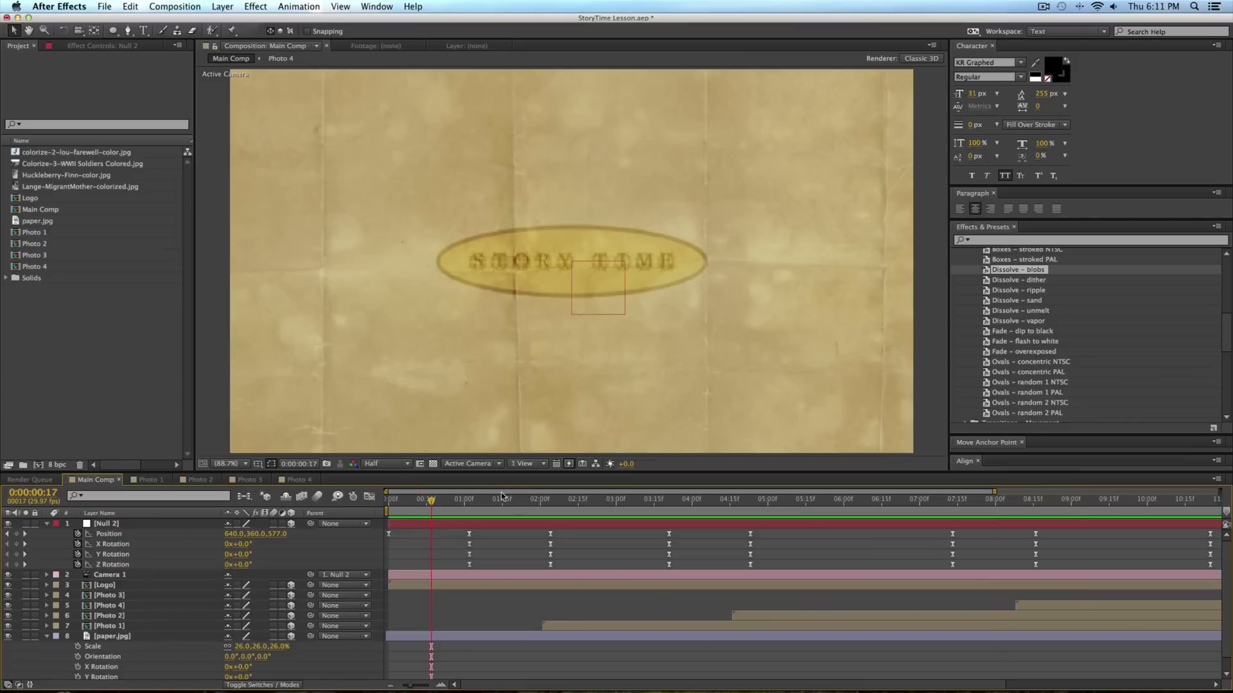
mouse_move(431, 501)
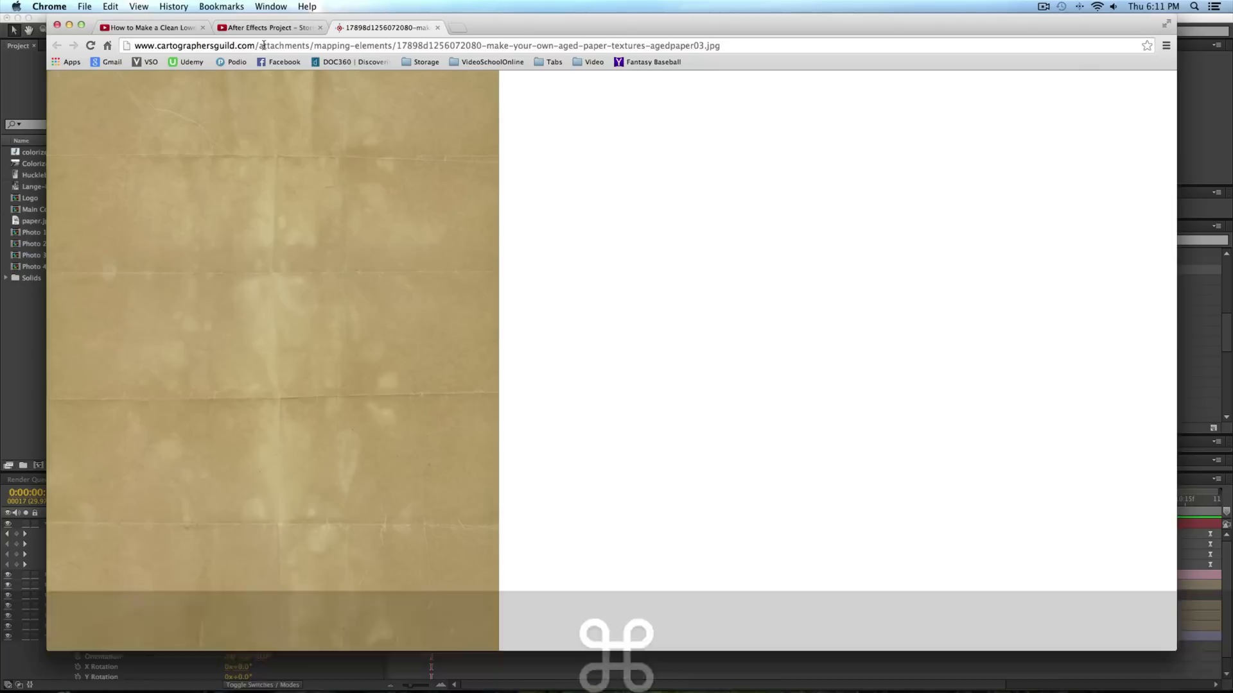
Preview the Main Comp camera move, stop it, and group the project items into a new folder.
click(267, 27)
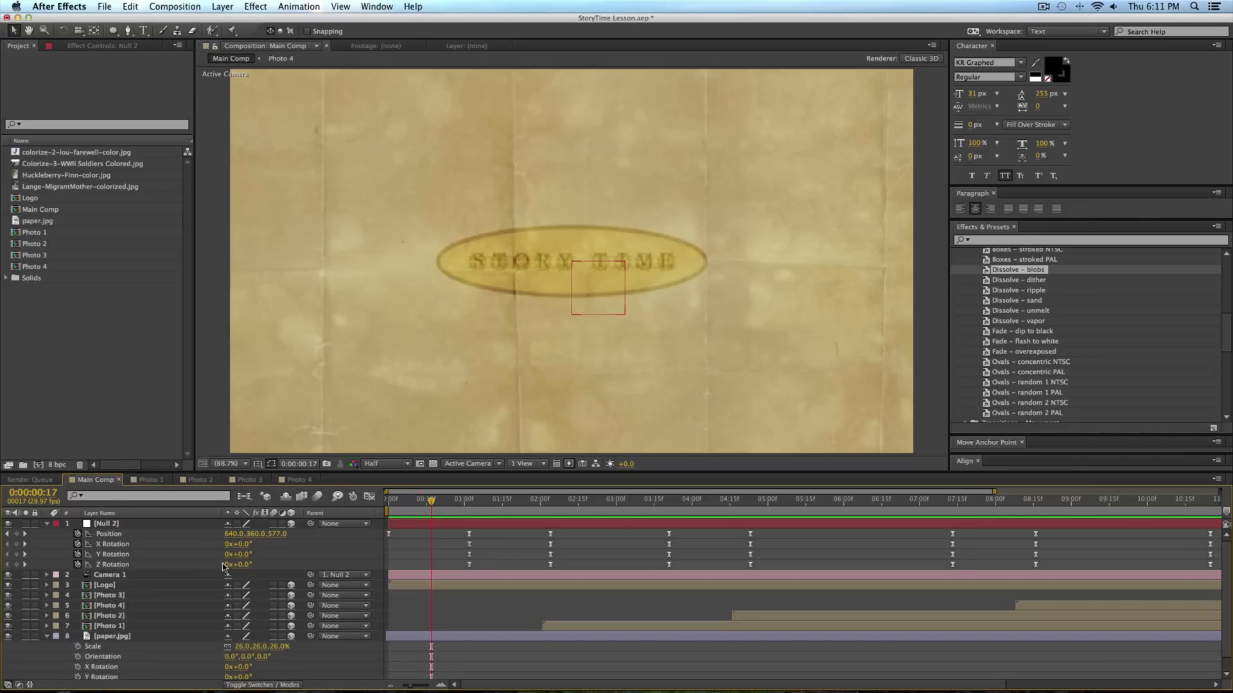
mouse_move(228, 568)
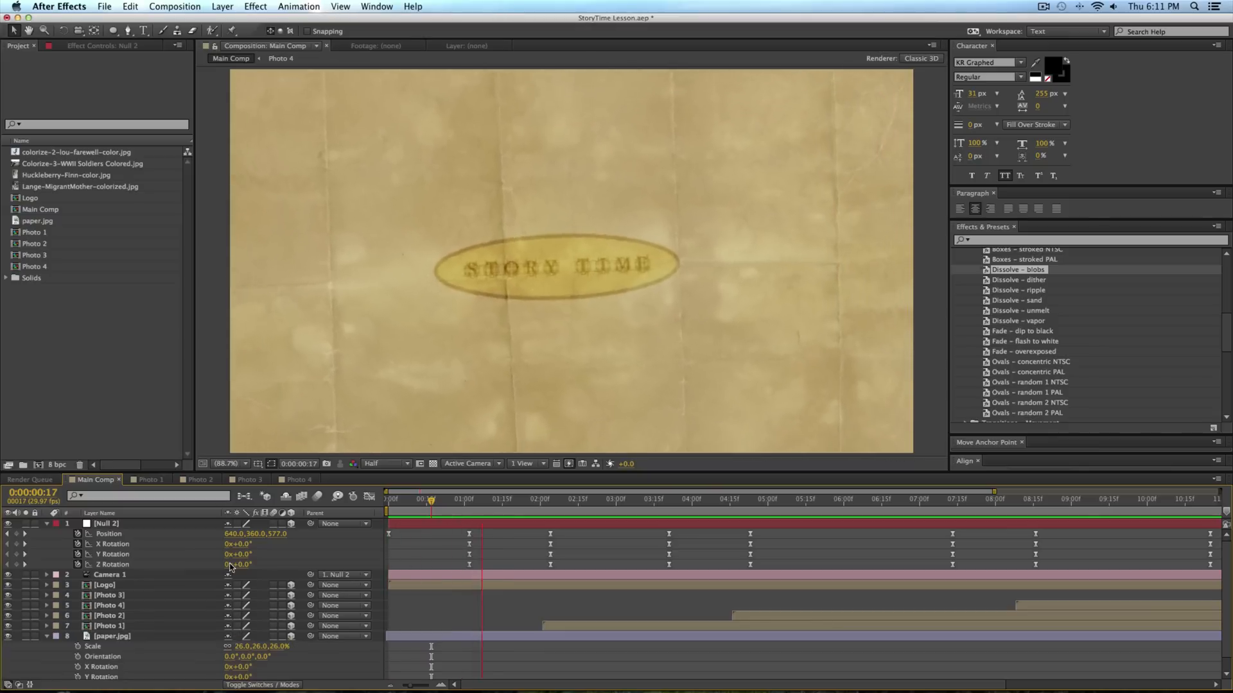
click(633, 499)
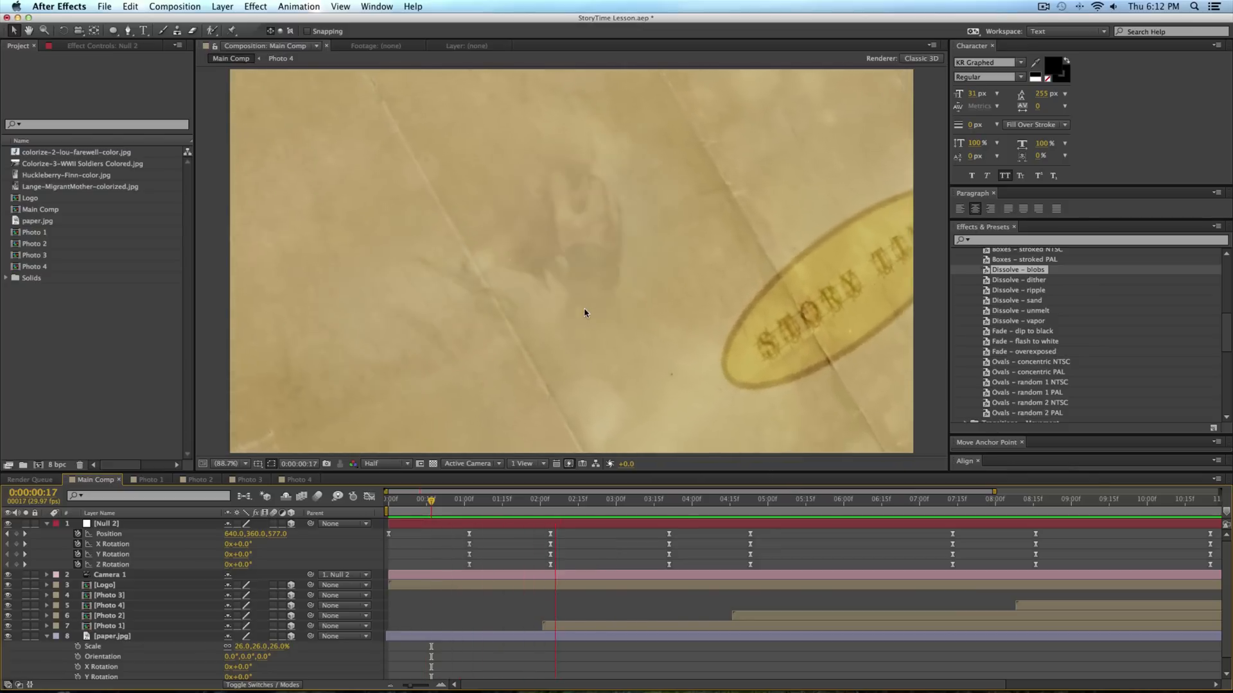
click(707, 500)
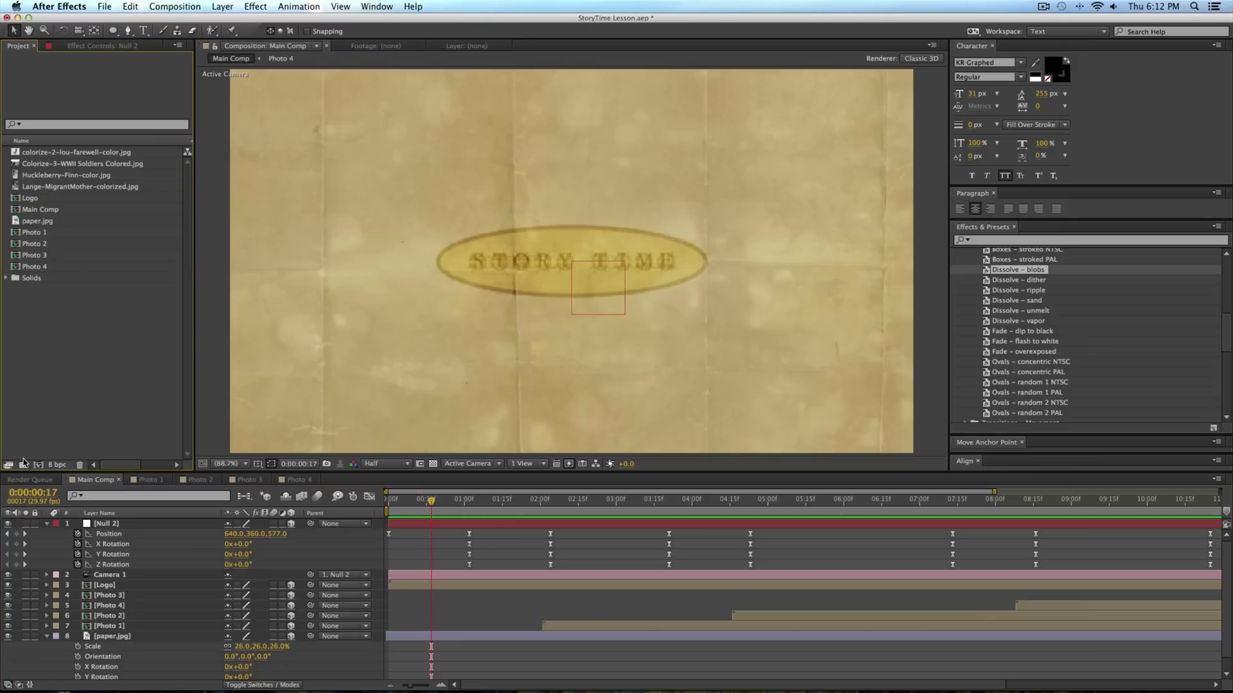
click(24, 465)
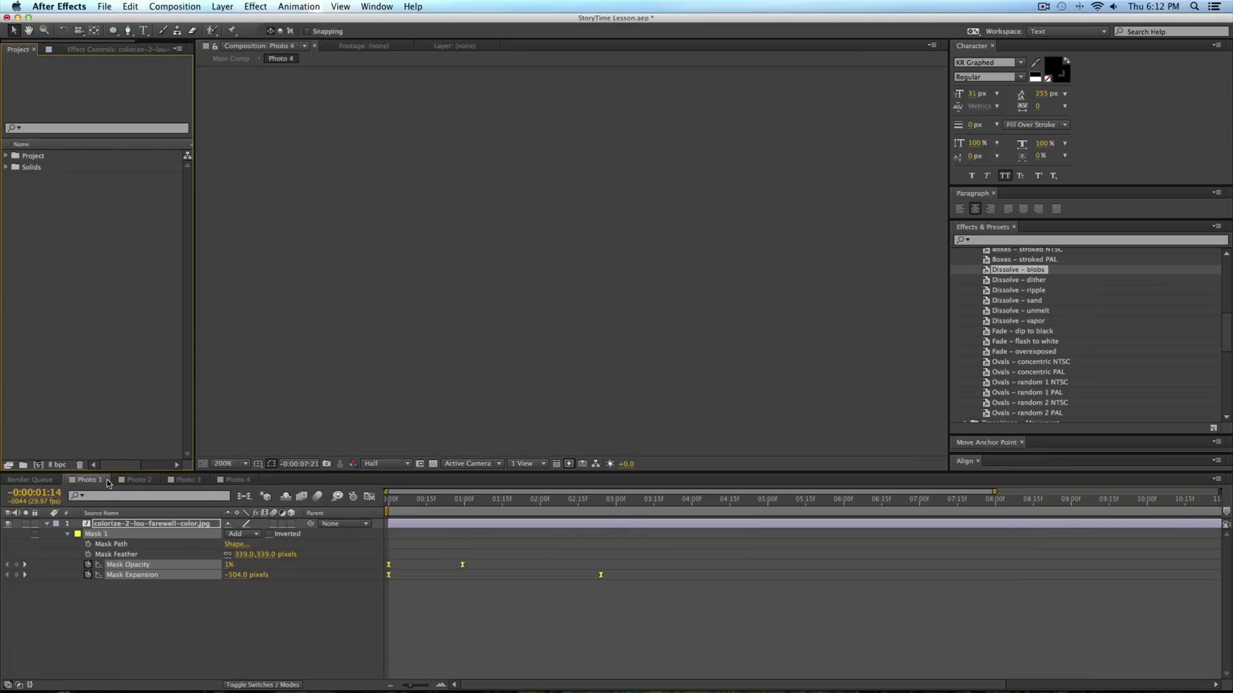
Create a new 1280×720, 29.97 fps, 15-second composition Comp 1 from the HDV/HDTV 720 preset.
click(87, 479)
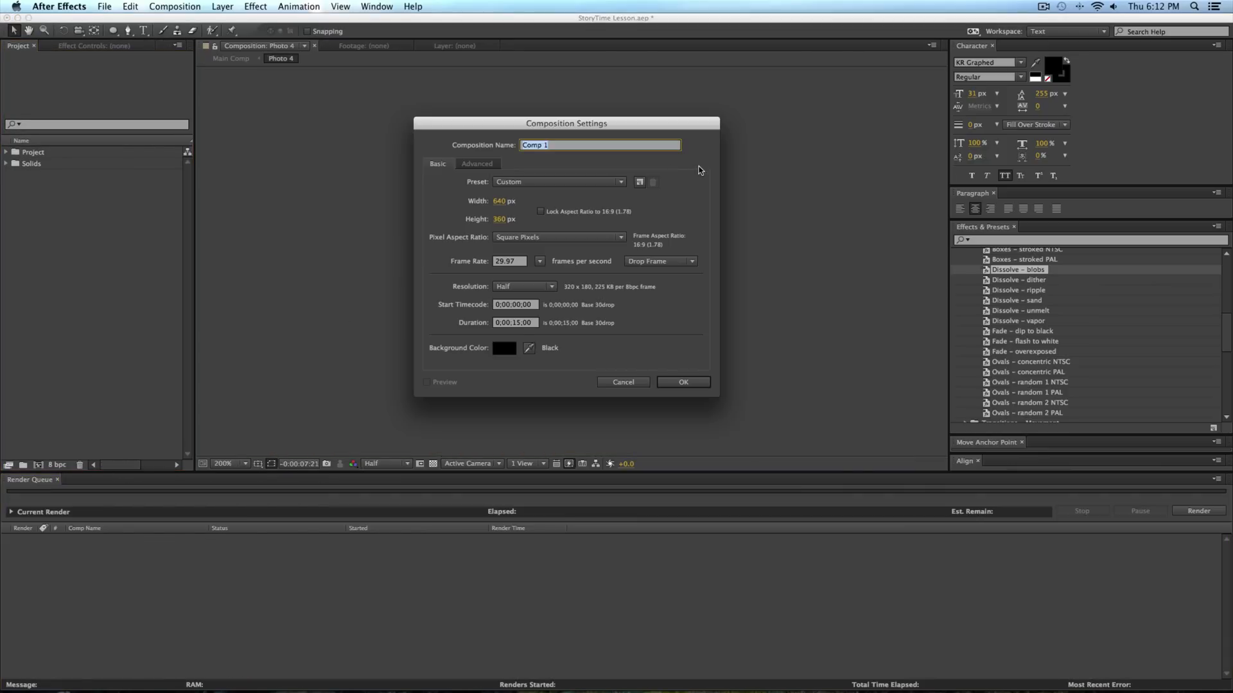
click(509, 200)
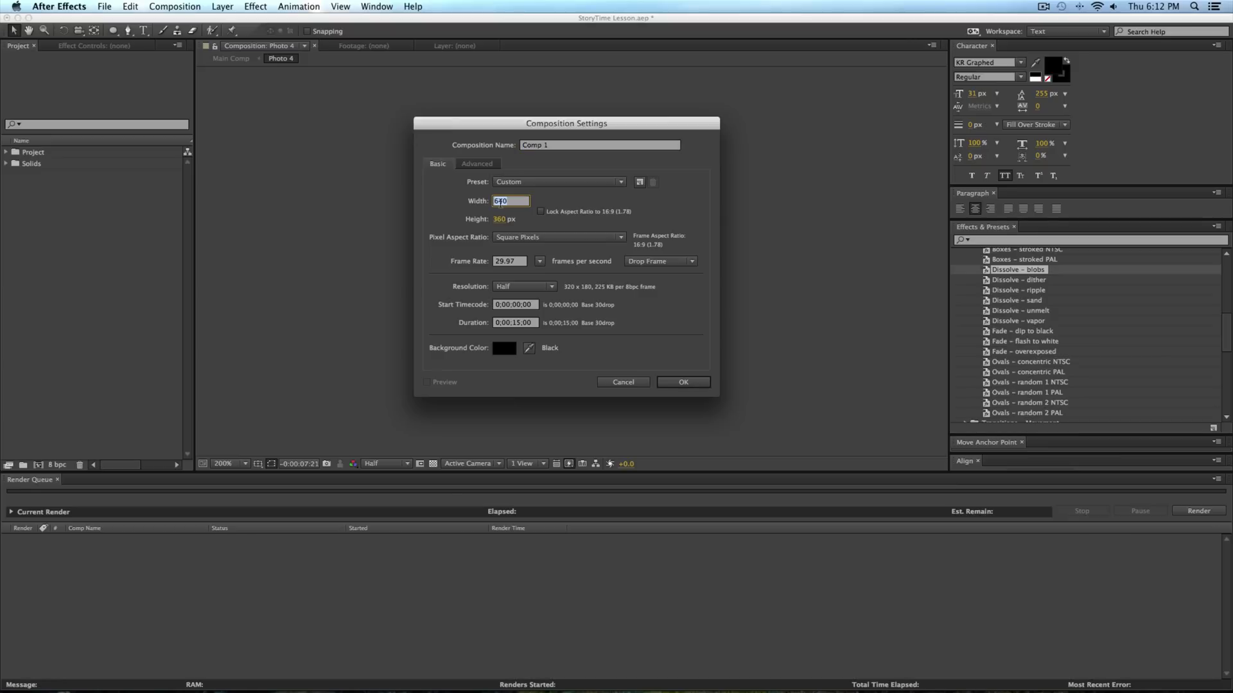
key(backspace)
text(1280)
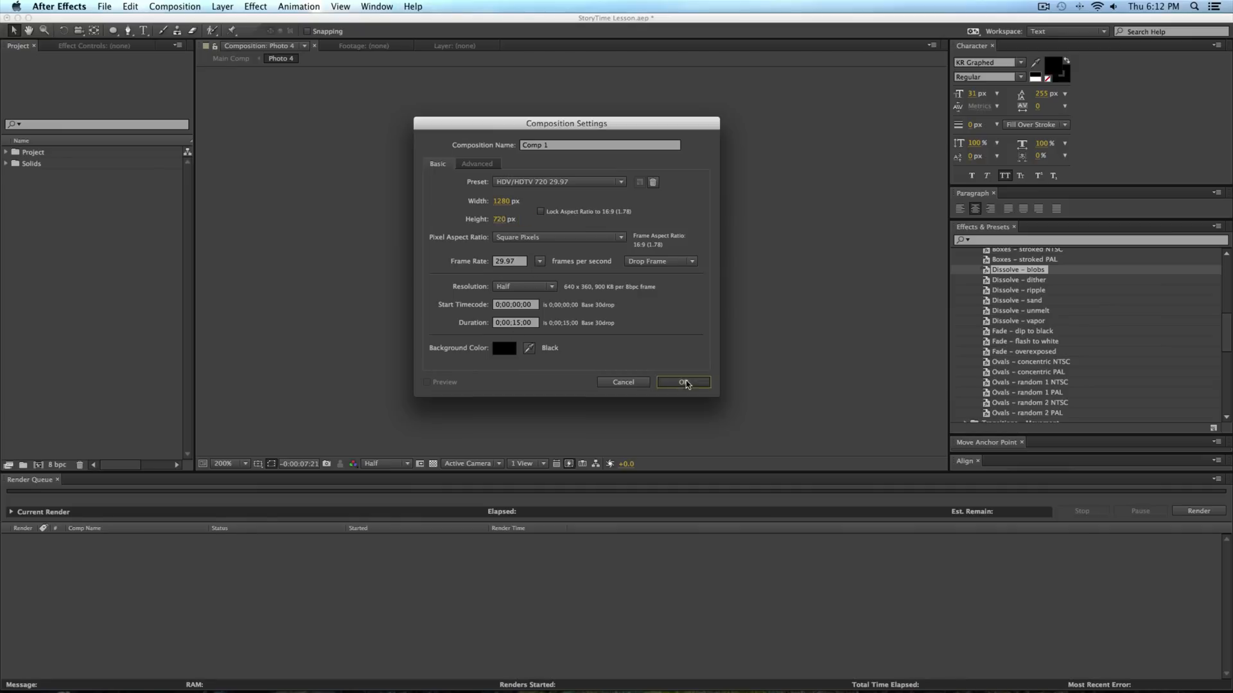
click(682, 382)
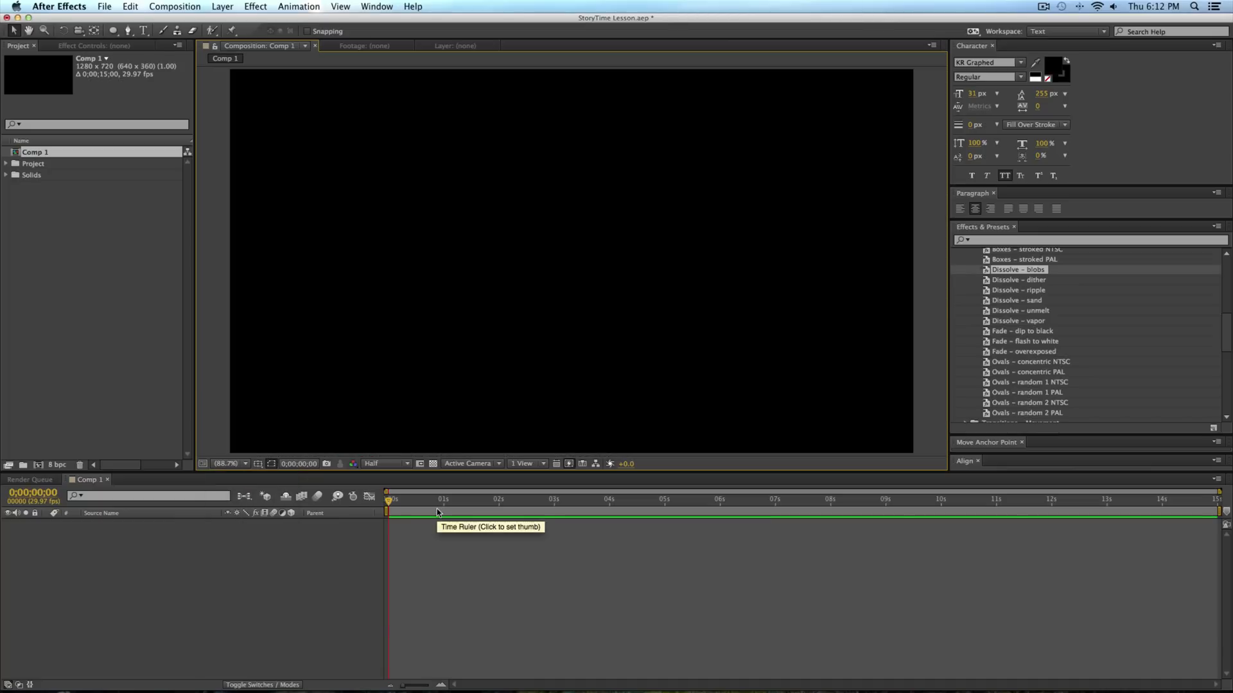
mouse_move(715, 483)
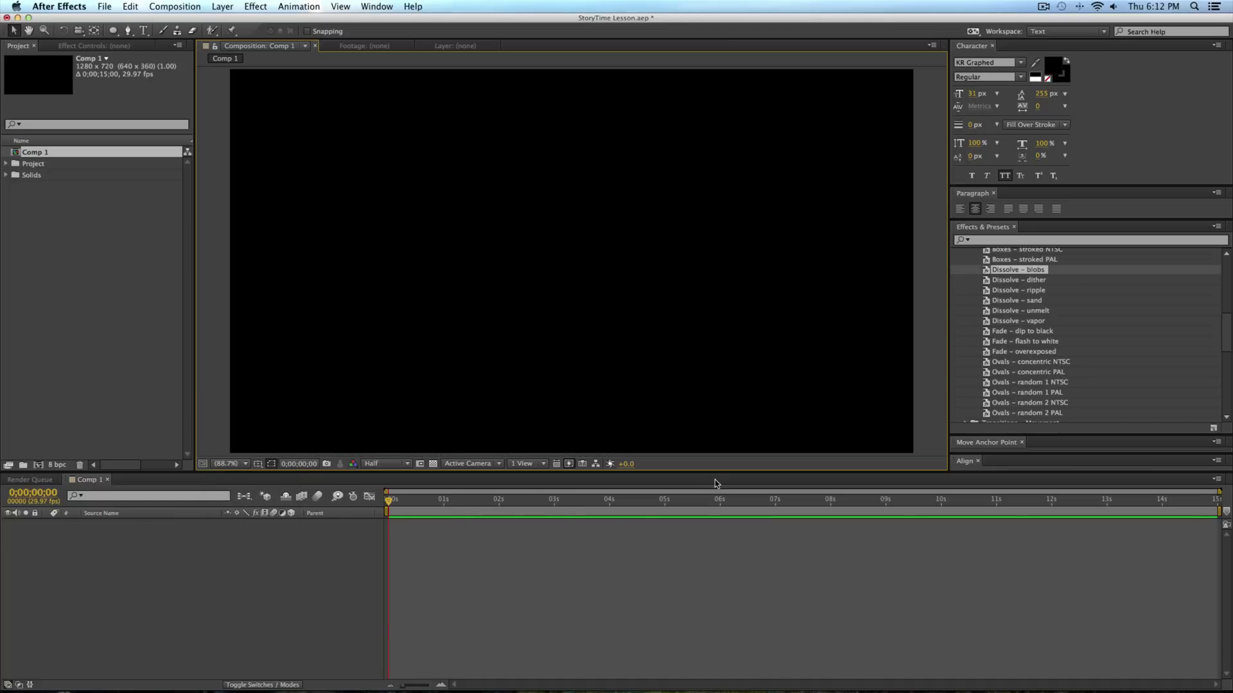
mouse_move(652, 326)
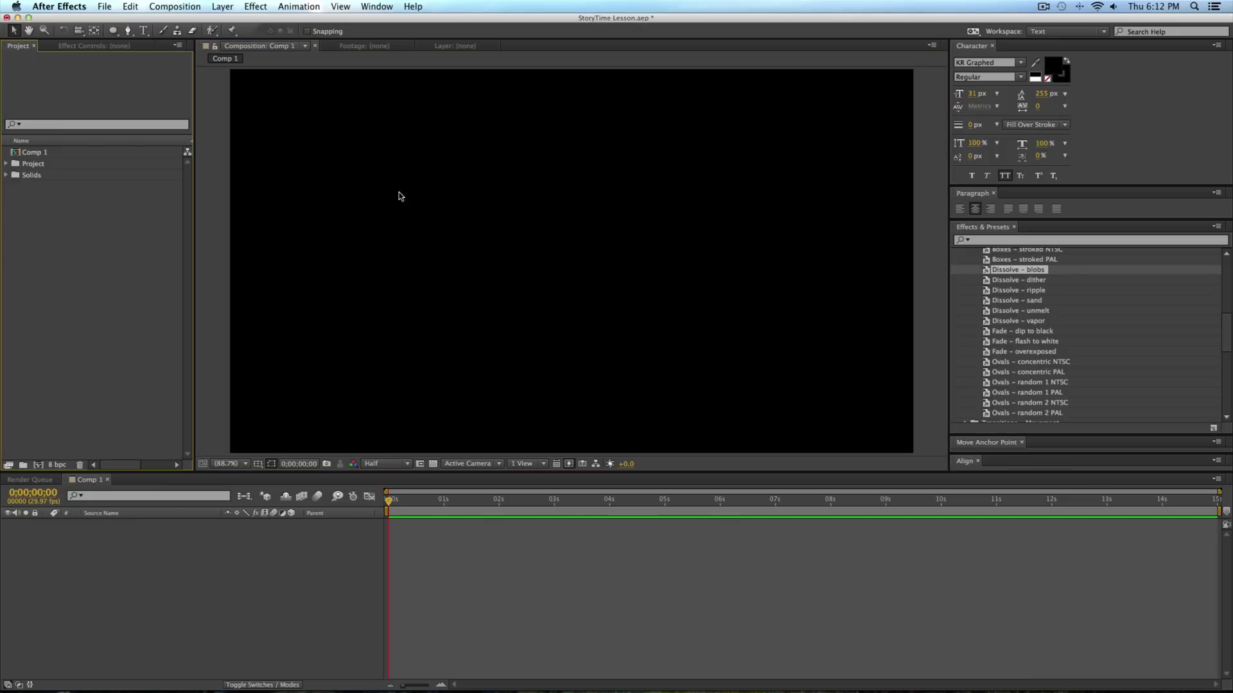
mouse_move(46, 186)
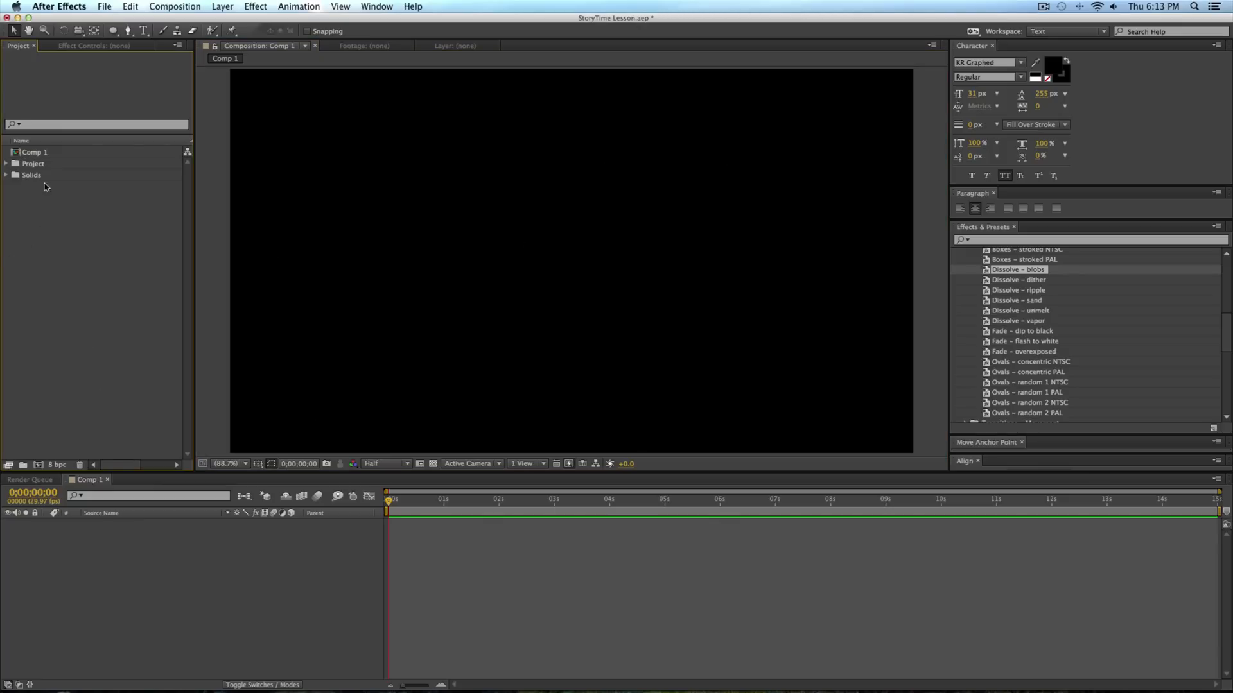
Add paper.jpg to Comp 1, rotate it 90° to landscape, scale to 26% and fit the view.
click(7, 164)
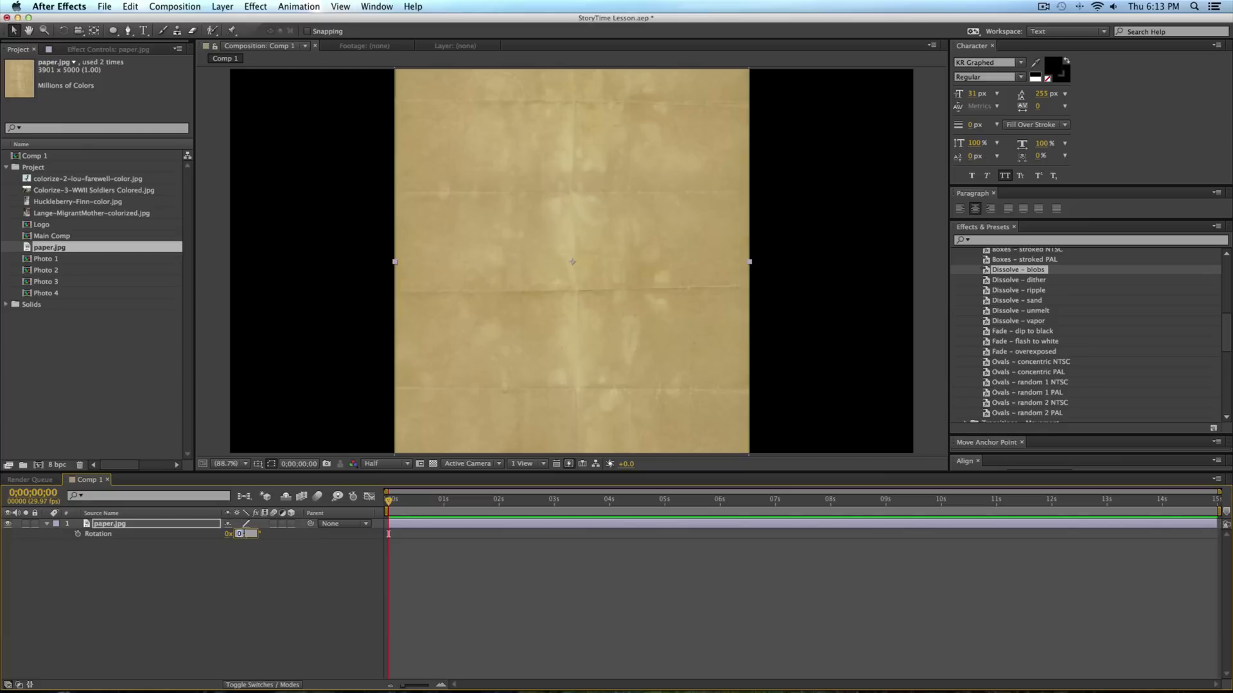
text(90)
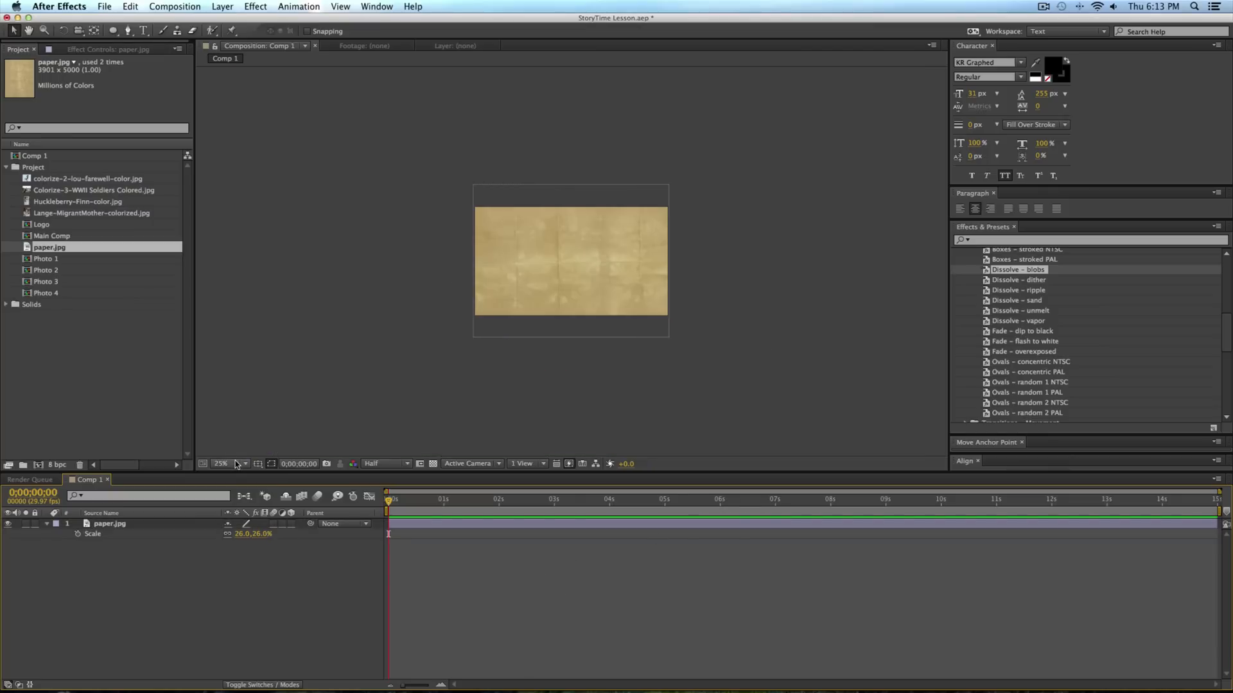
click(222, 462)
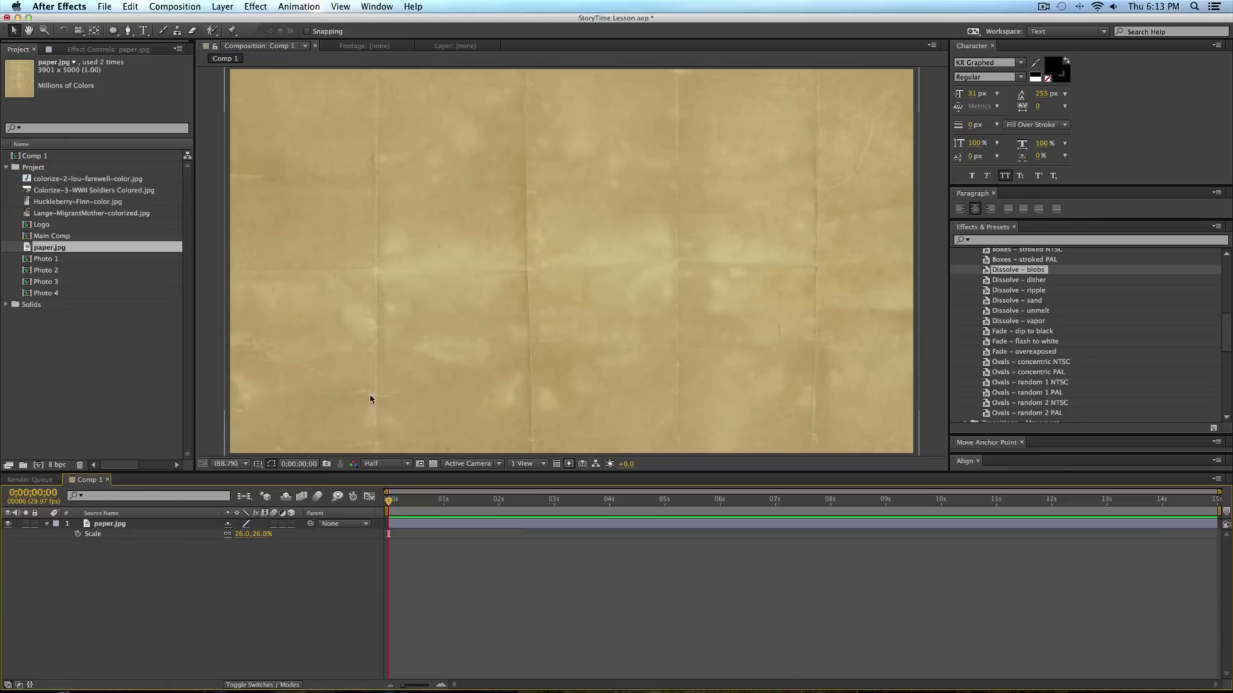
mouse_move(536, 597)
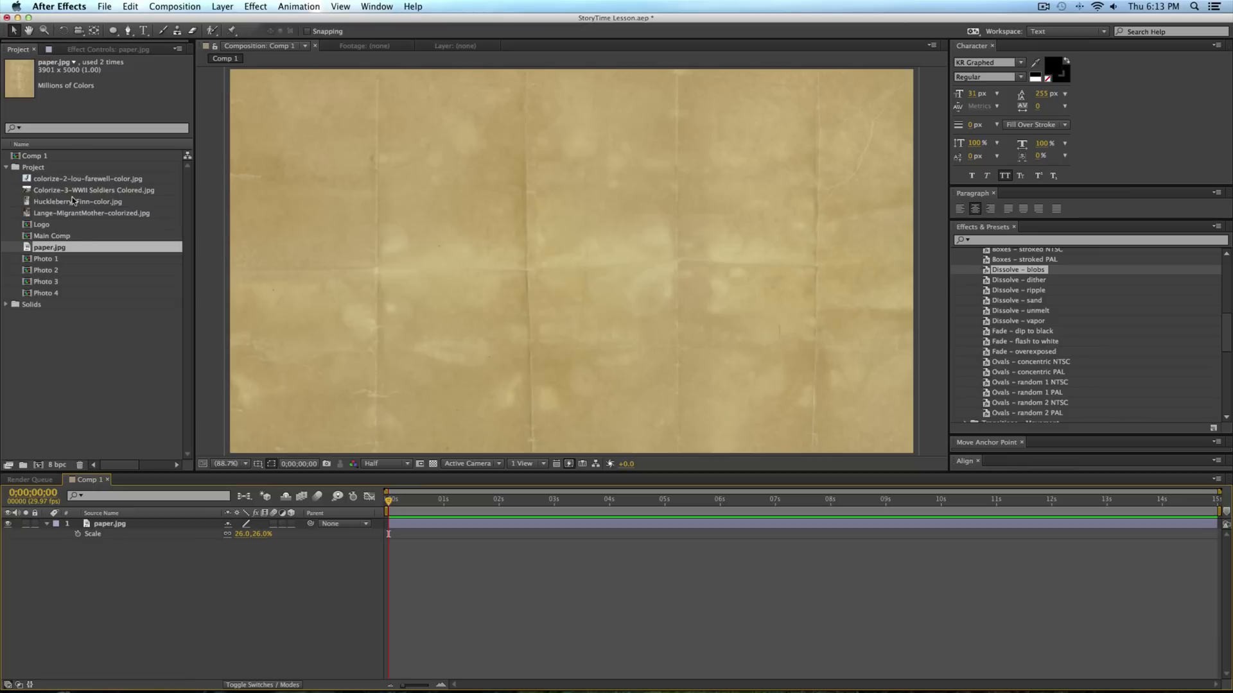
mouse_move(131, 414)
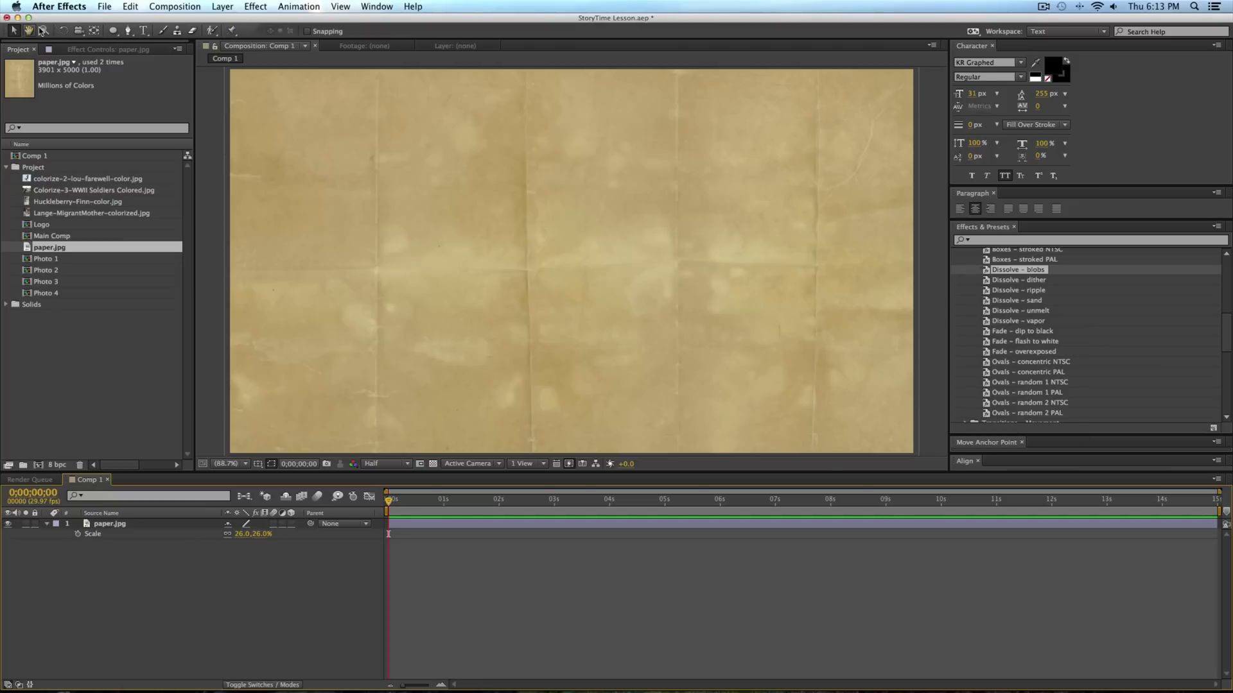
Draw an oval shape over the paper and blend it in Vivid Light at 34% opacity, 76% scale.
click(29, 30)
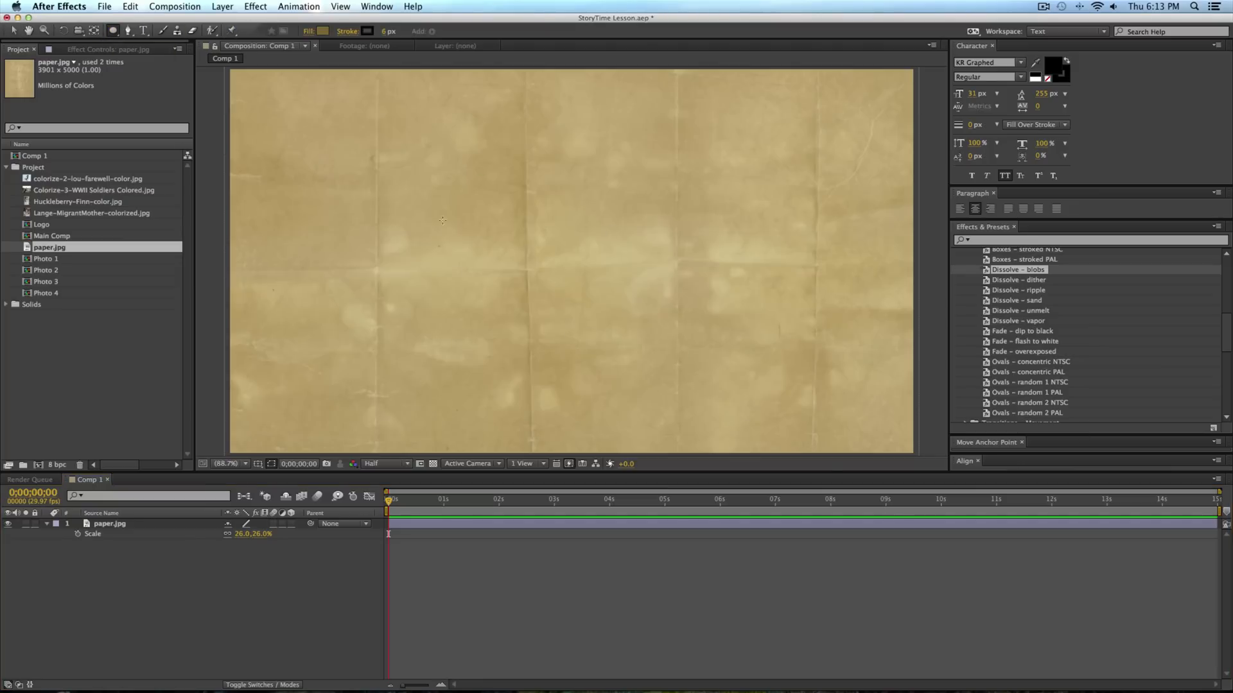
drag(429, 224, 704, 310)
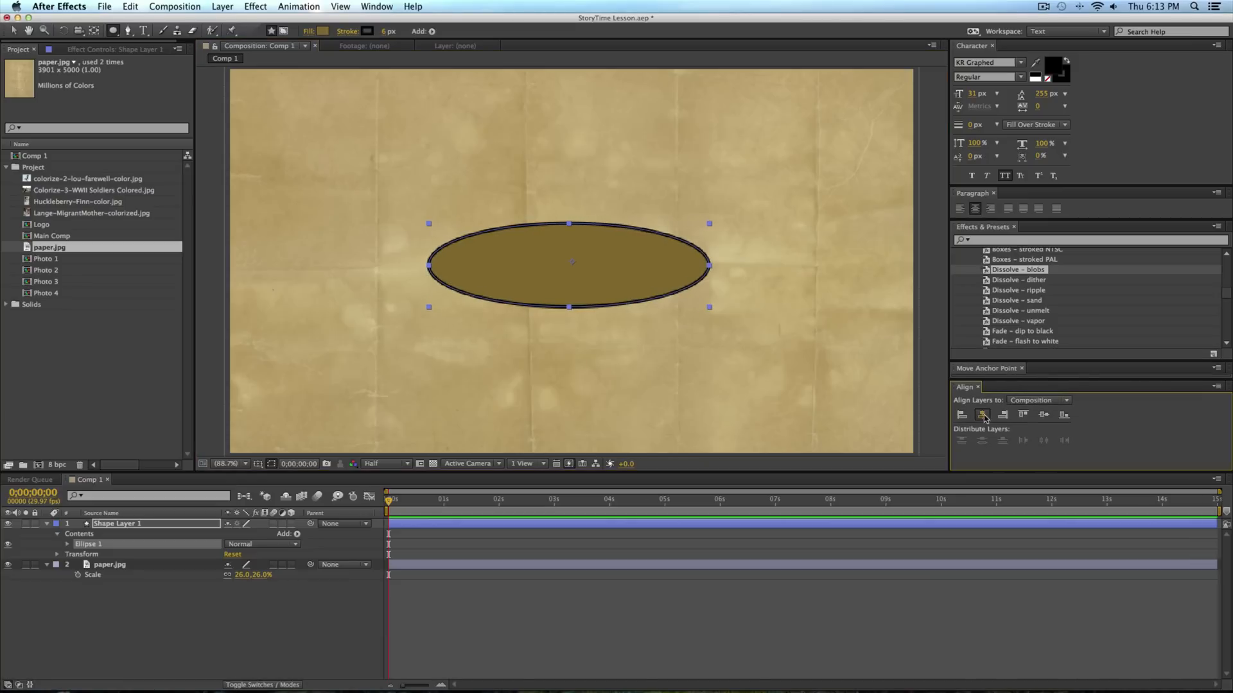
click(298, 7)
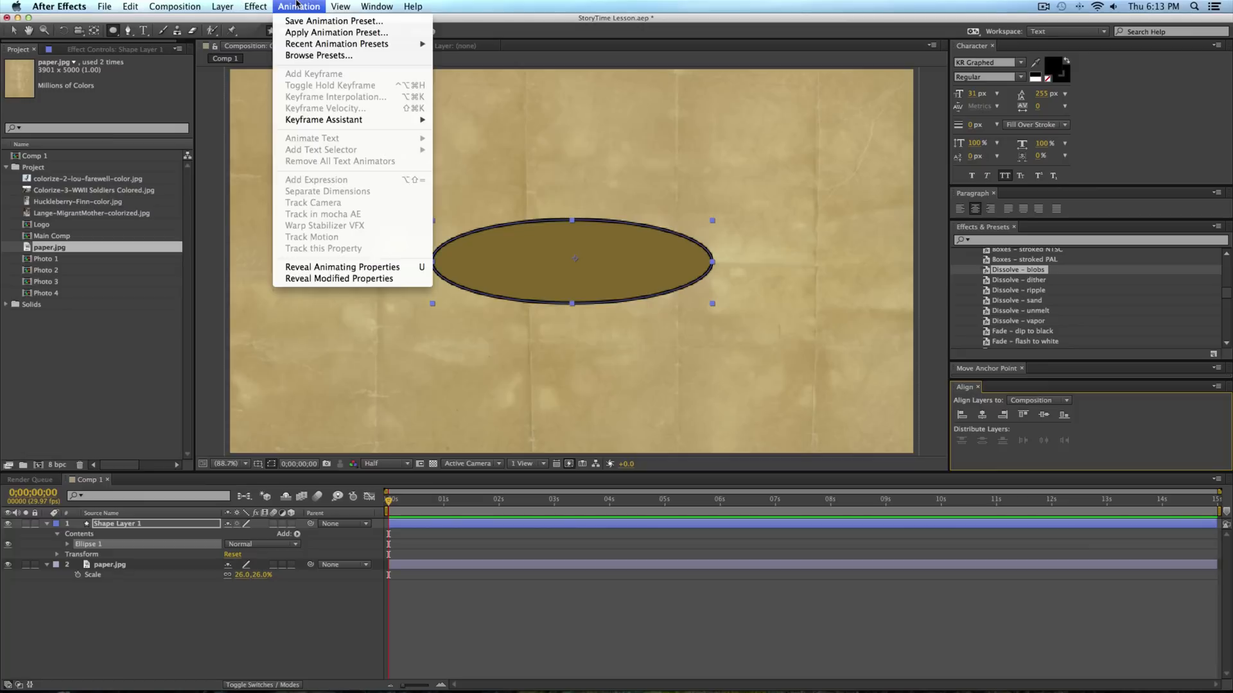
click(376, 6)
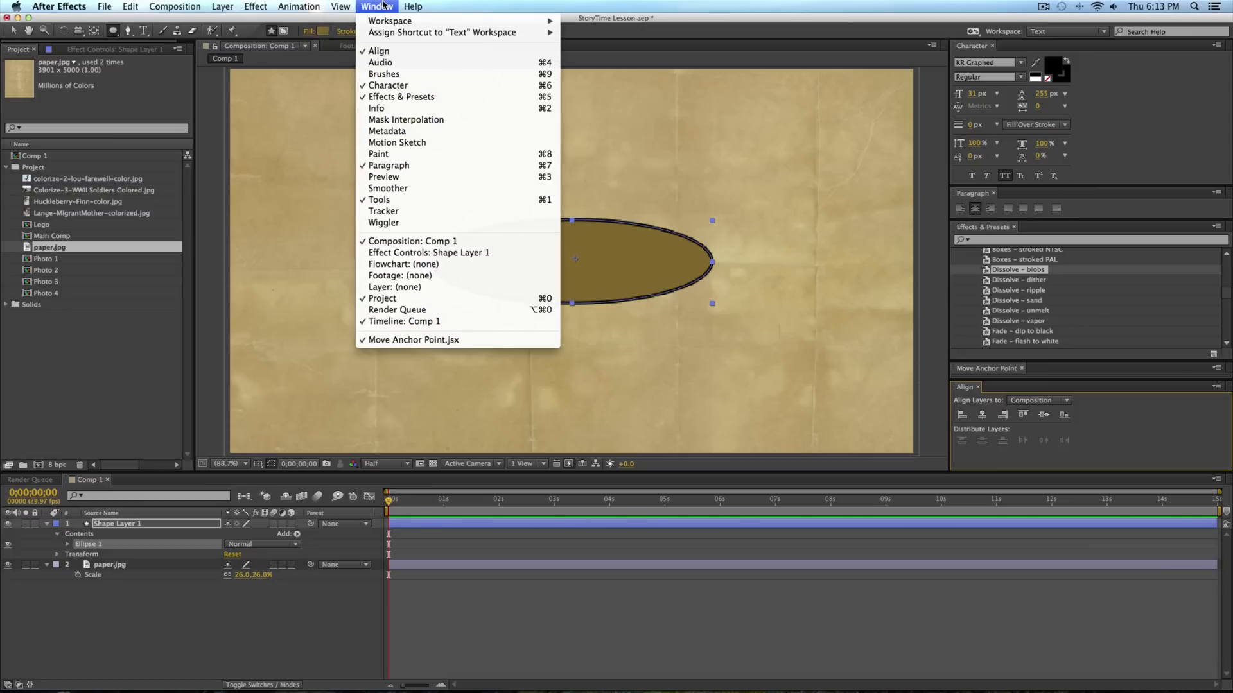
mouse_move(590, 256)
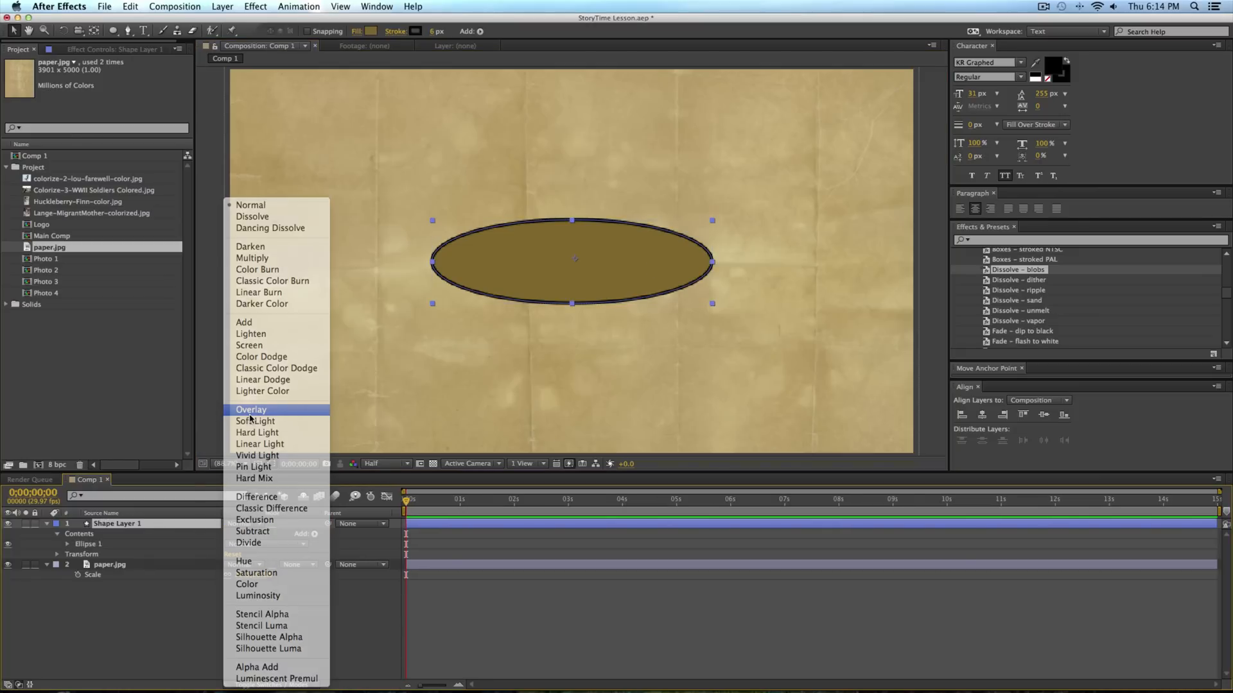
click(252, 409)
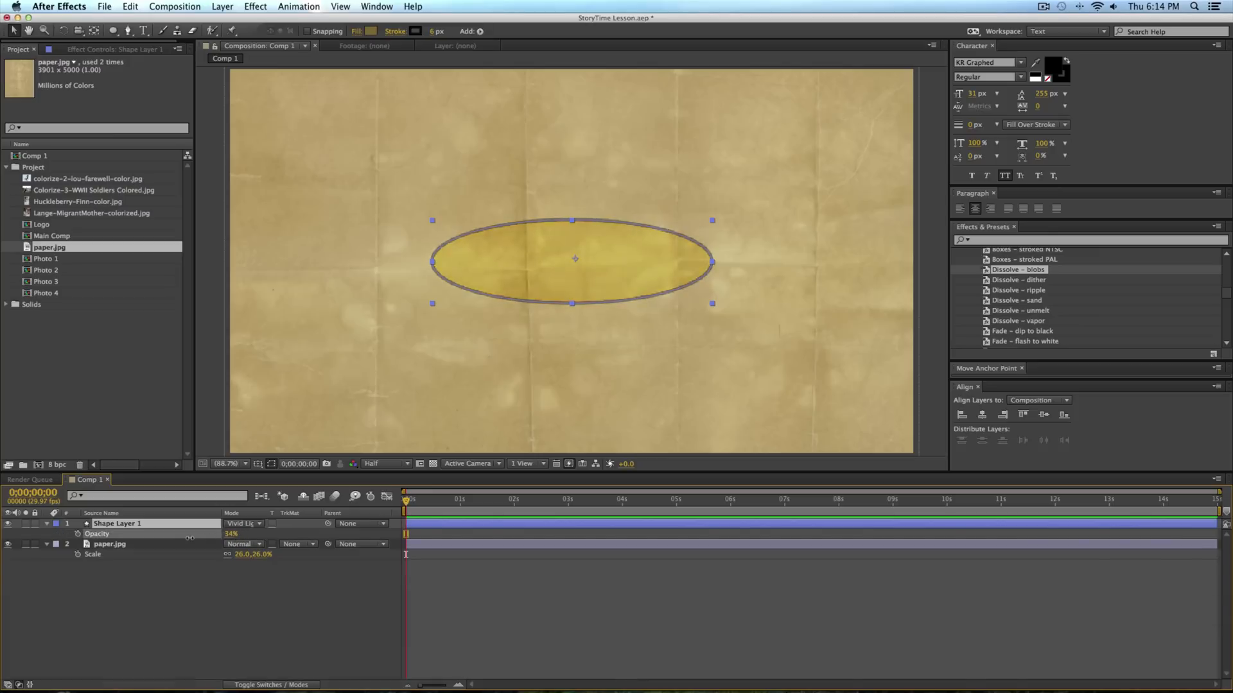
double_click(231, 534)
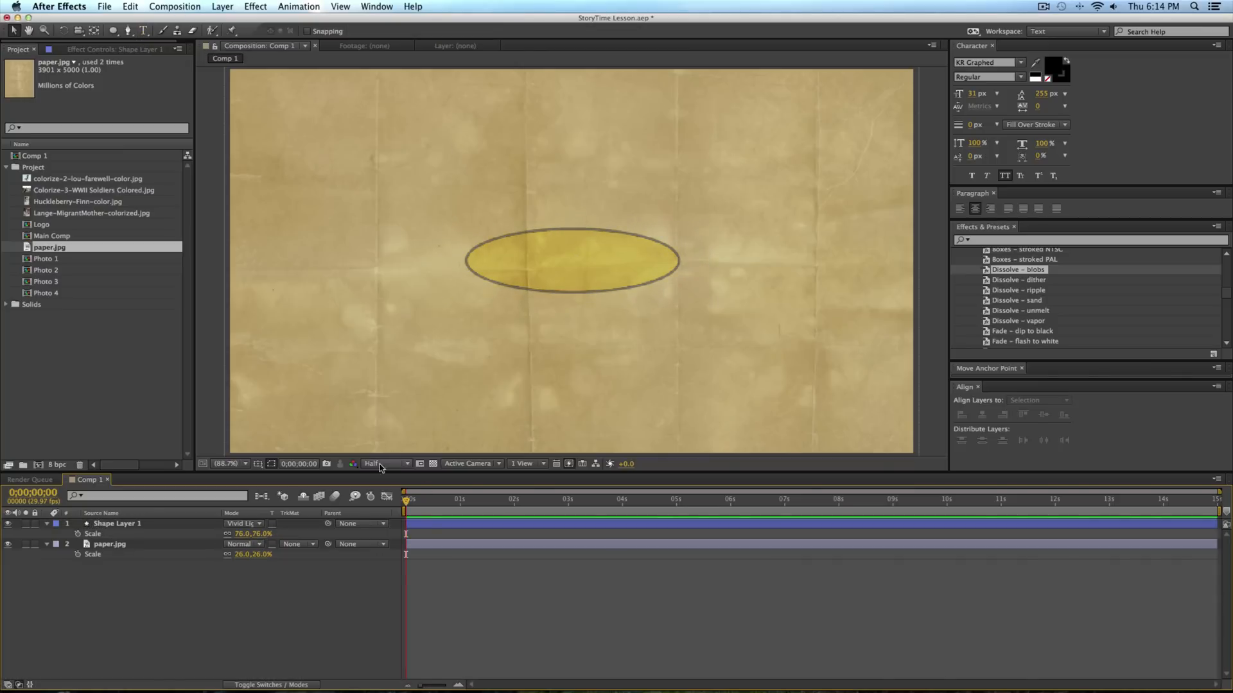
Add a text layer reading STORY TIME inside the ellipse.
click(382, 463)
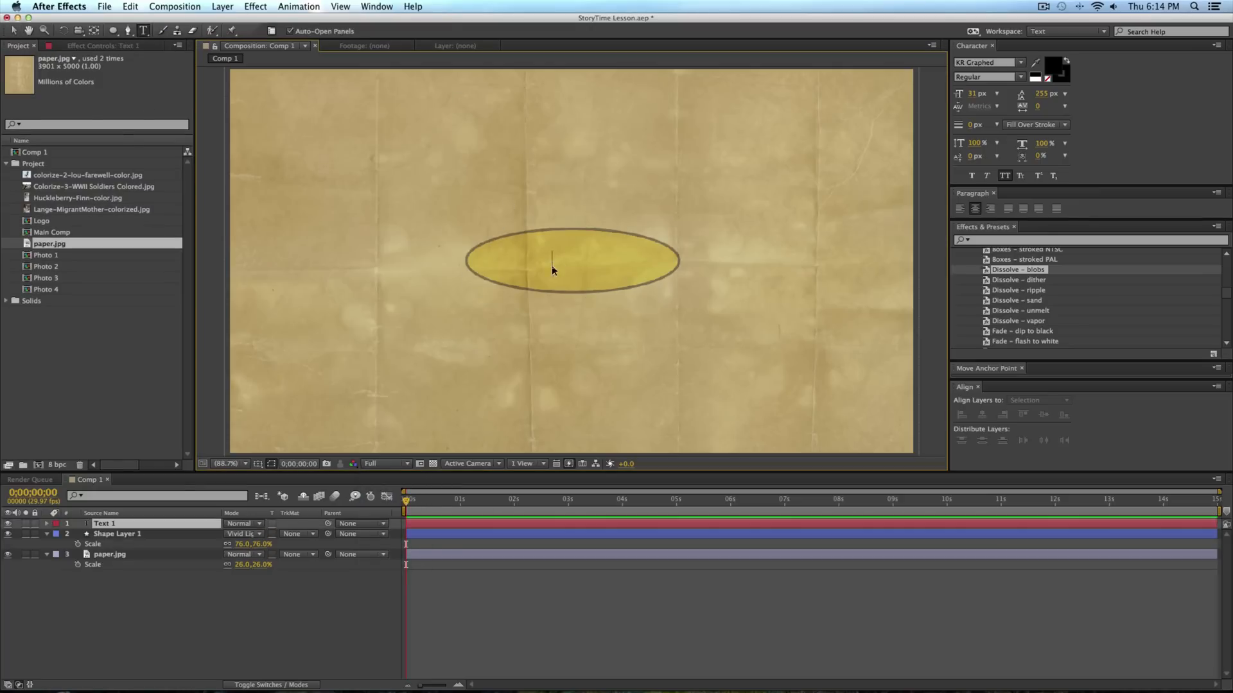
text(STORY TIME)
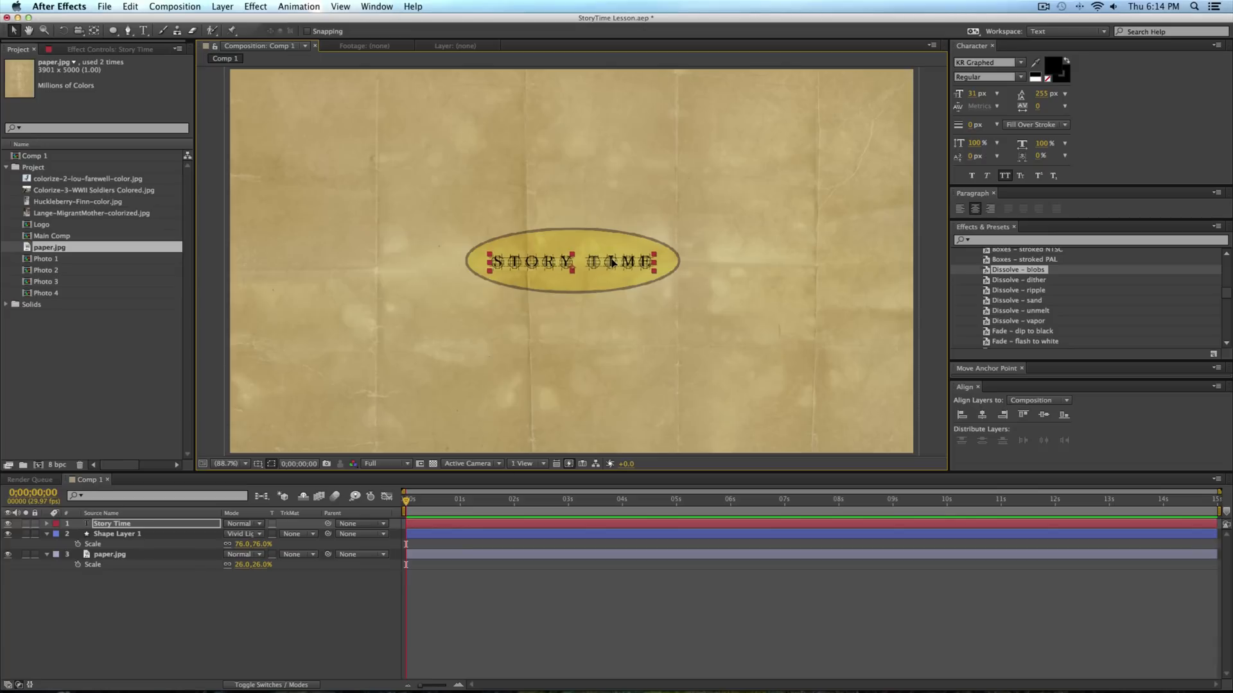
Pre-compose the text and ellipse layers into a composition named Logo.
click(116, 534)
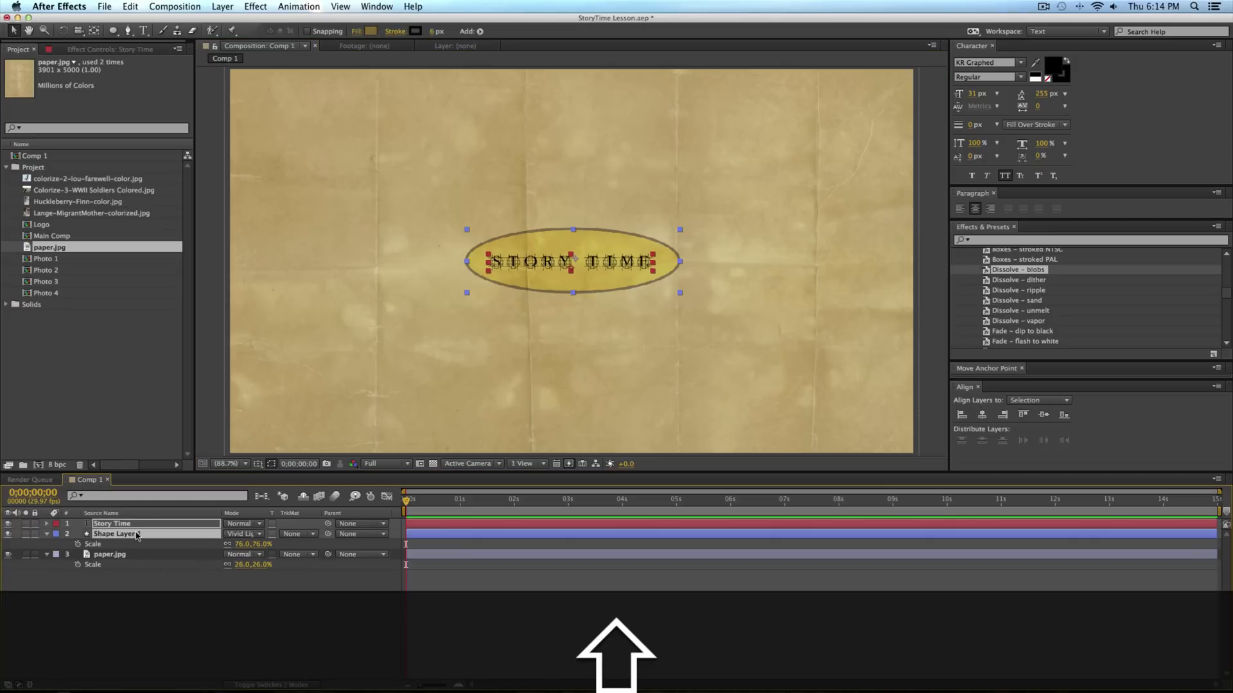
key(cmd)
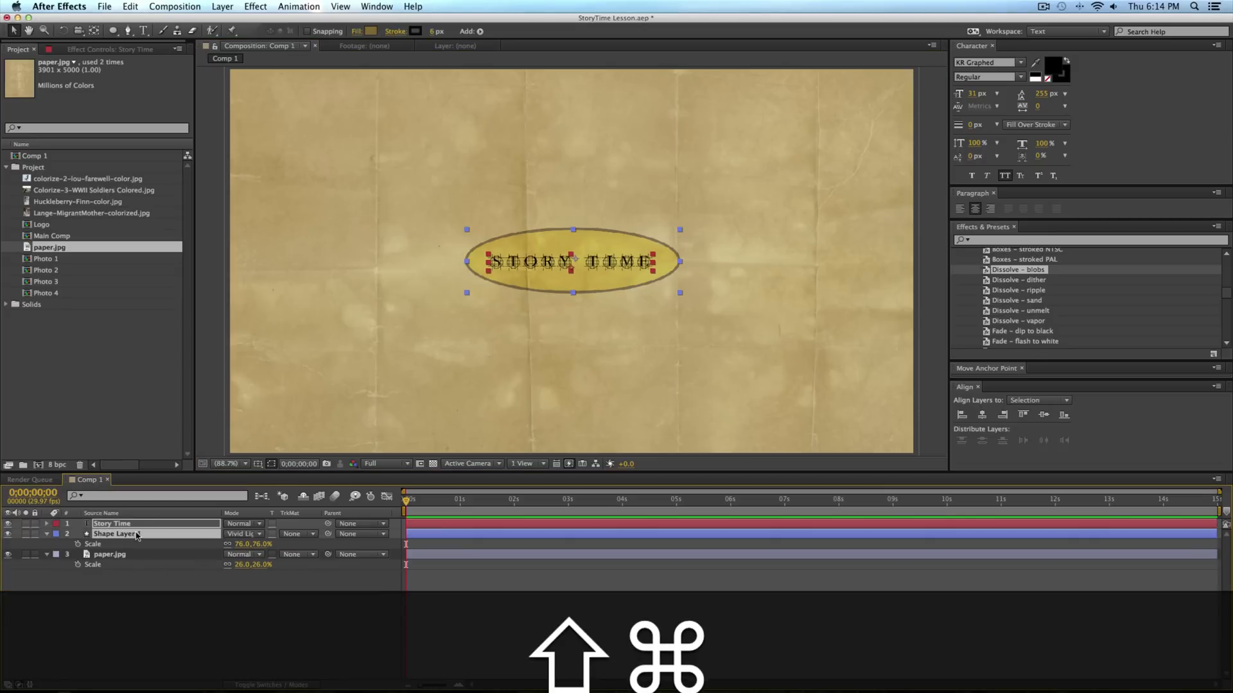
key(shift+cmd+c)
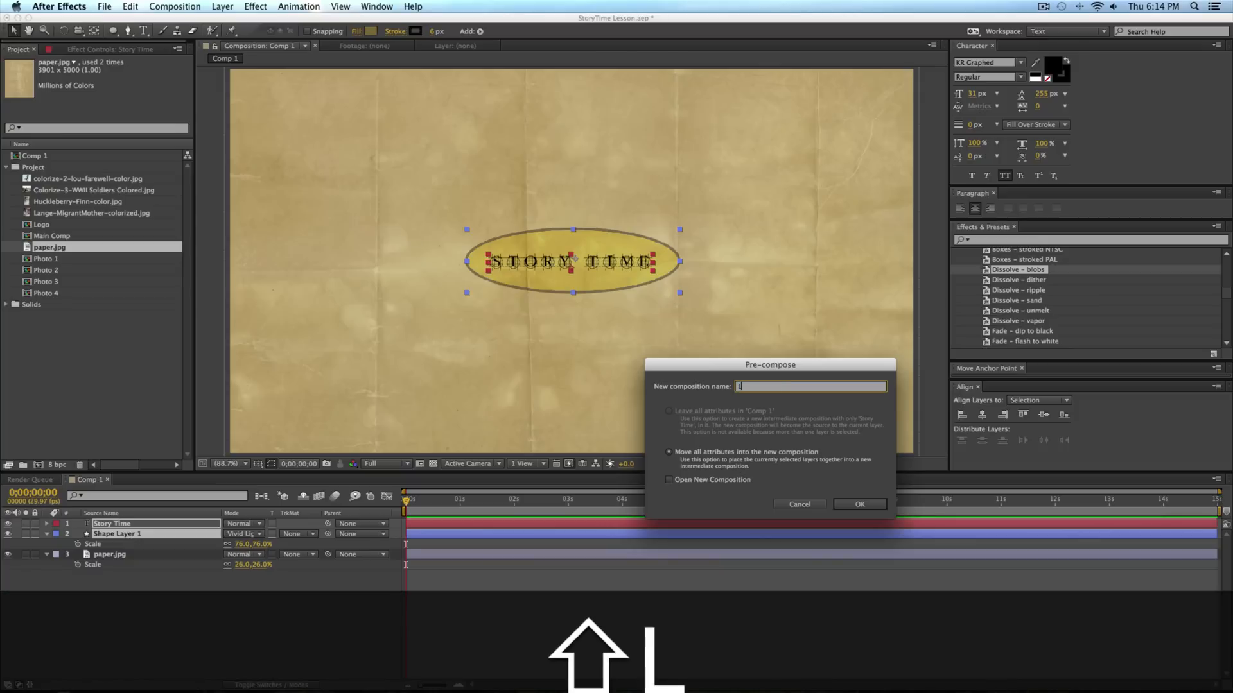
click(859, 504)
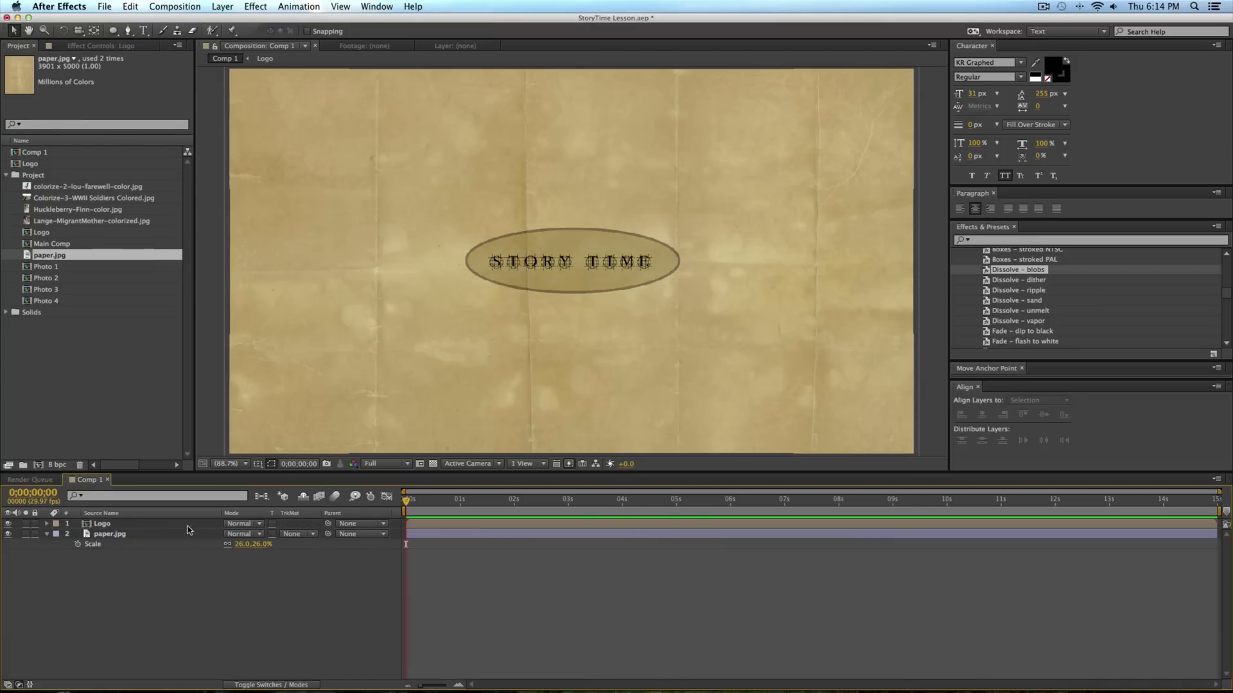
Set the Logo layer's blending mode to Color Burn over the paper.
click(101, 524)
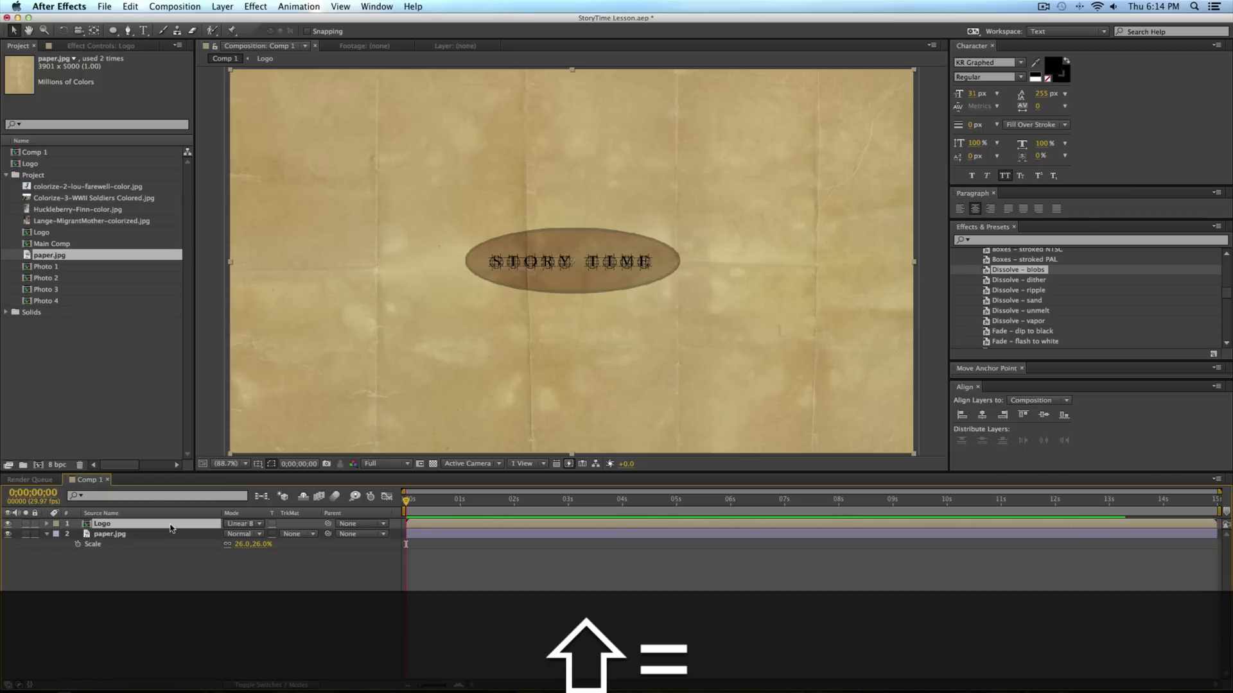
click(242, 524)
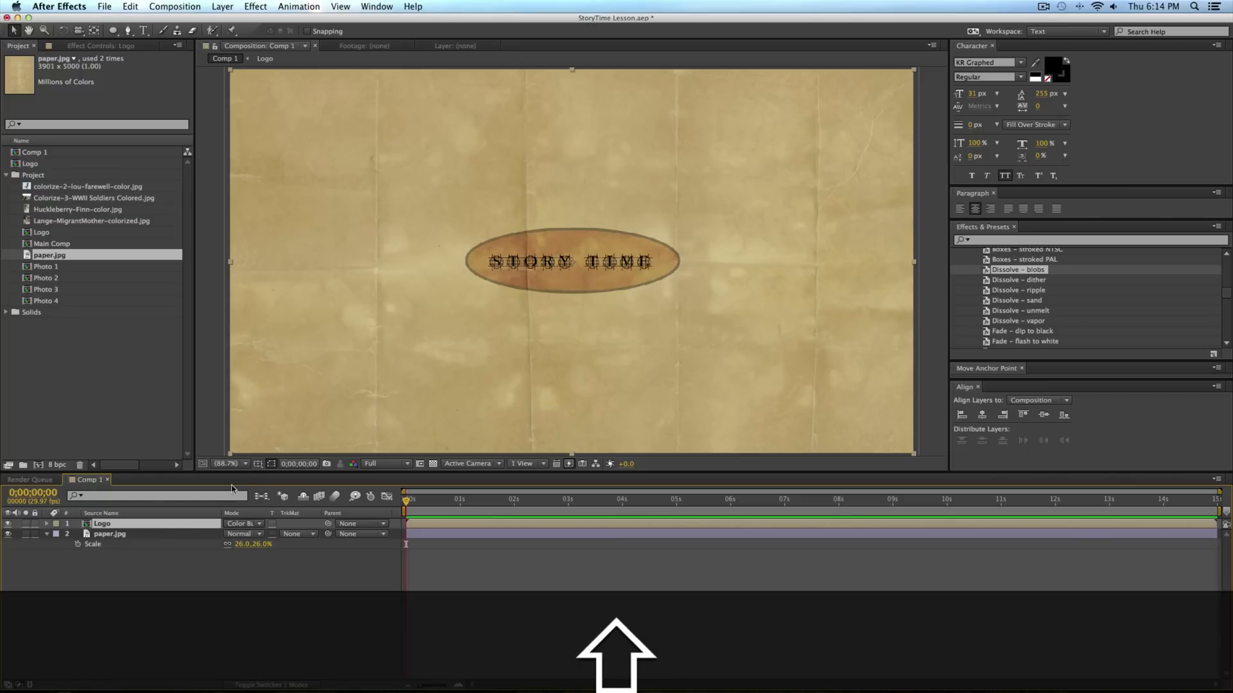
click(244, 524)
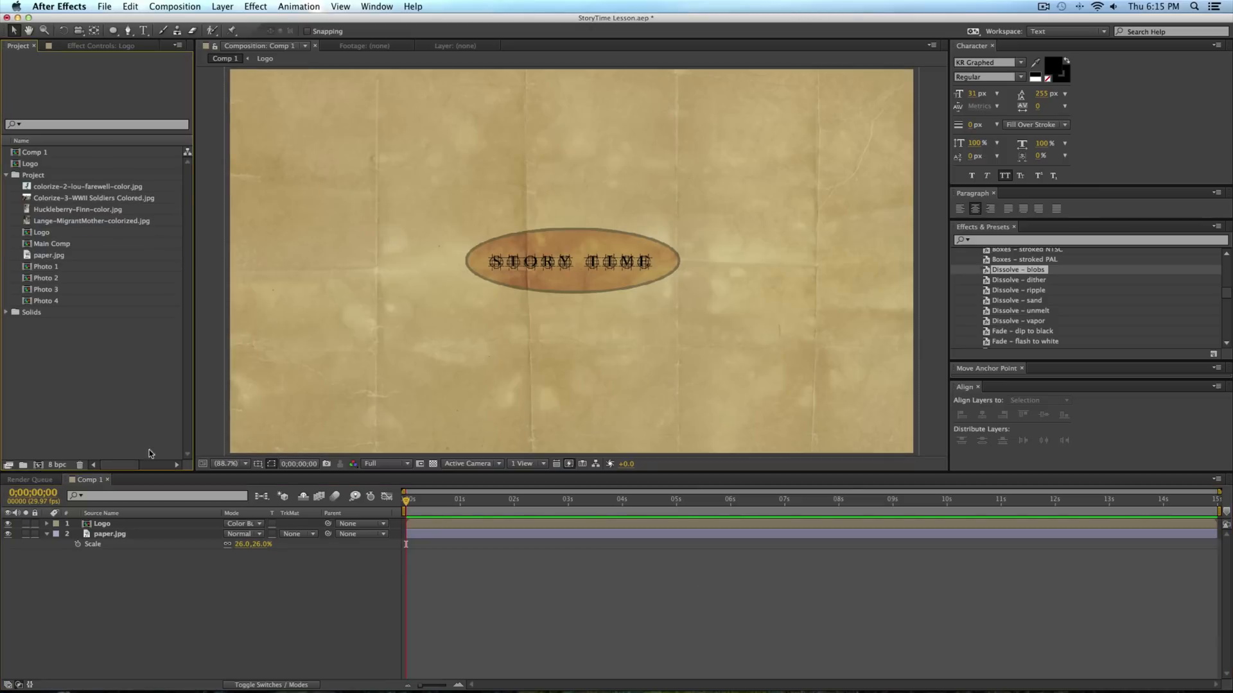
mouse_move(62, 419)
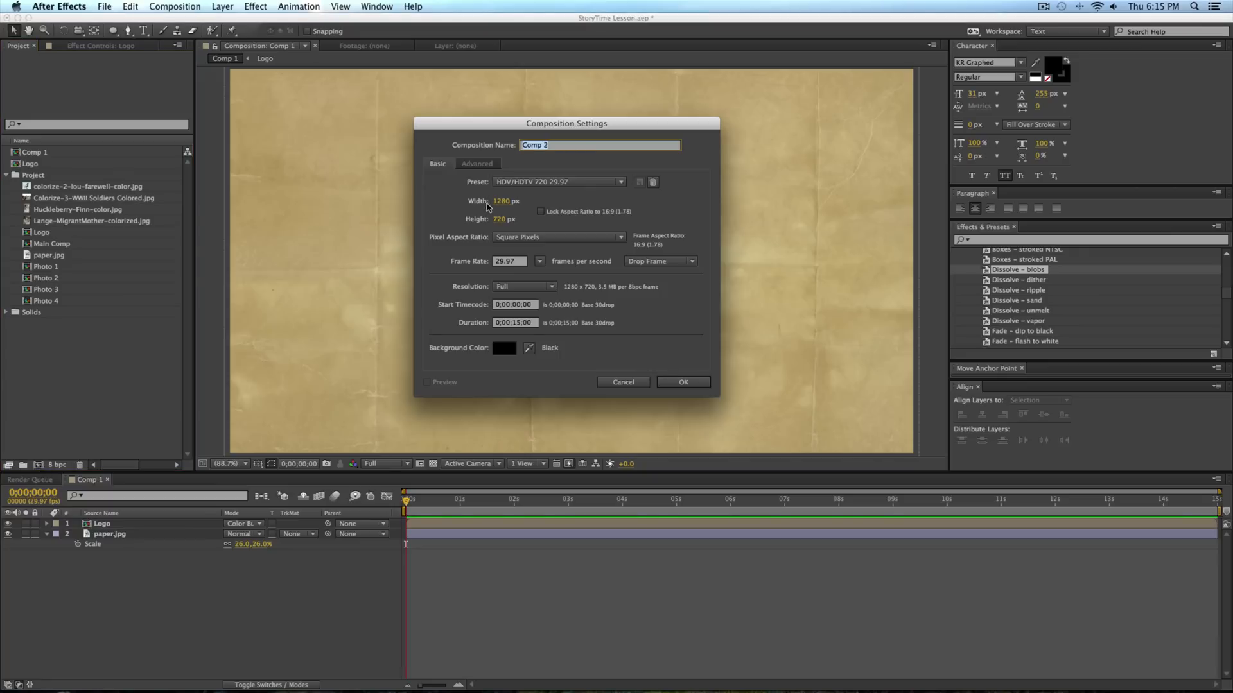
mouse_move(246, 194)
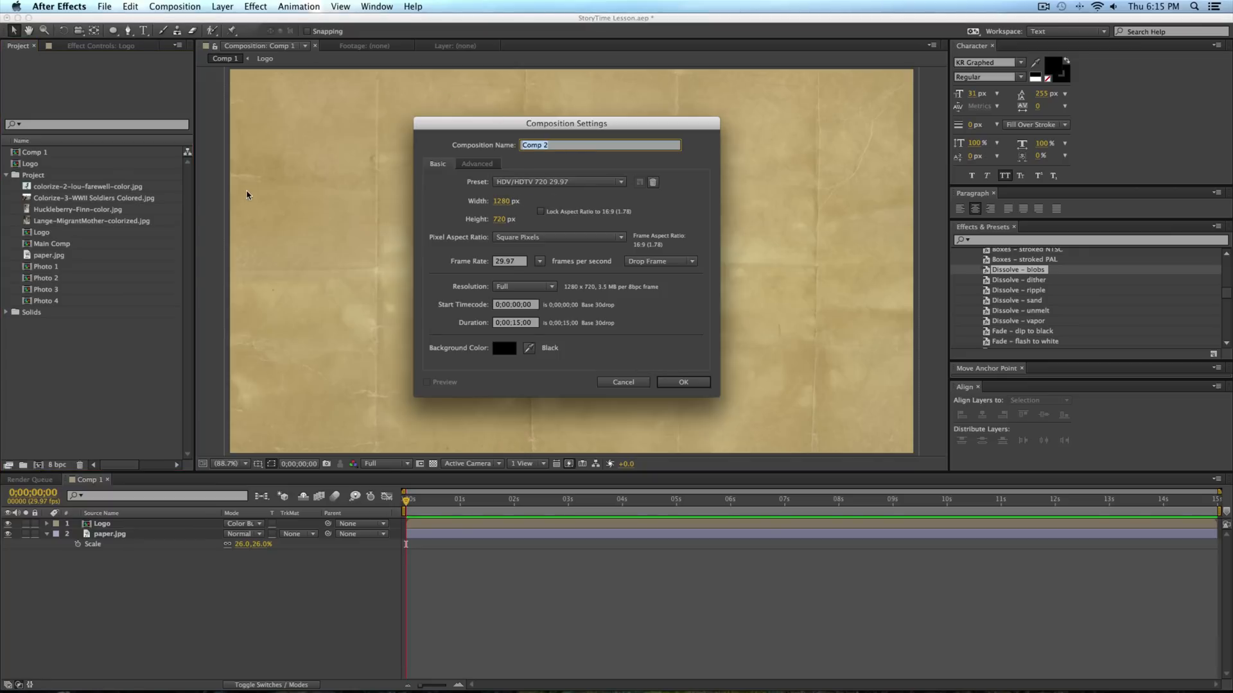
mouse_move(725, 286)
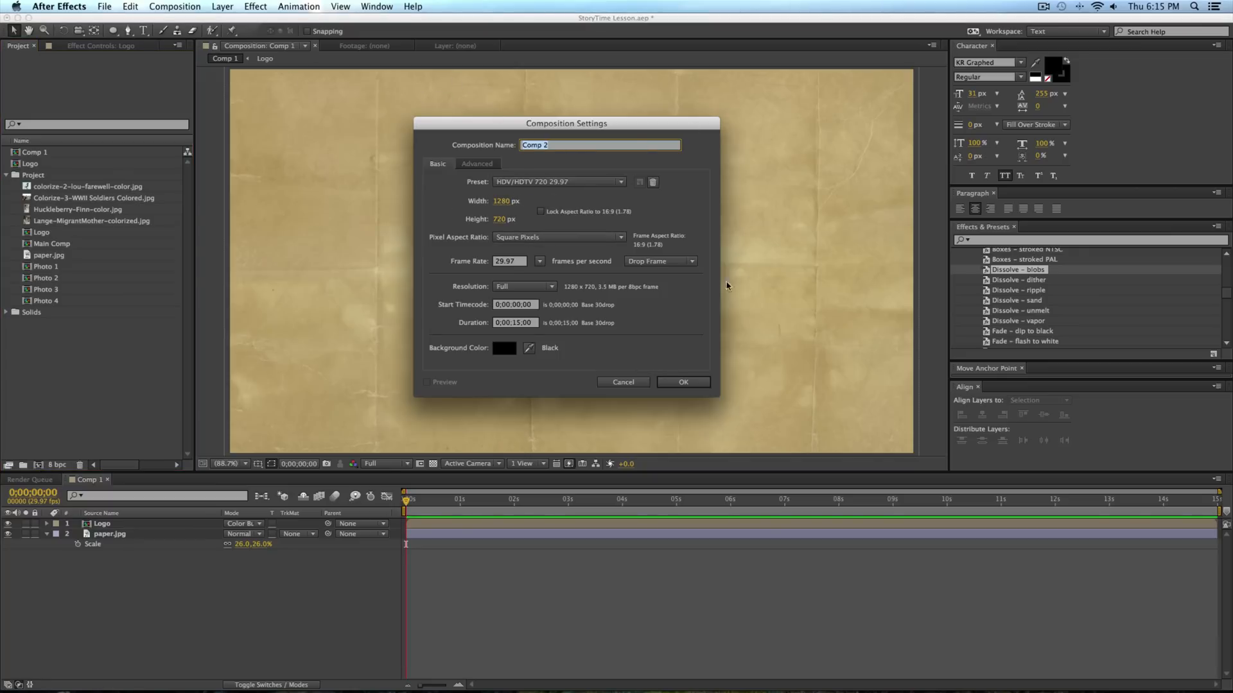
mouse_move(393, 88)
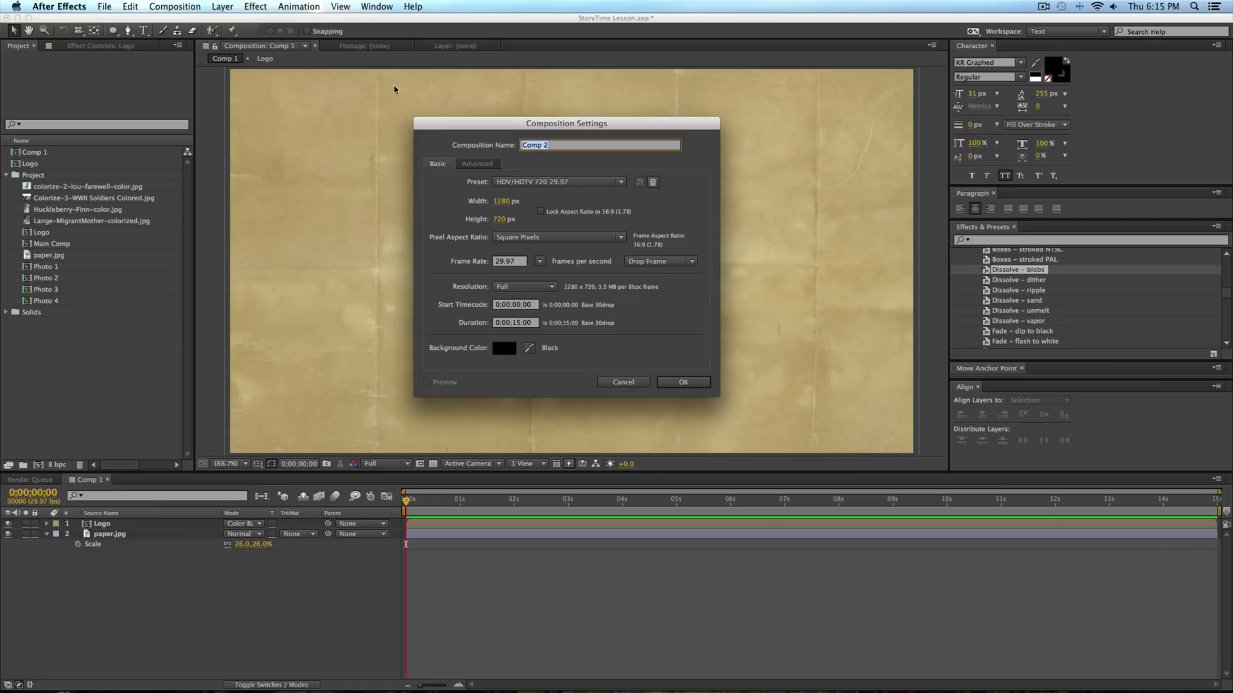
mouse_move(558, 194)
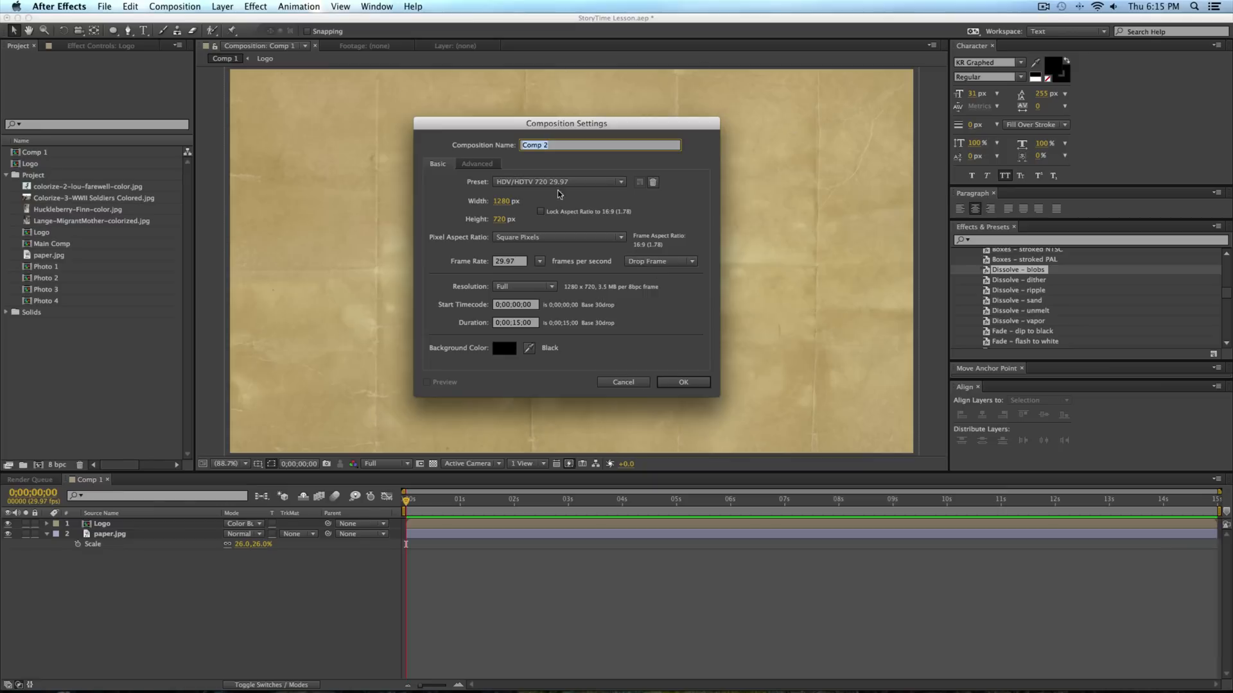
mouse_move(253, 117)
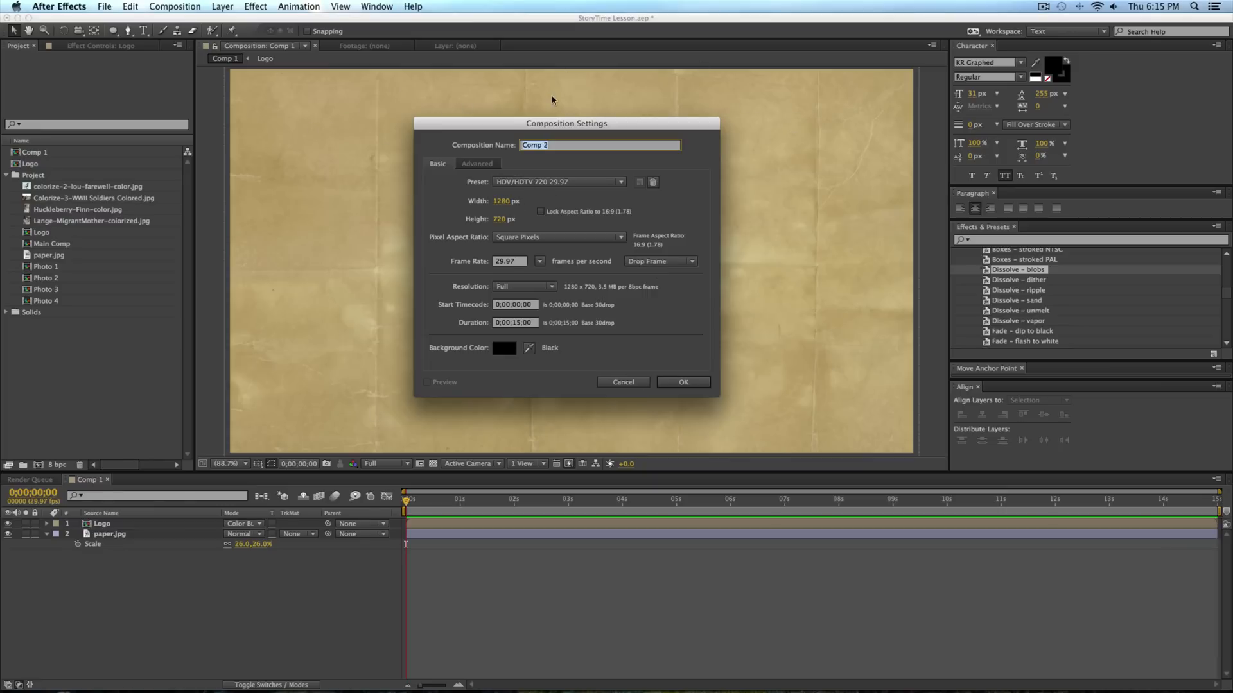
Create a new 640×360 composition, Comp 2, entering the height as 720/2.
click(510, 200)
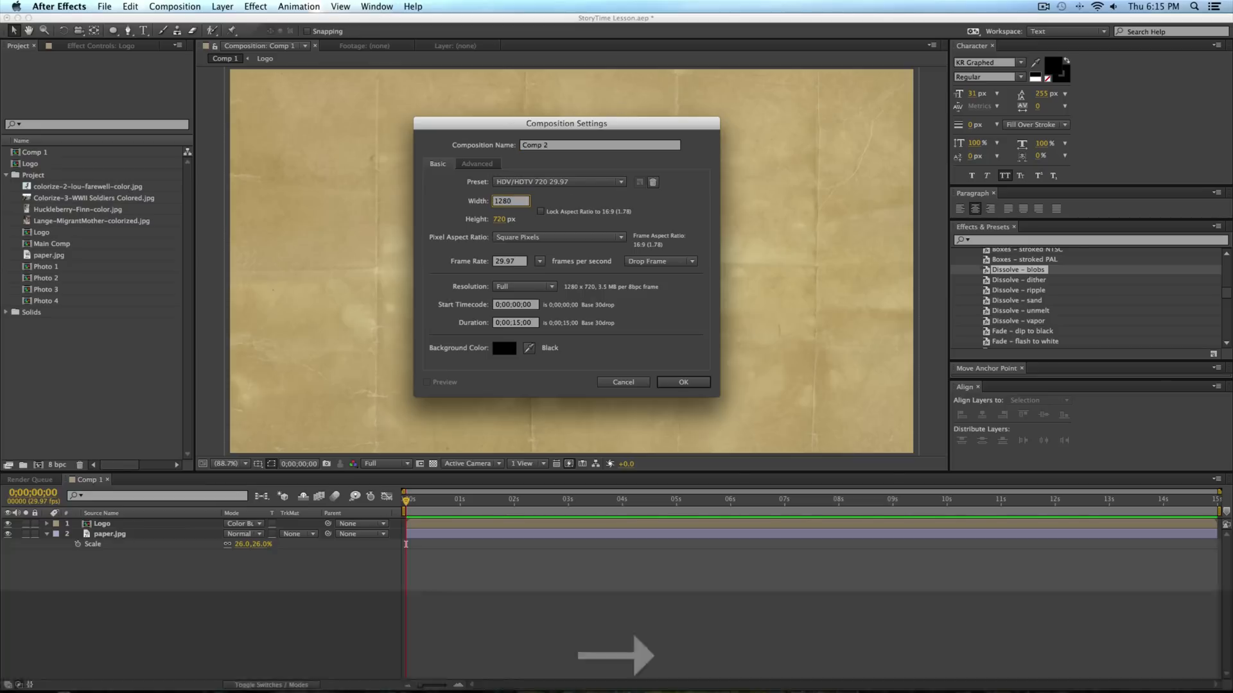
text(540)
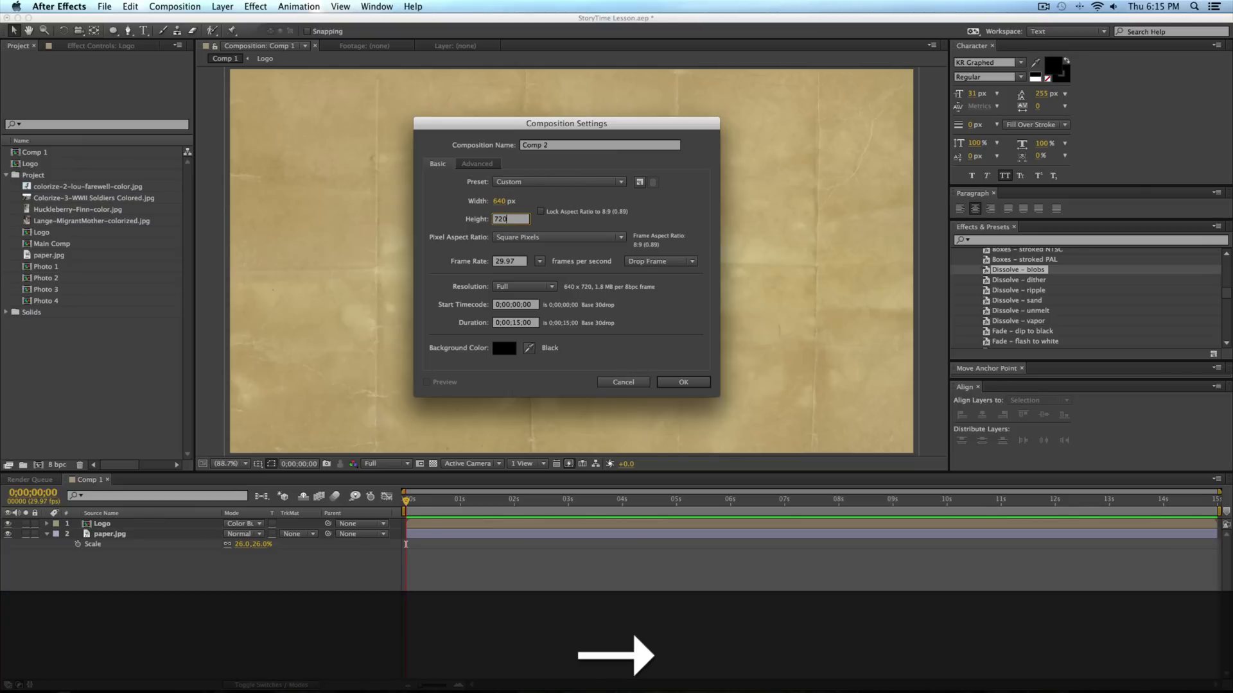
text(/2)
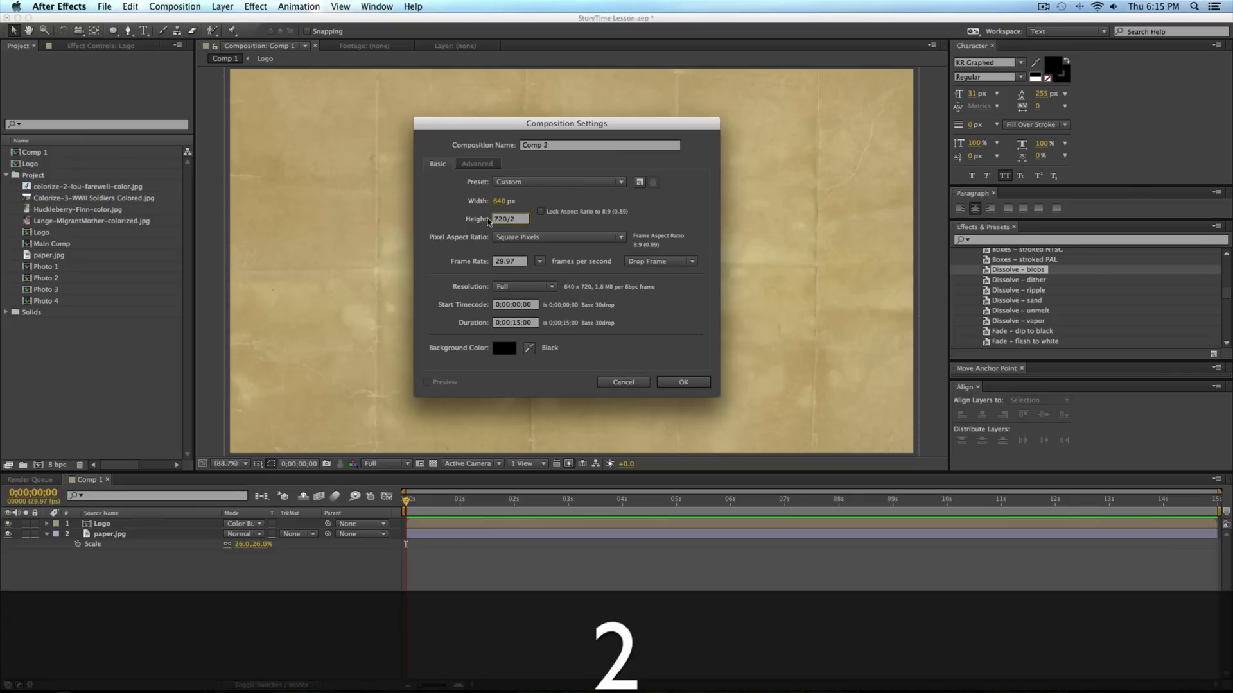
text(360)
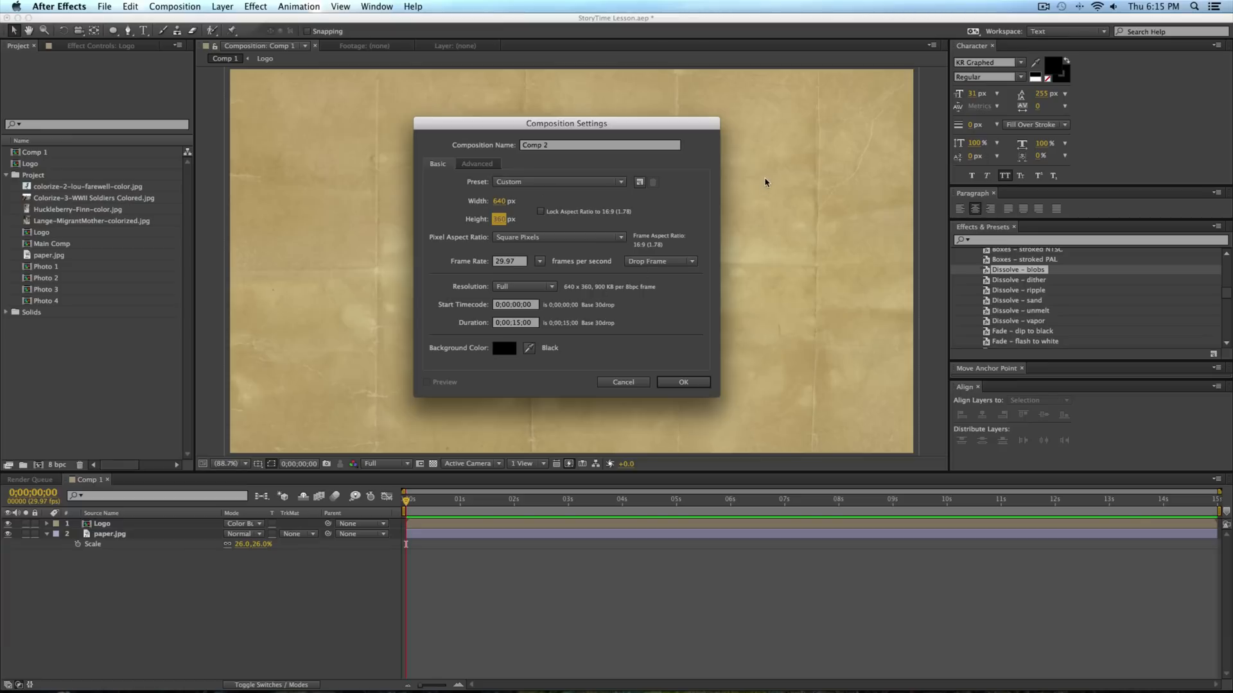
mouse_move(486, 220)
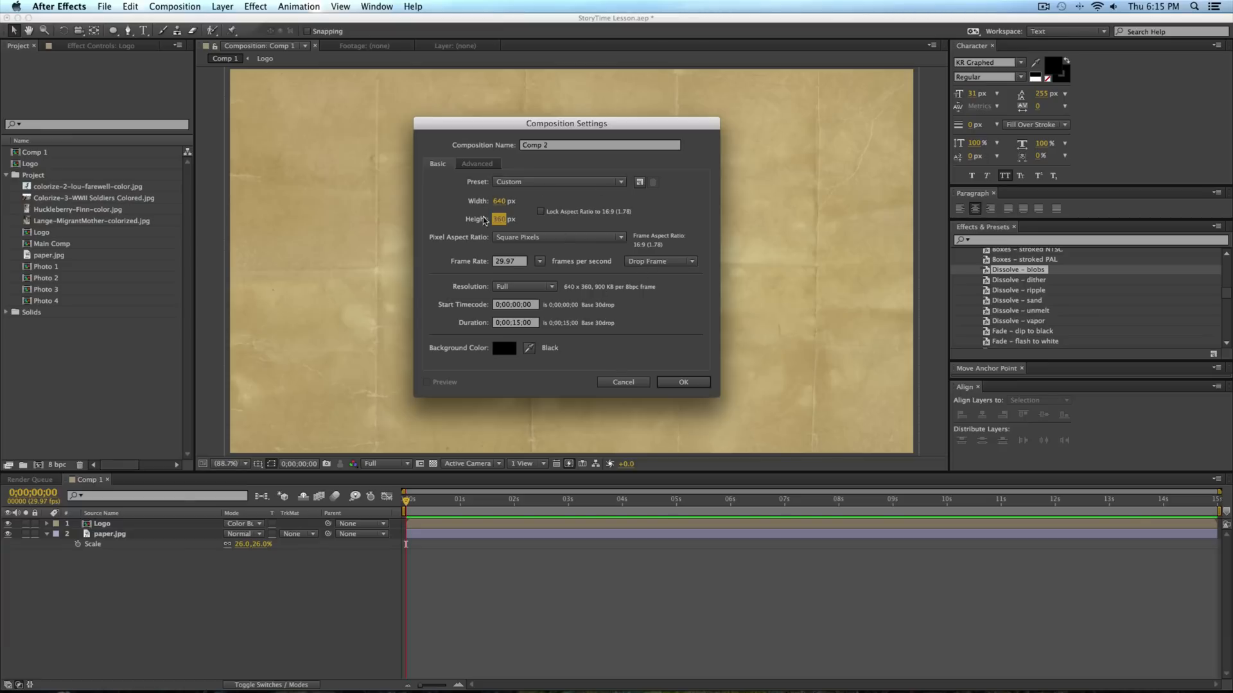
click(681, 382)
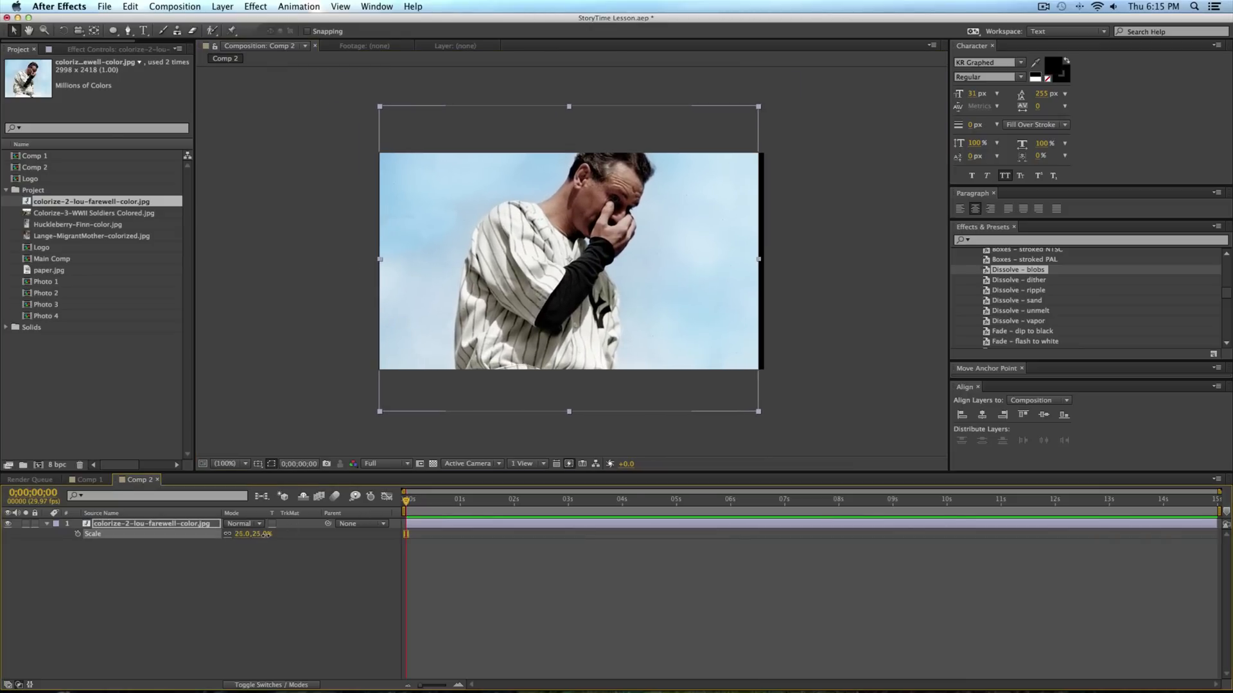
Scale the Lou Gehrig photo to 22% and rename its composition Photo 1.
drag(252, 534, 263, 541)
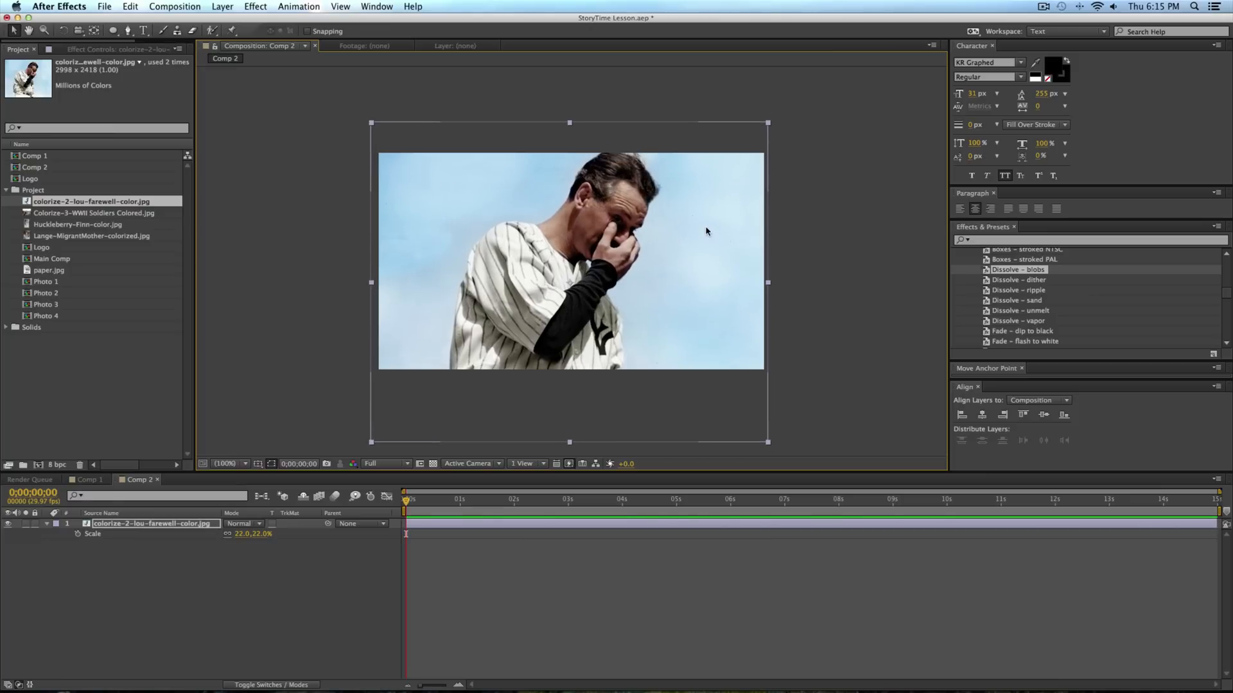
click(908, 290)
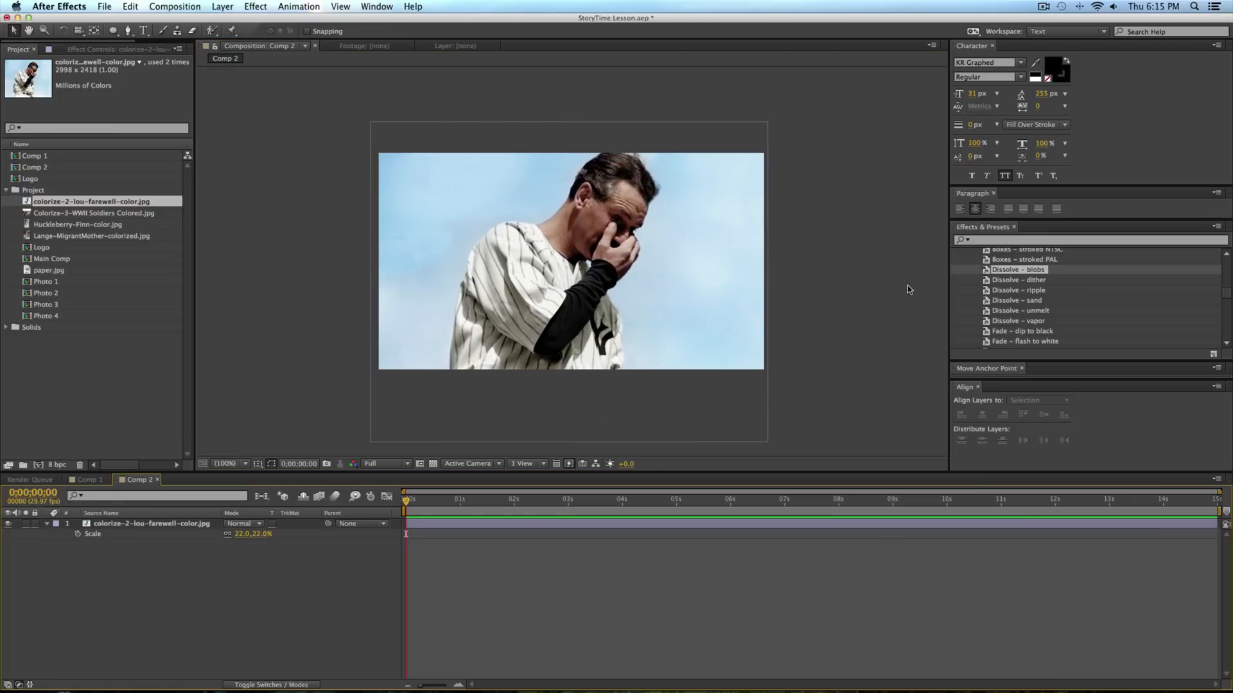
mouse_move(116, 311)
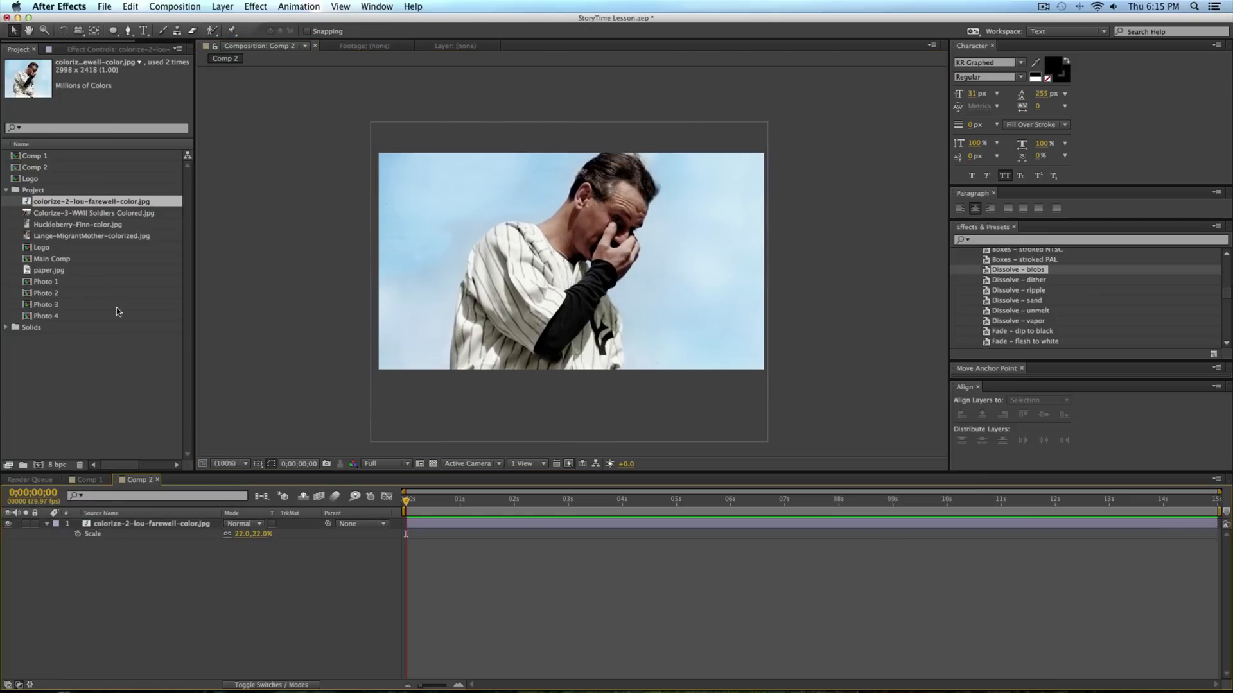
click(34, 167)
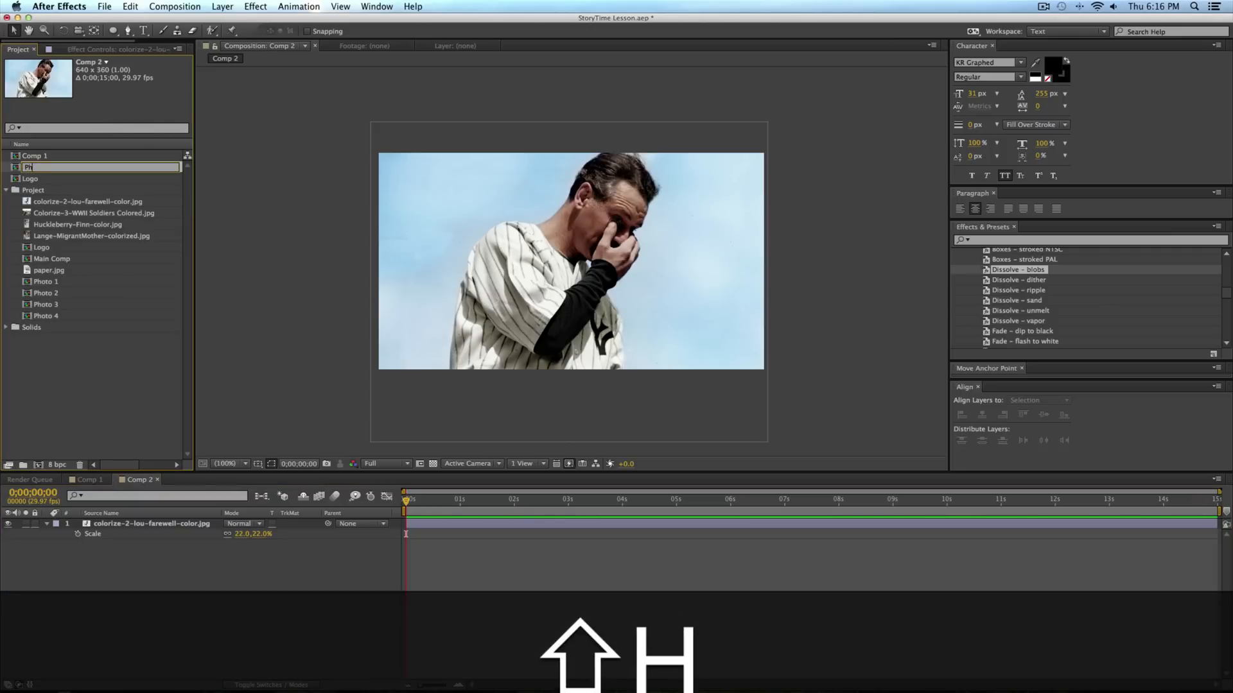
text(Photo 1)
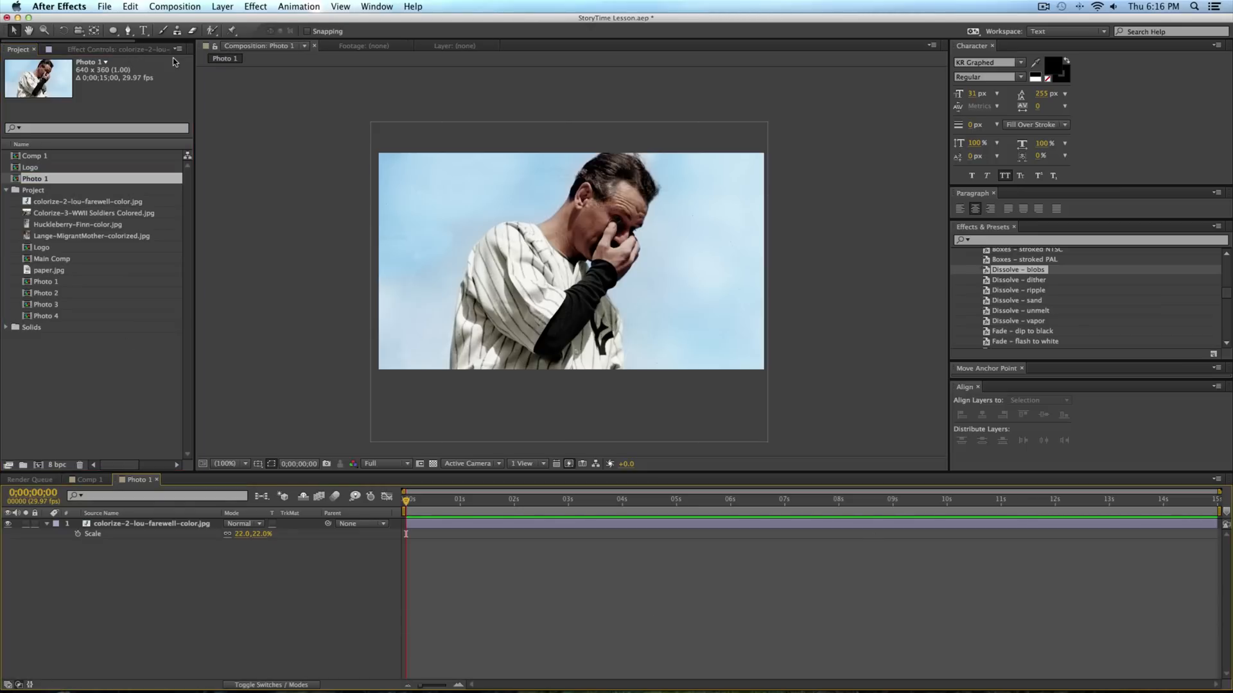
mouse_move(263, 77)
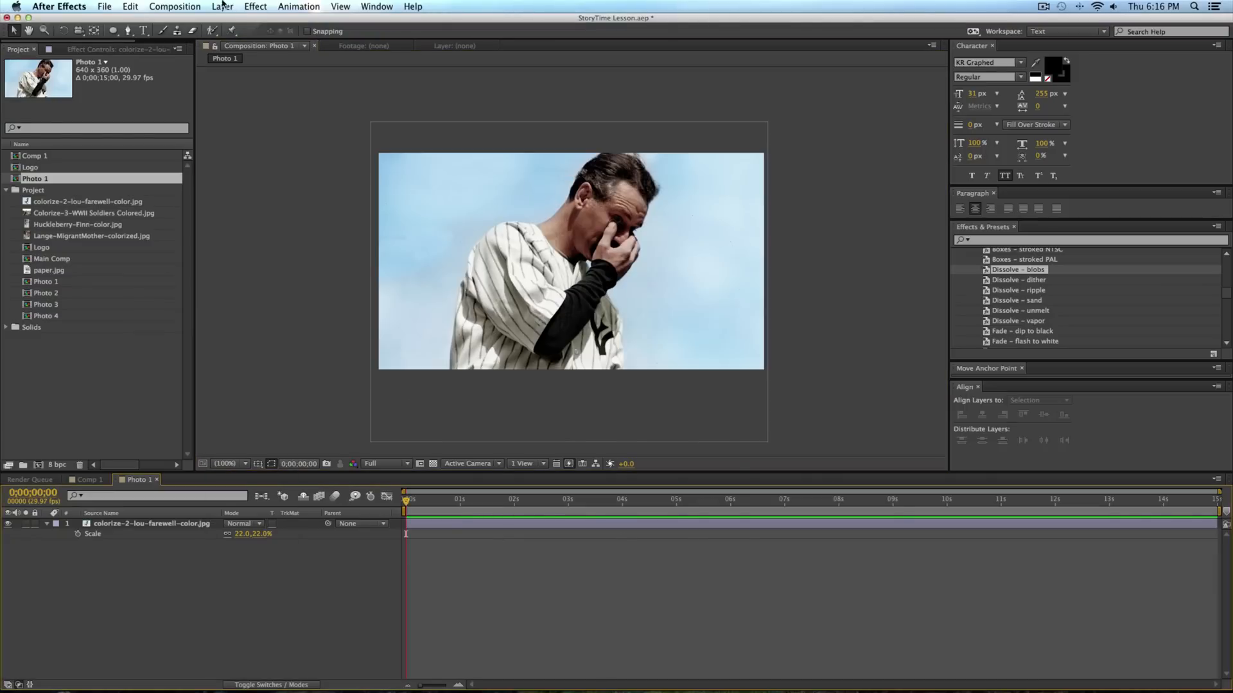
Show the photo at 100% and draw a closed freehand Pen mask around the player photo.
click(246, 462)
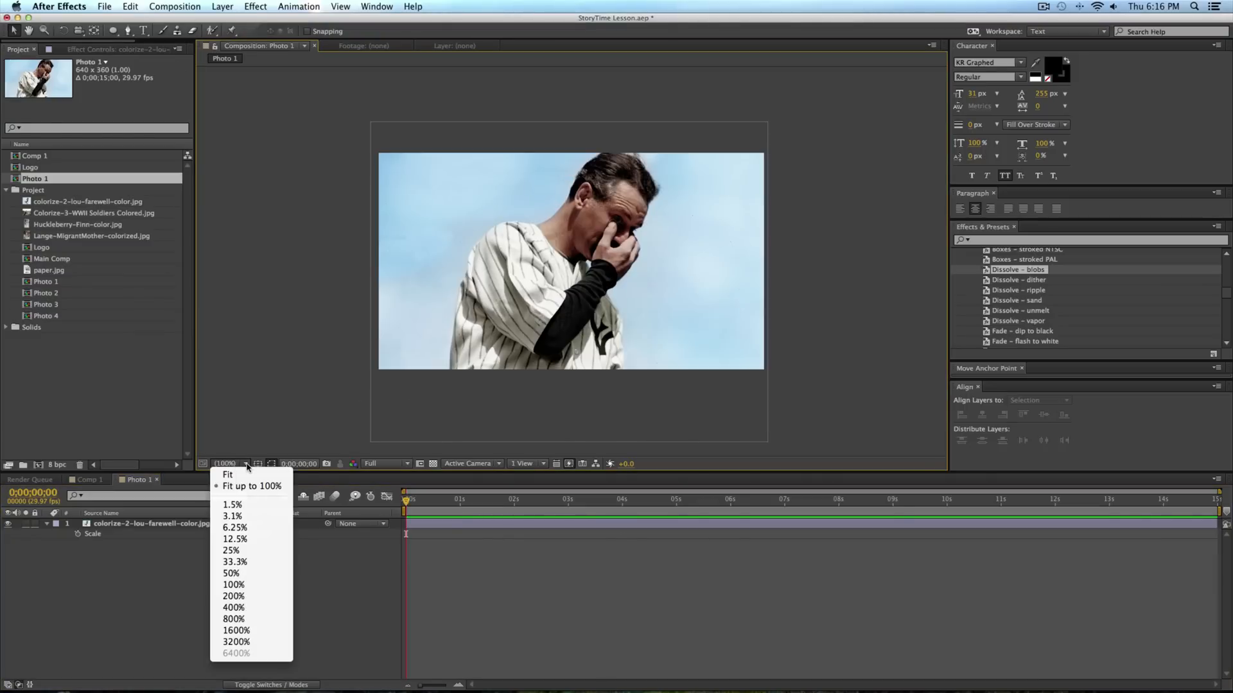
click(232, 595)
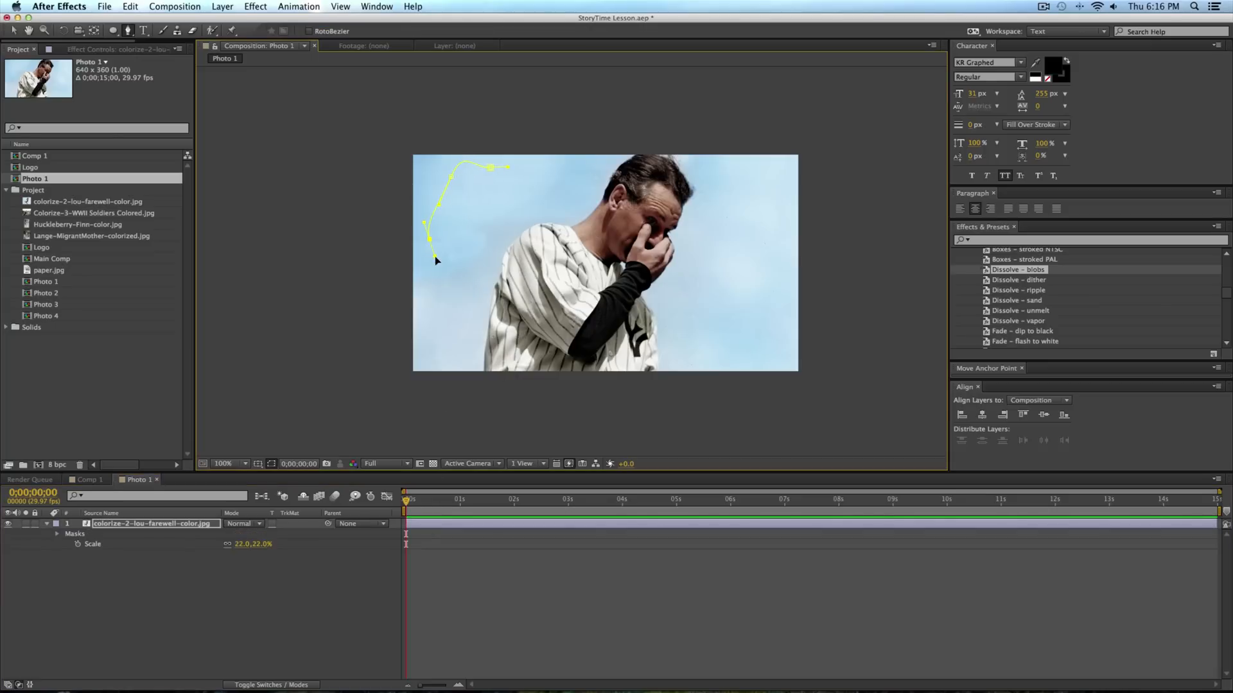
click(548, 353)
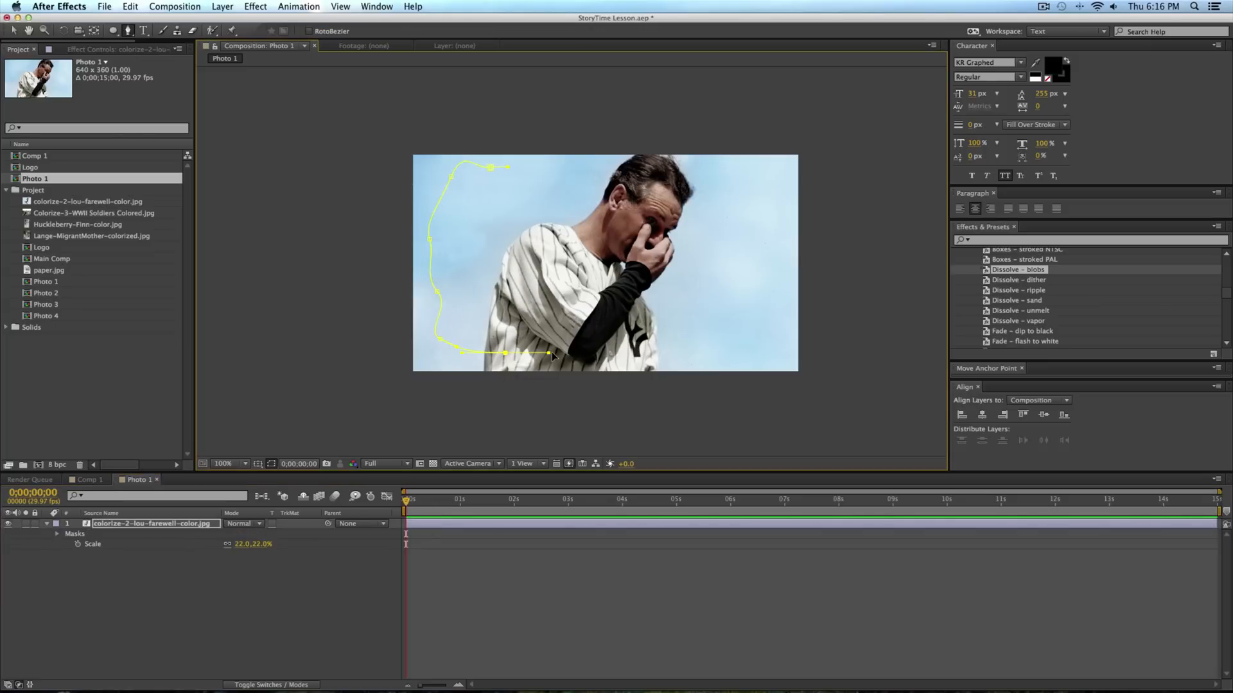
drag(549, 352, 769, 285)
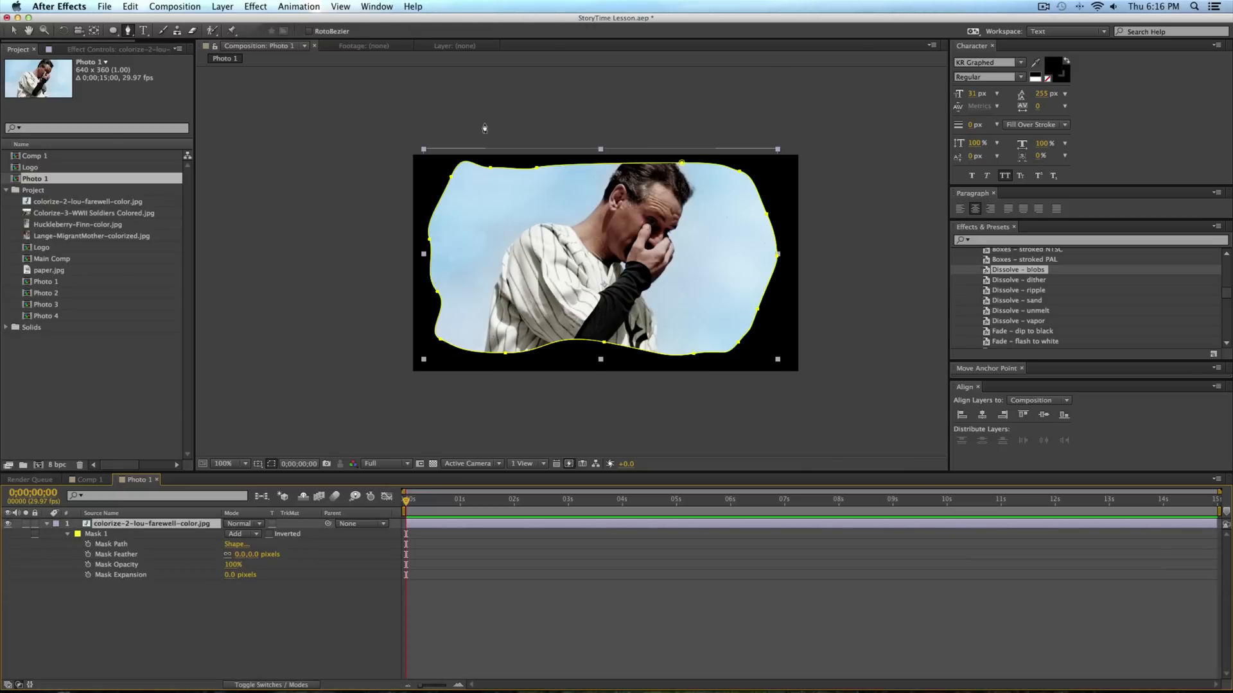
mouse_move(251, 556)
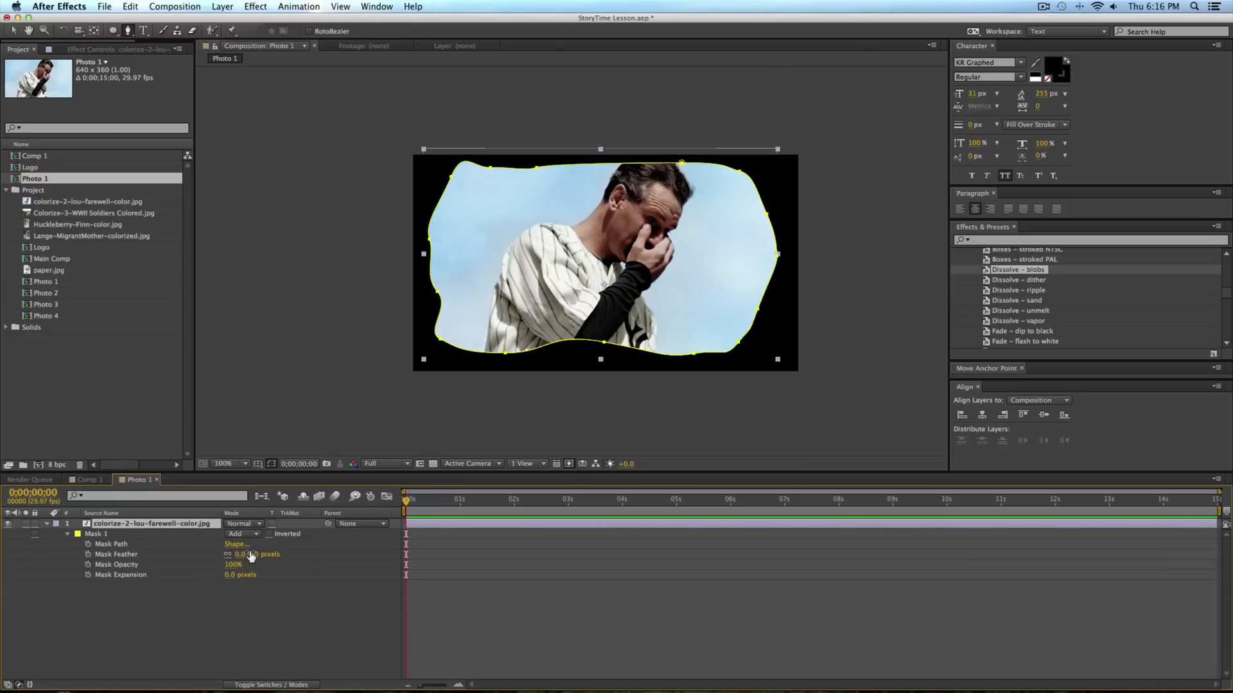
Give the mask a 300-pixel feather and keyframe its expansion from −538 px.
double_click(255, 554)
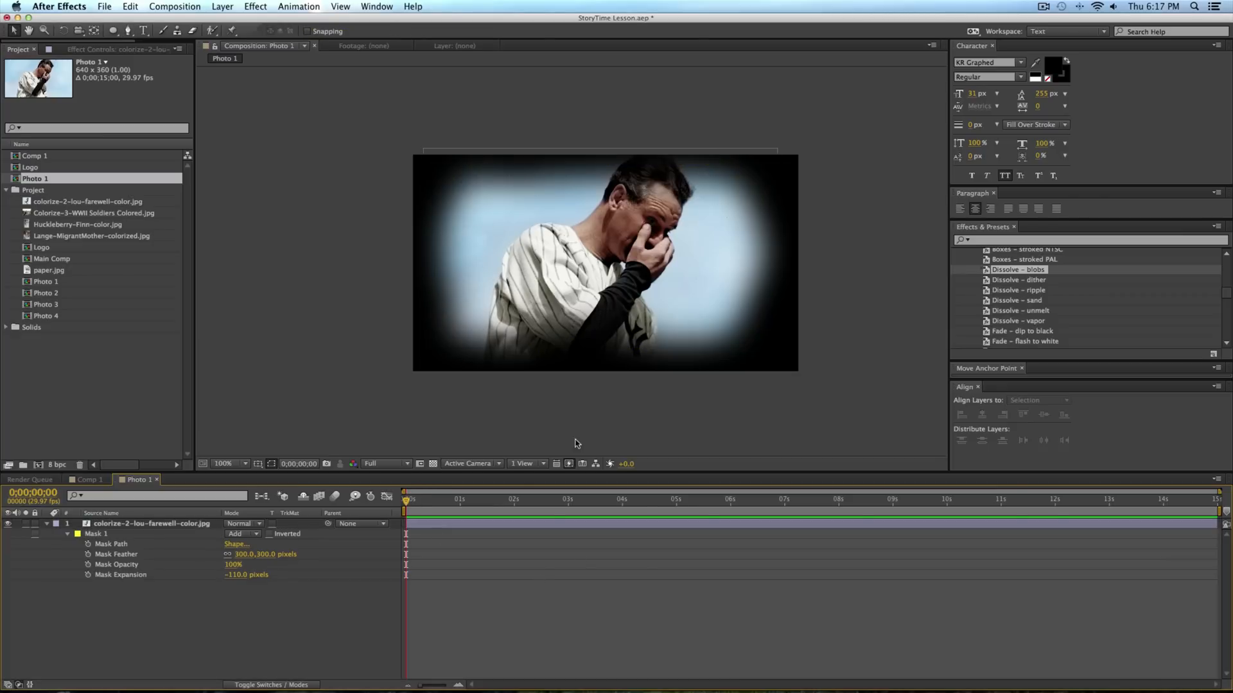
click(552, 499)
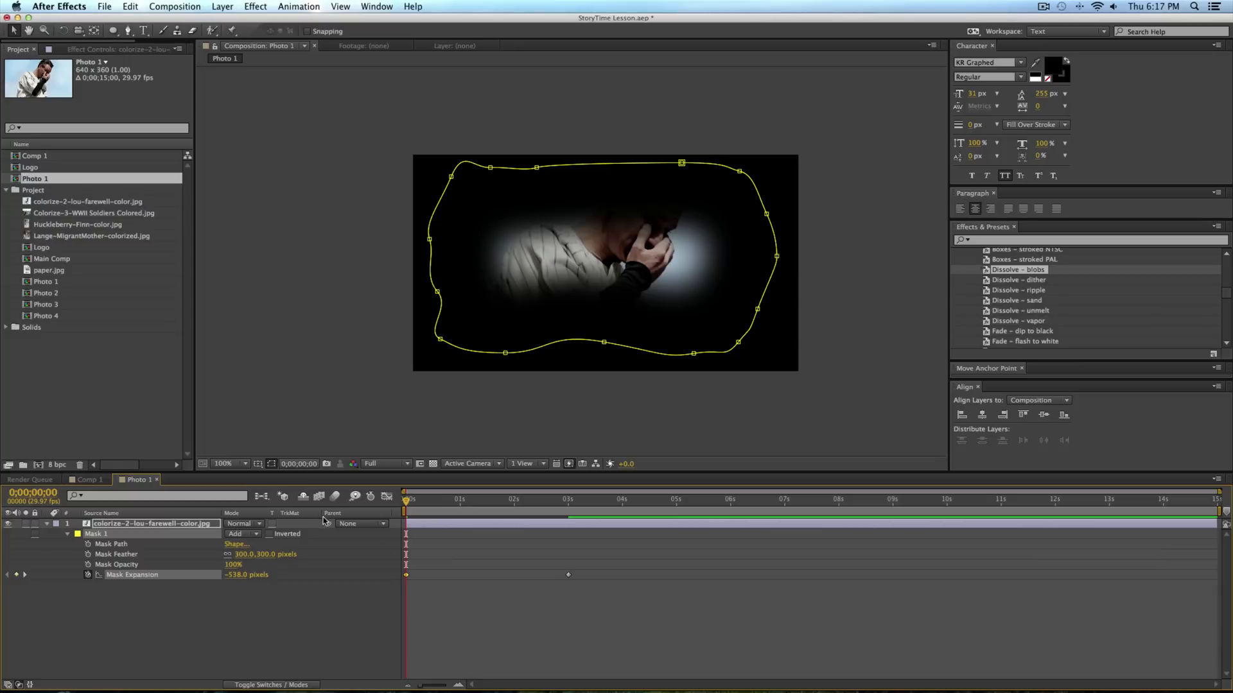
mouse_move(322, 564)
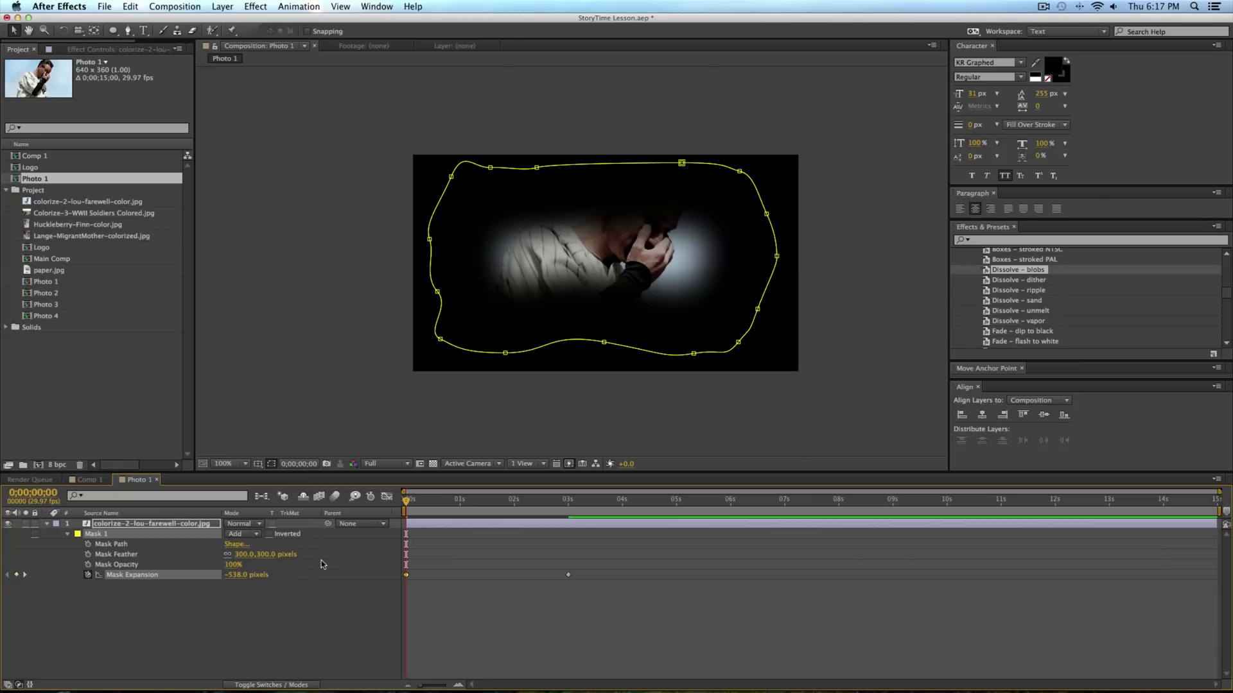
mouse_move(577, 496)
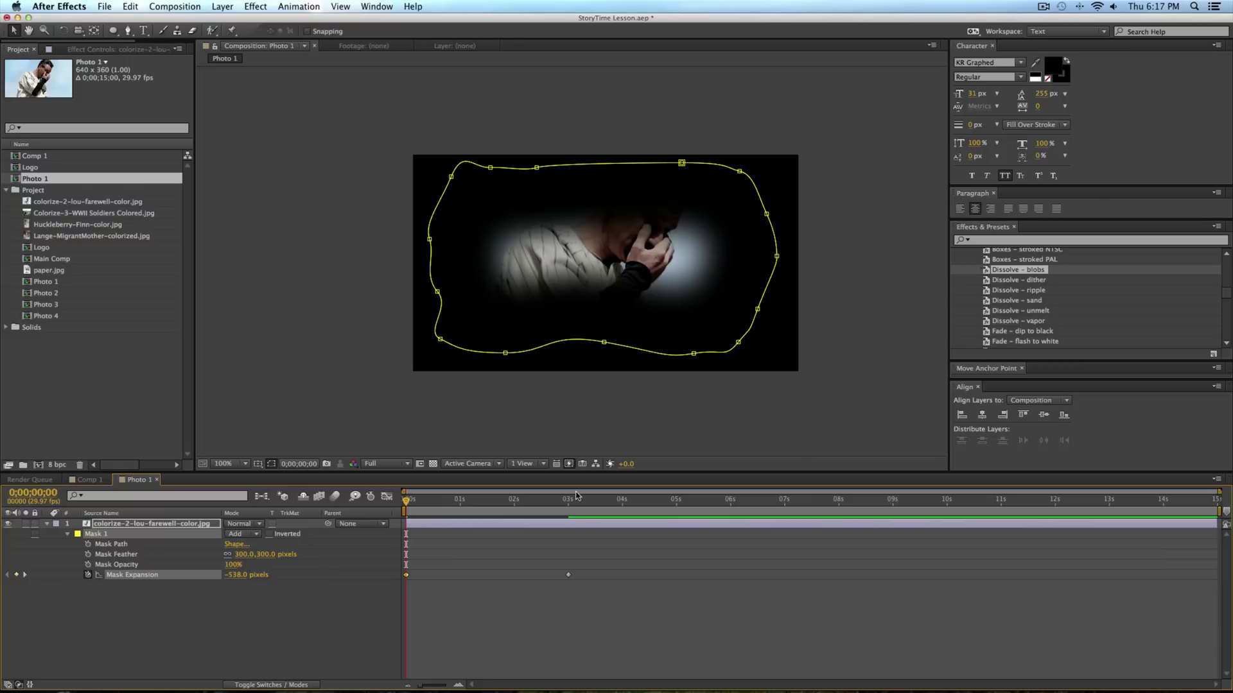
mouse_move(697, 252)
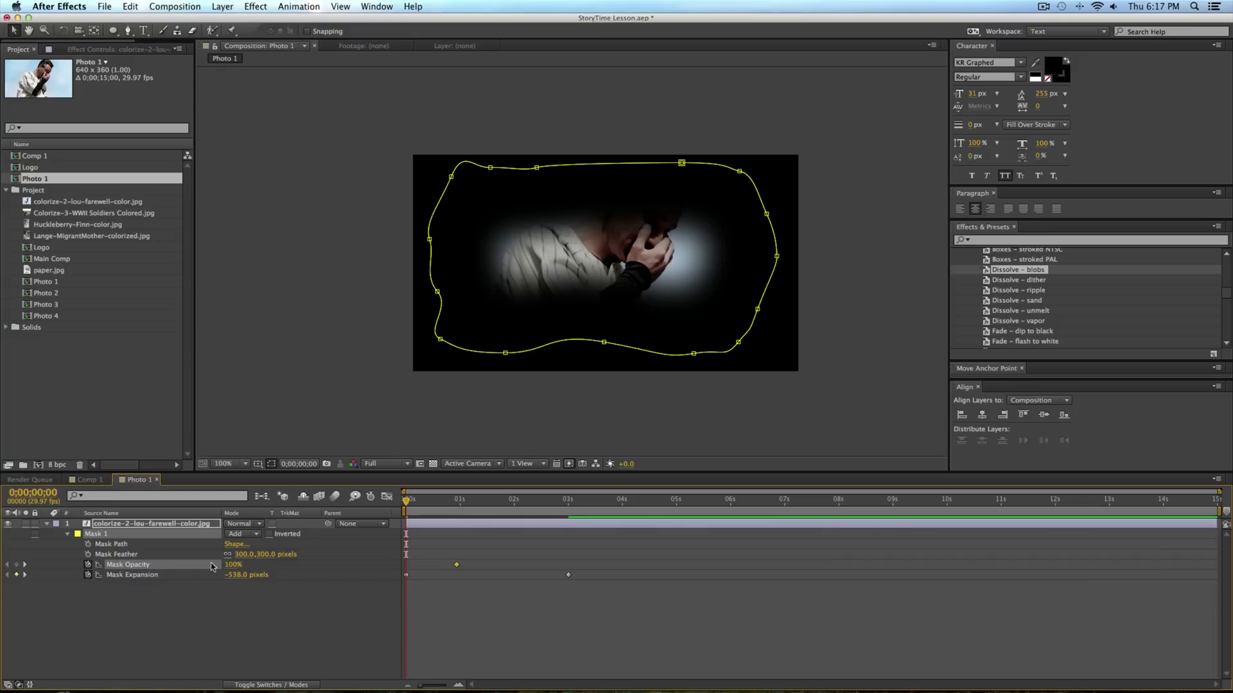
Keyframe mask opacity from 0% at the start to 100% around one second and preview.
text(0)
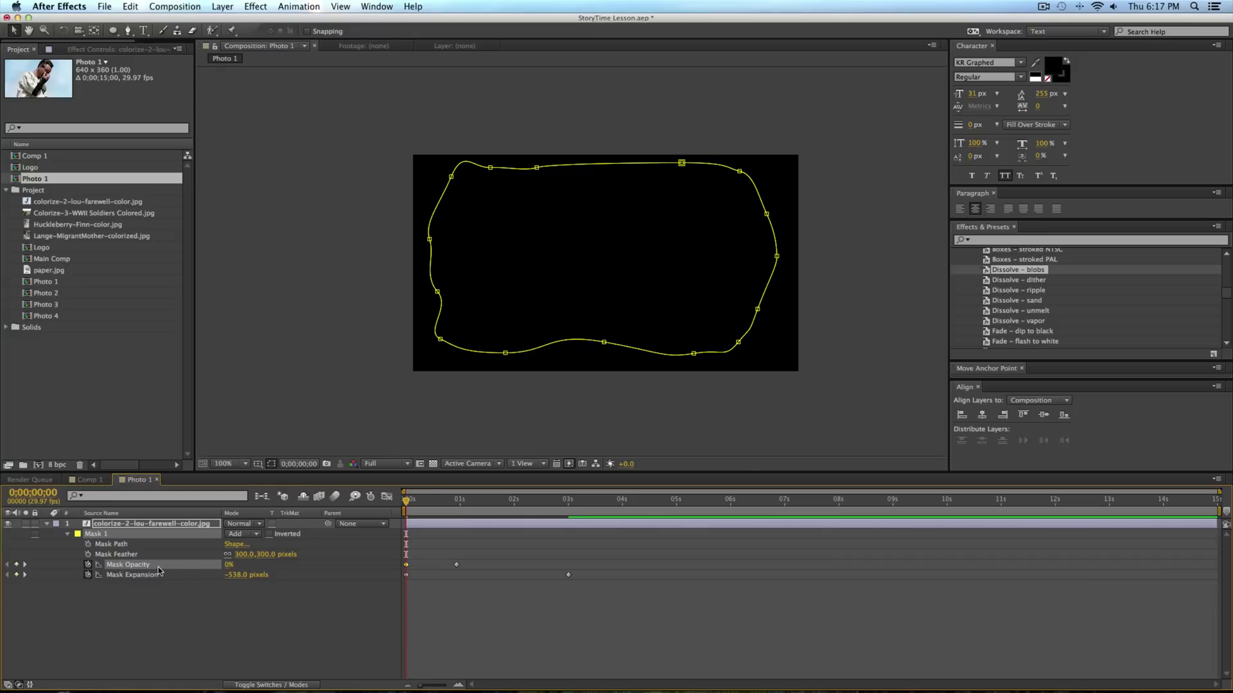
click(424, 499)
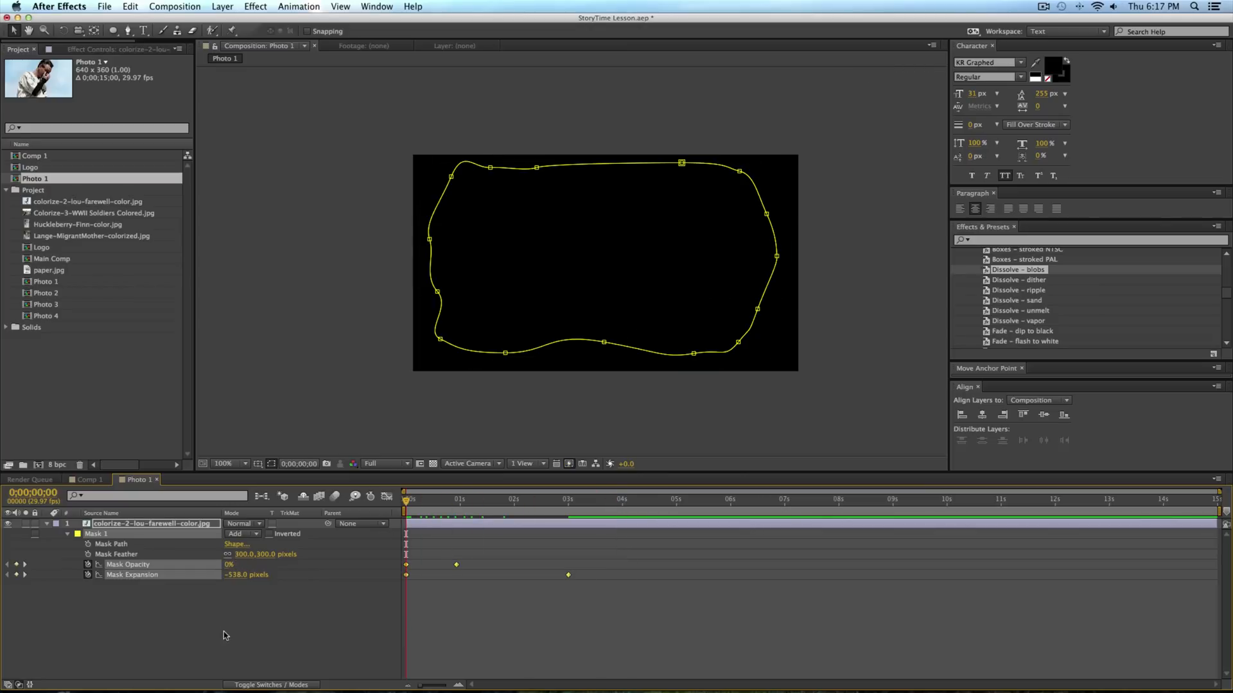
key(F9)
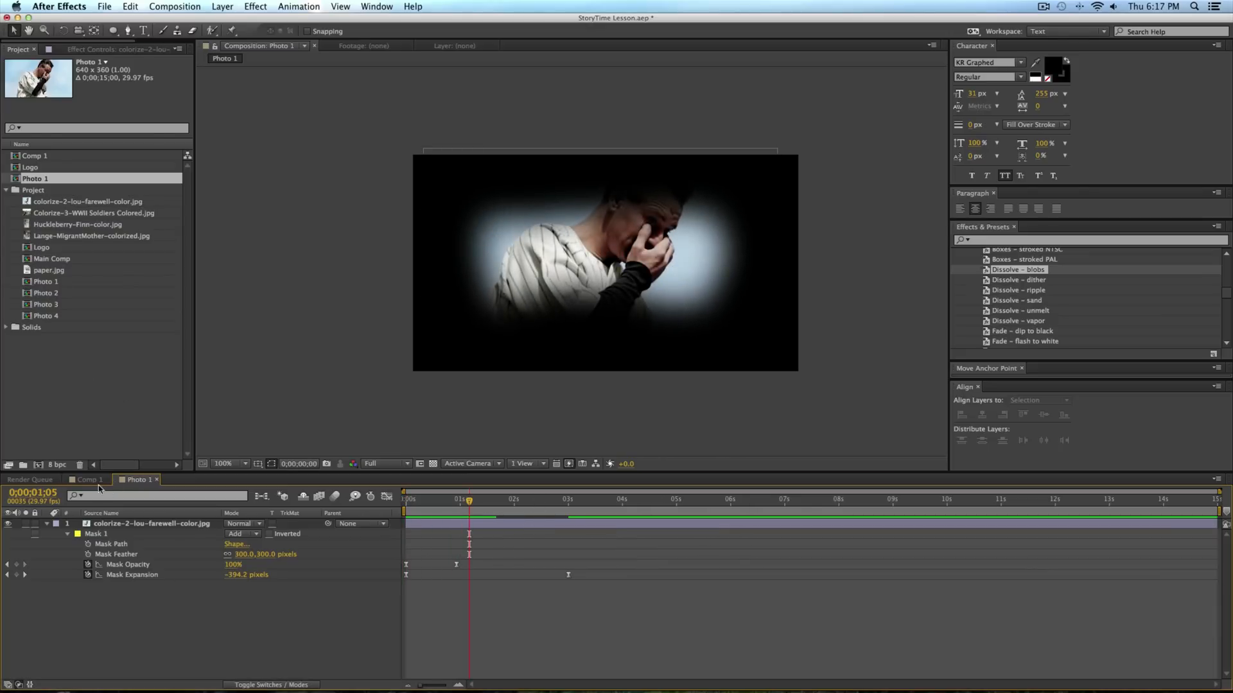
Duplicate Photo 1 as Photo 2 and place Photo 1 into Comp 1 above Logo and paper.jpg.
click(86, 480)
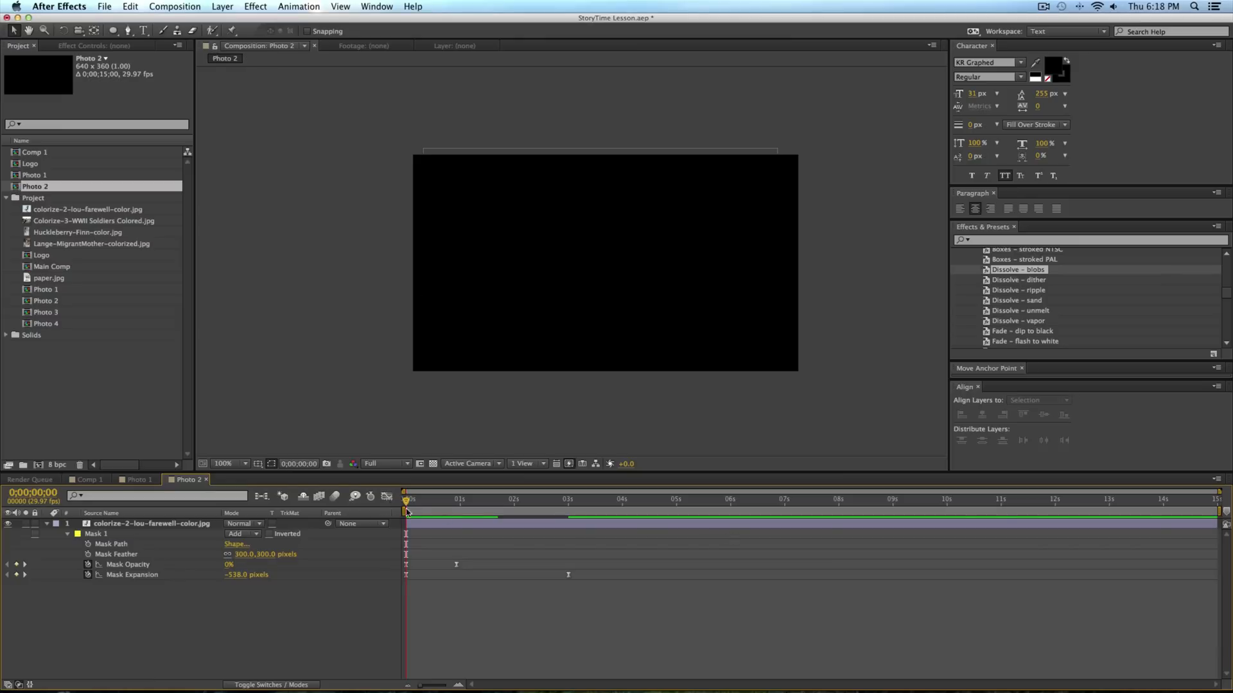
click(101, 512)
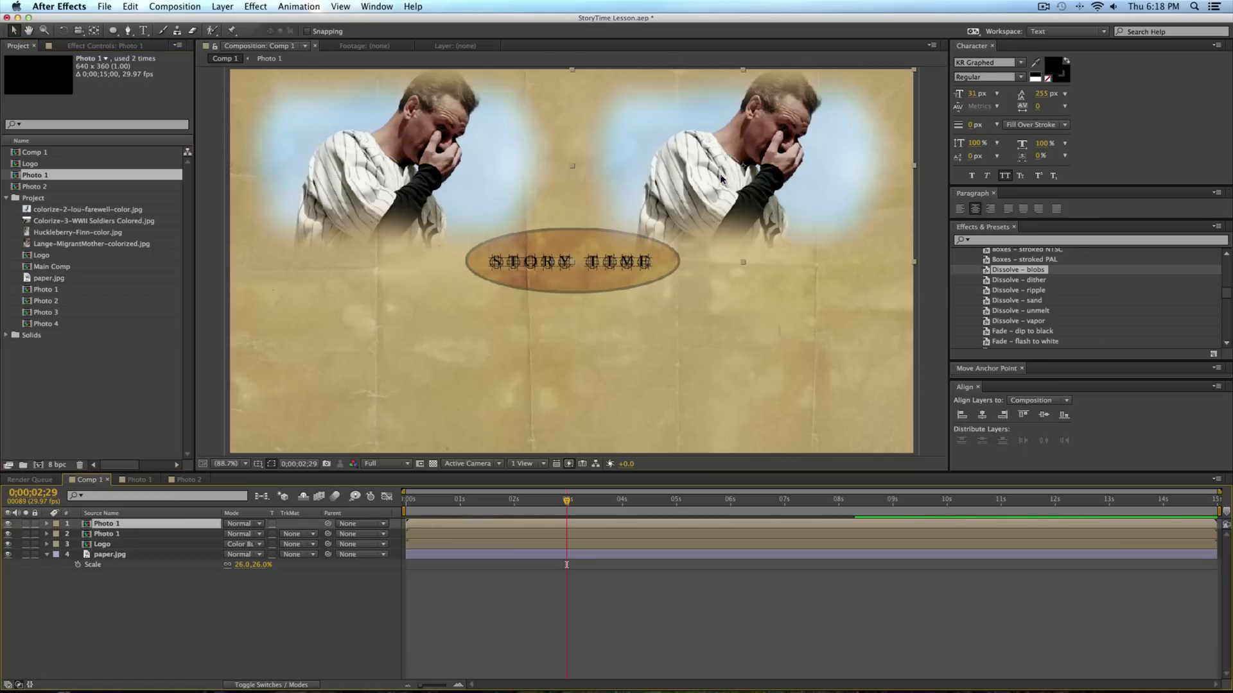
Remove the extra photo layer and add Photo 2–4 to Comp 1 with staggered start times.
key(delete)
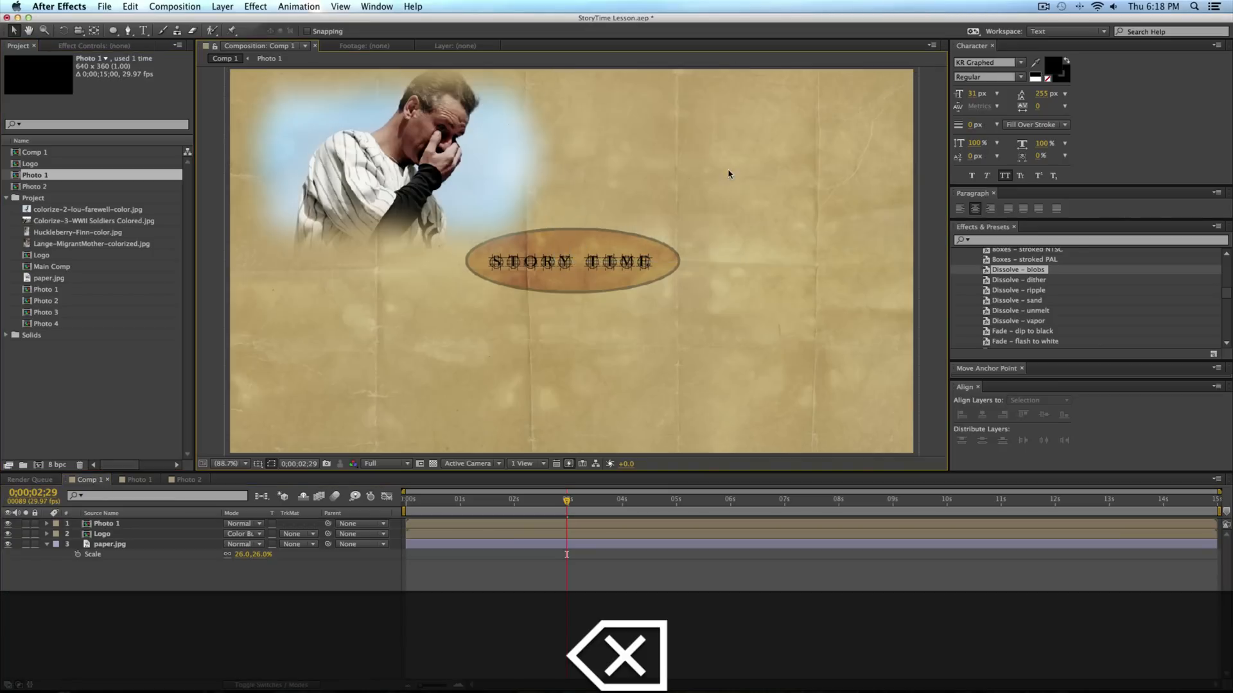
click(46, 300)
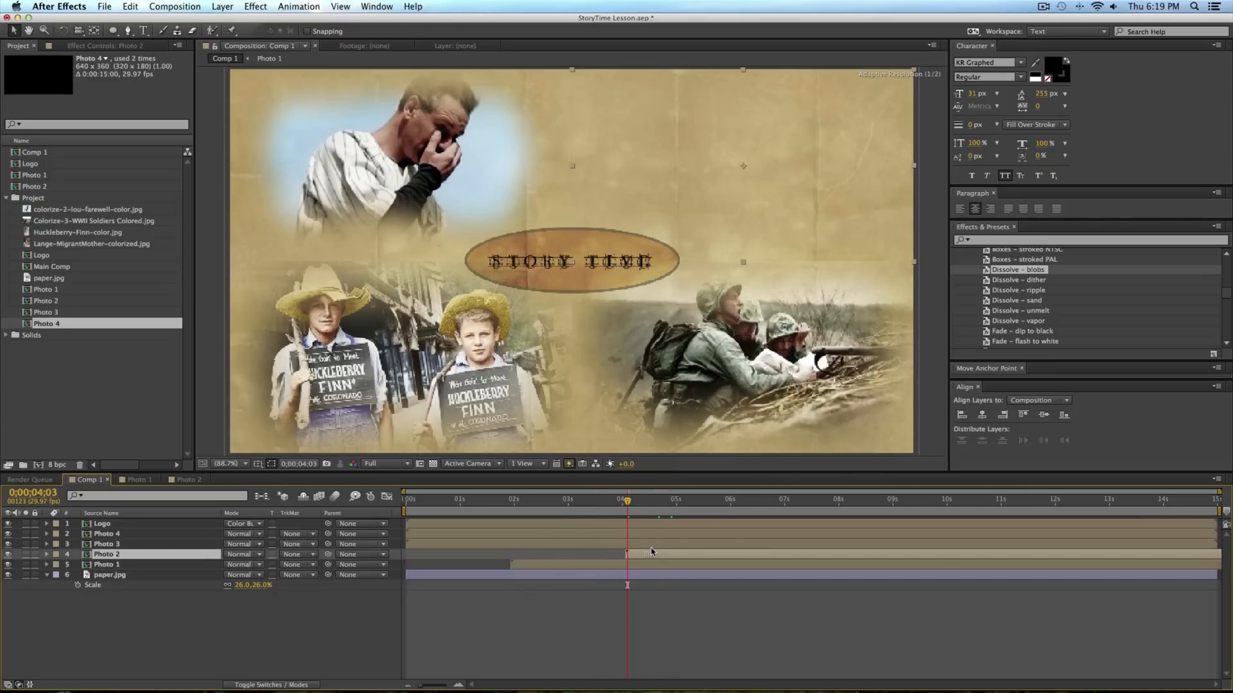
click(724, 499)
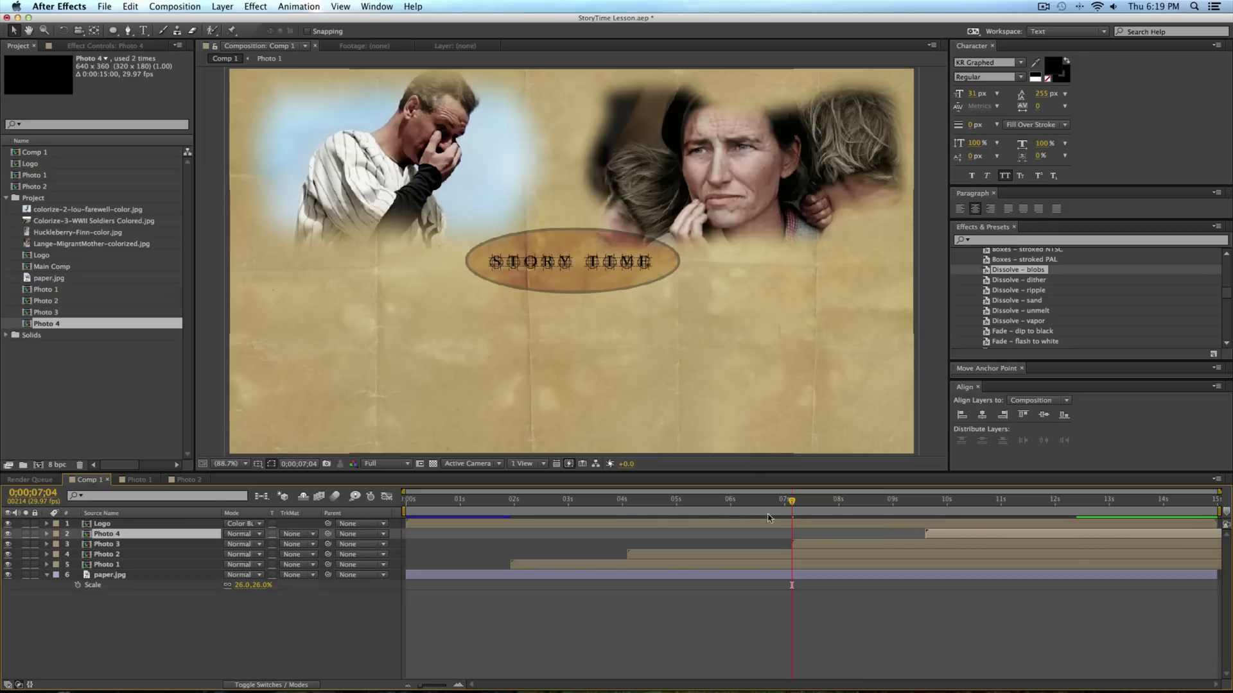
Scrub to five and ten seconds to check the photos appear in turn, then return to the start.
click(713, 499)
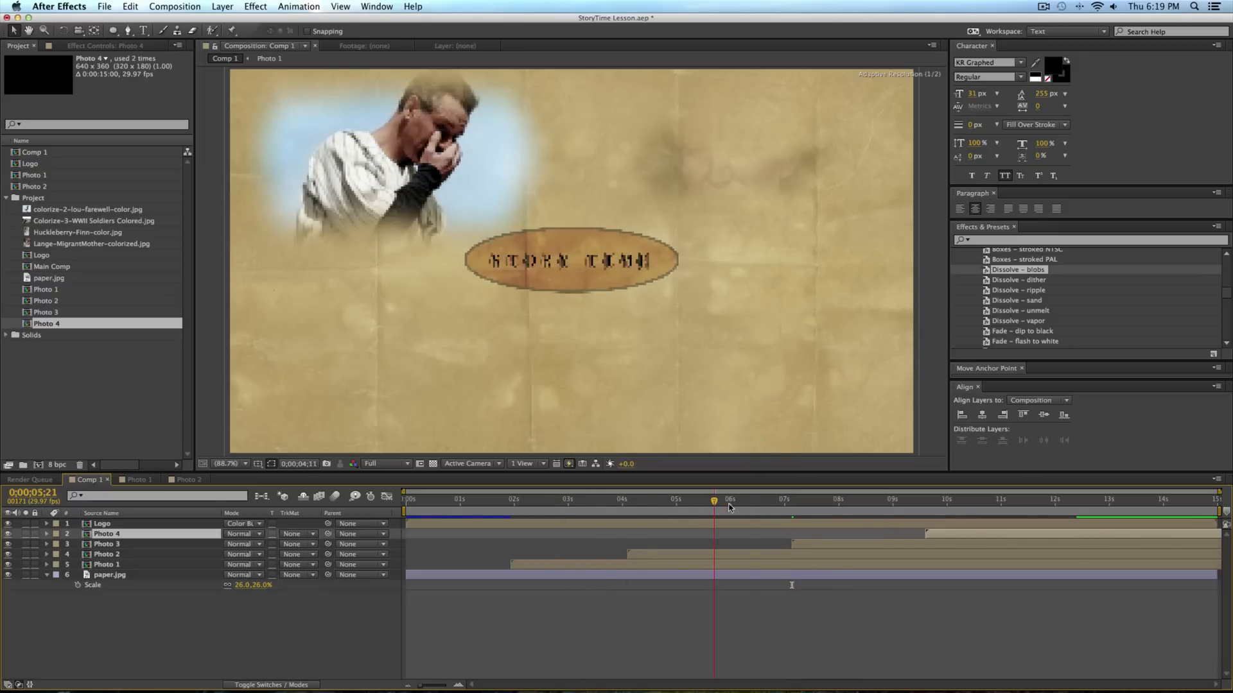
click(975, 499)
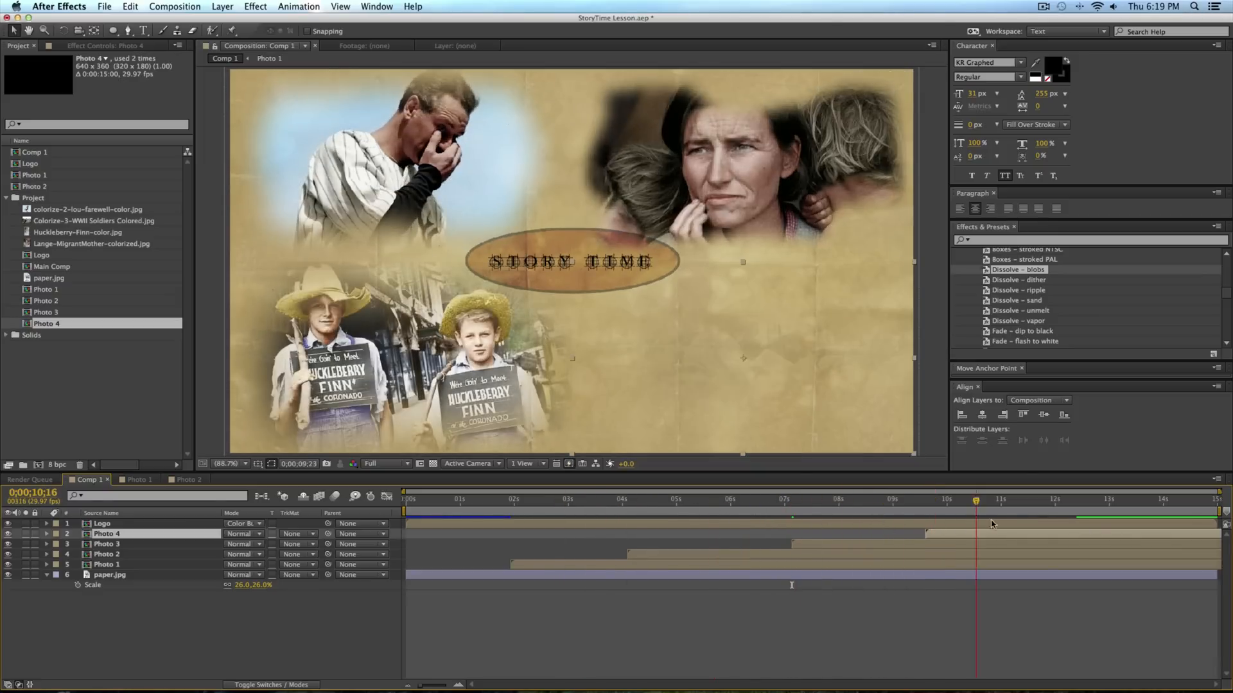
click(406, 499)
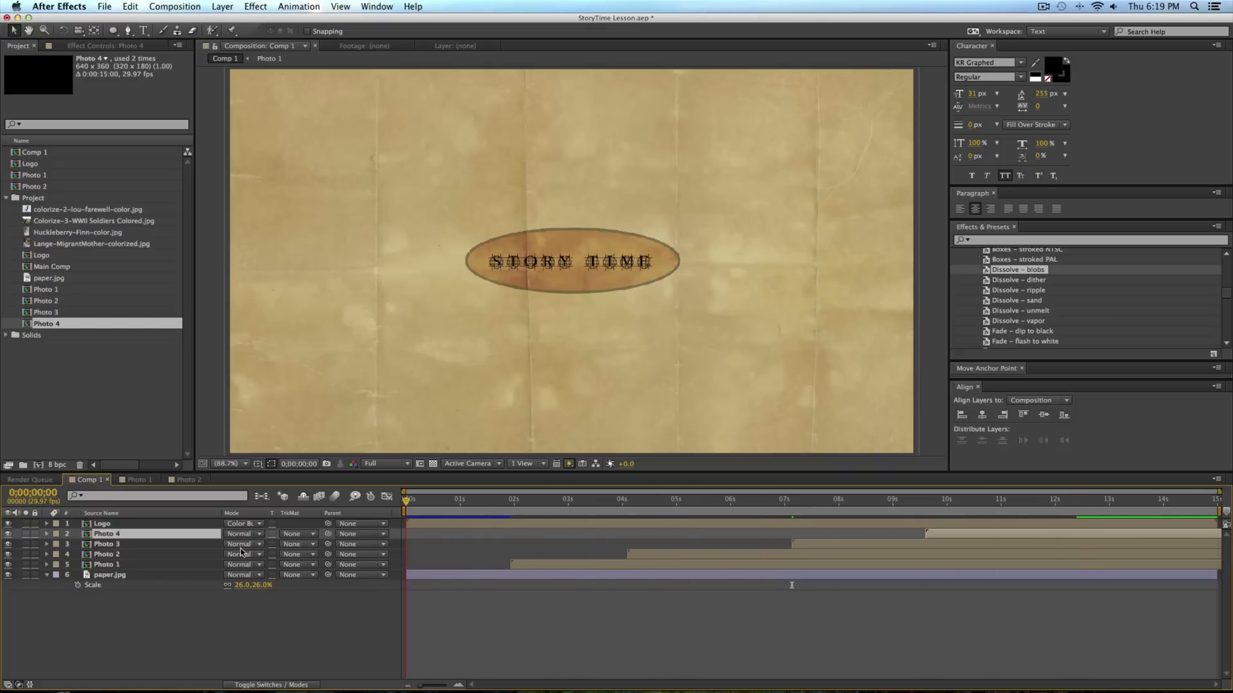
Preview Comp 1 at quarter resolution and make all its layers 3D.
click(384, 463)
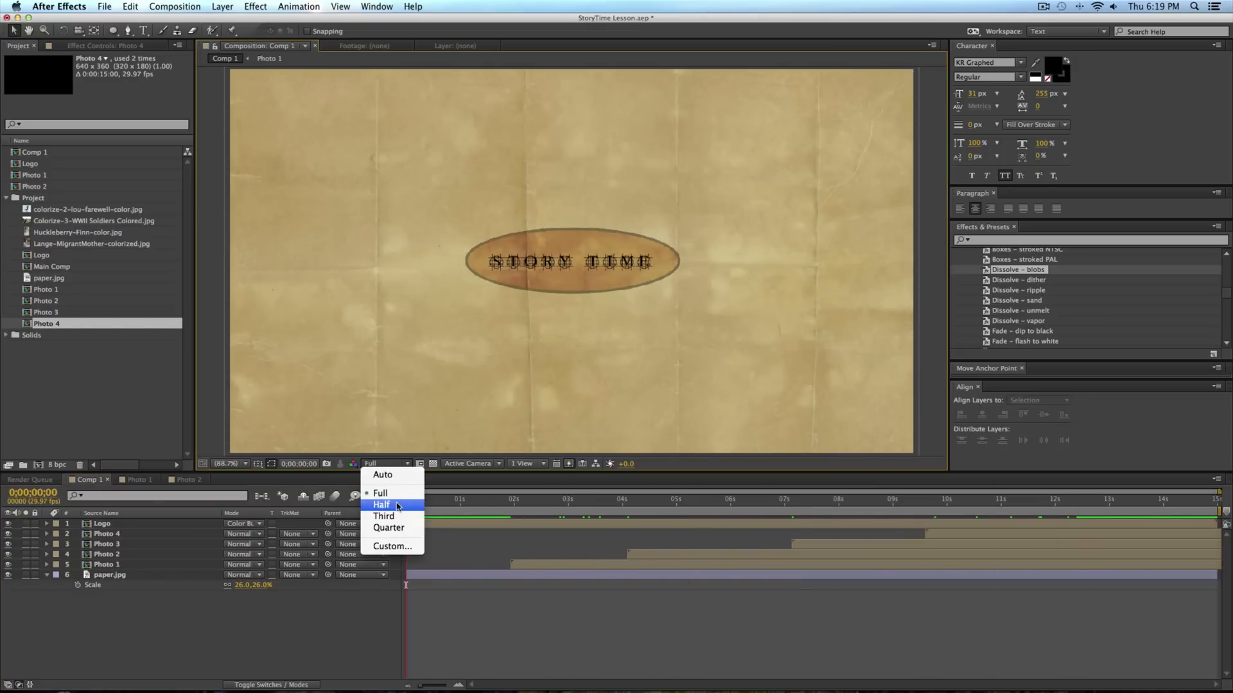
click(388, 527)
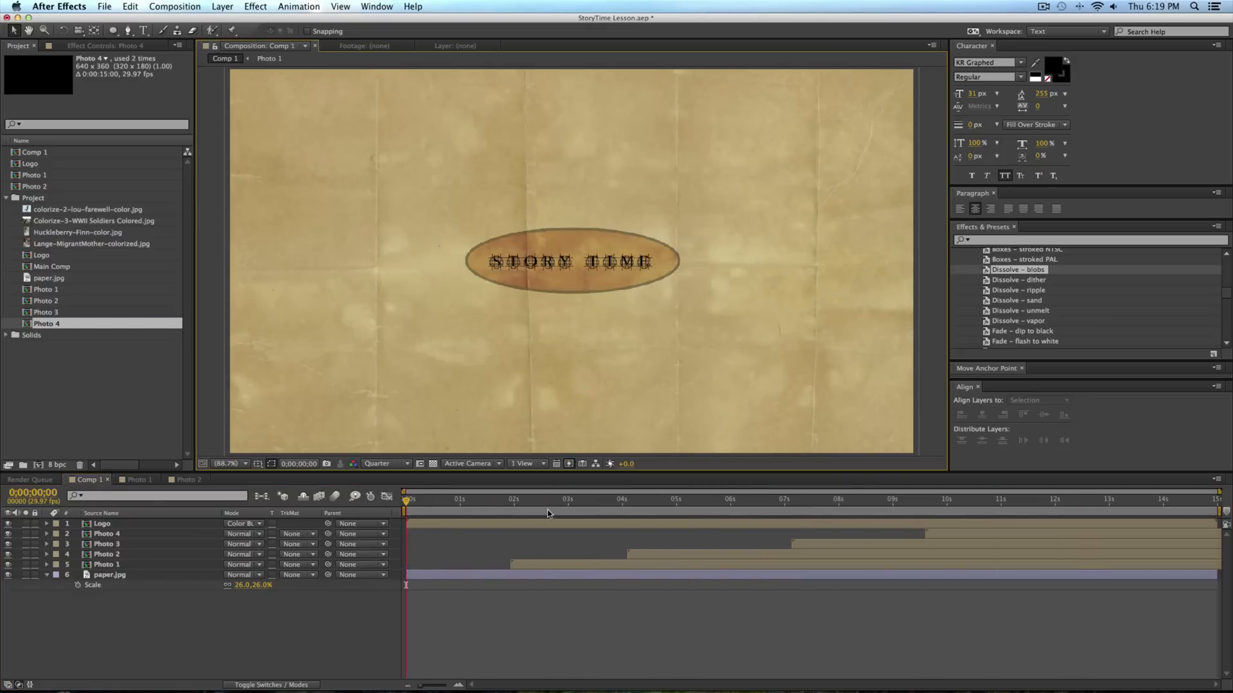
click(556, 498)
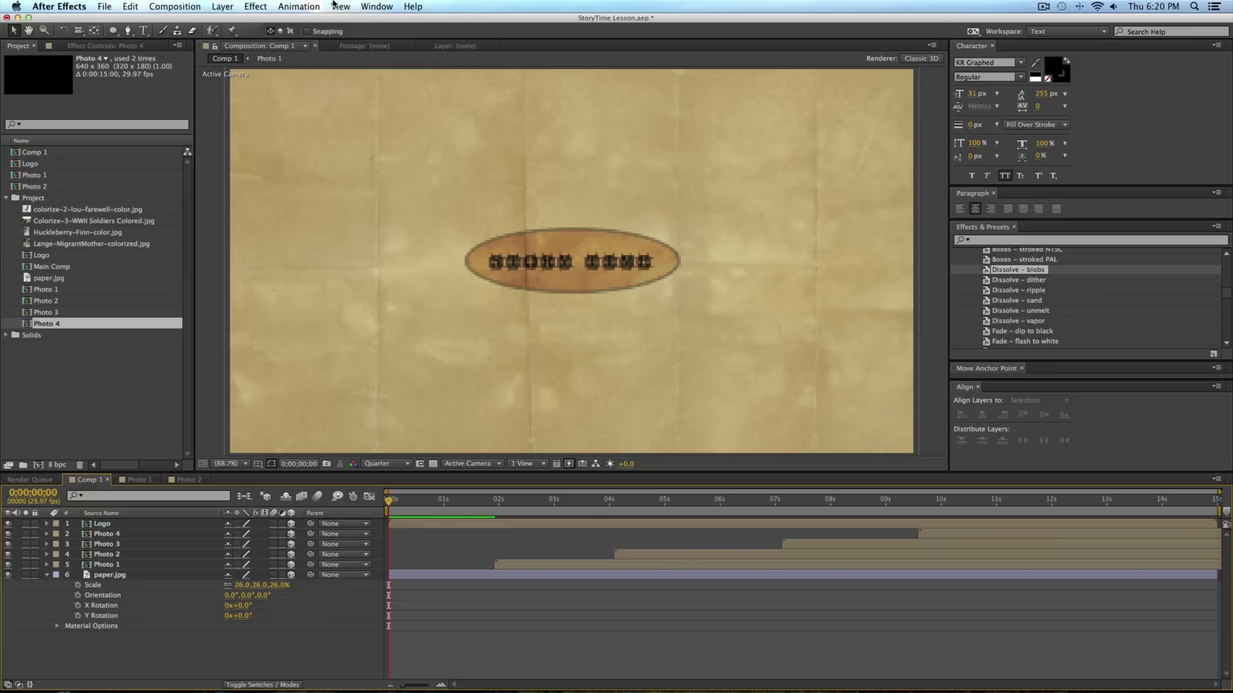
Add Camera 1 and a new null object to Comp 1.
click(223, 6)
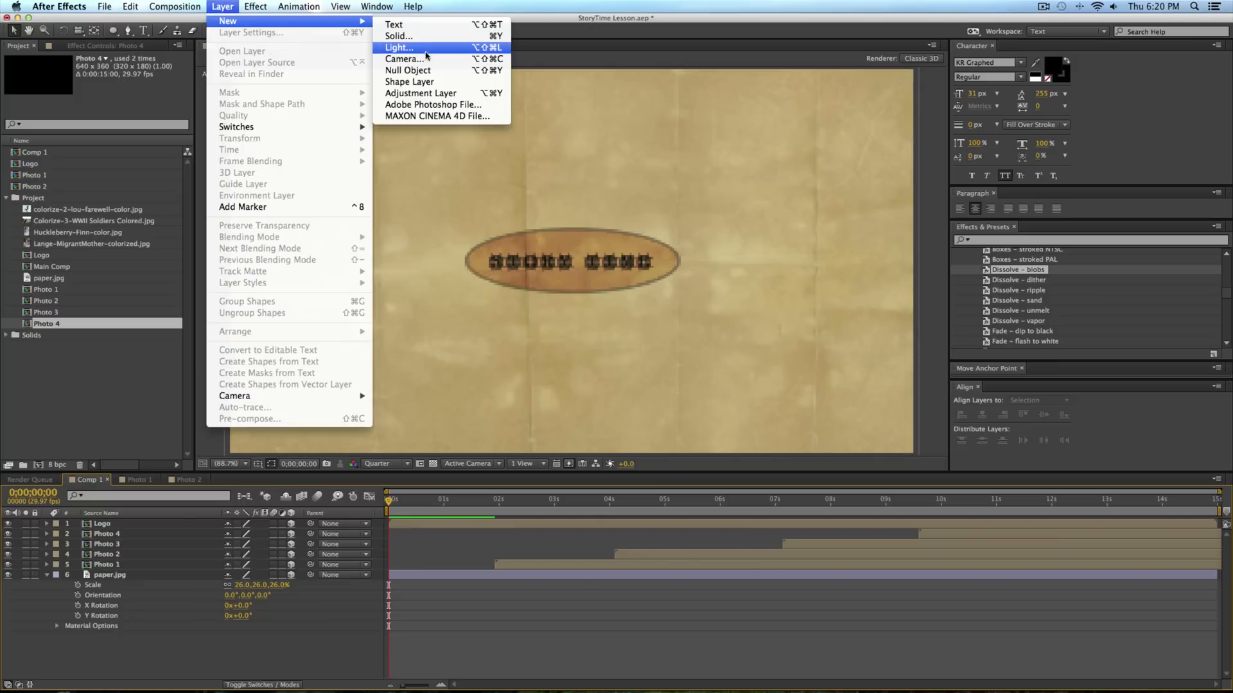
click(405, 59)
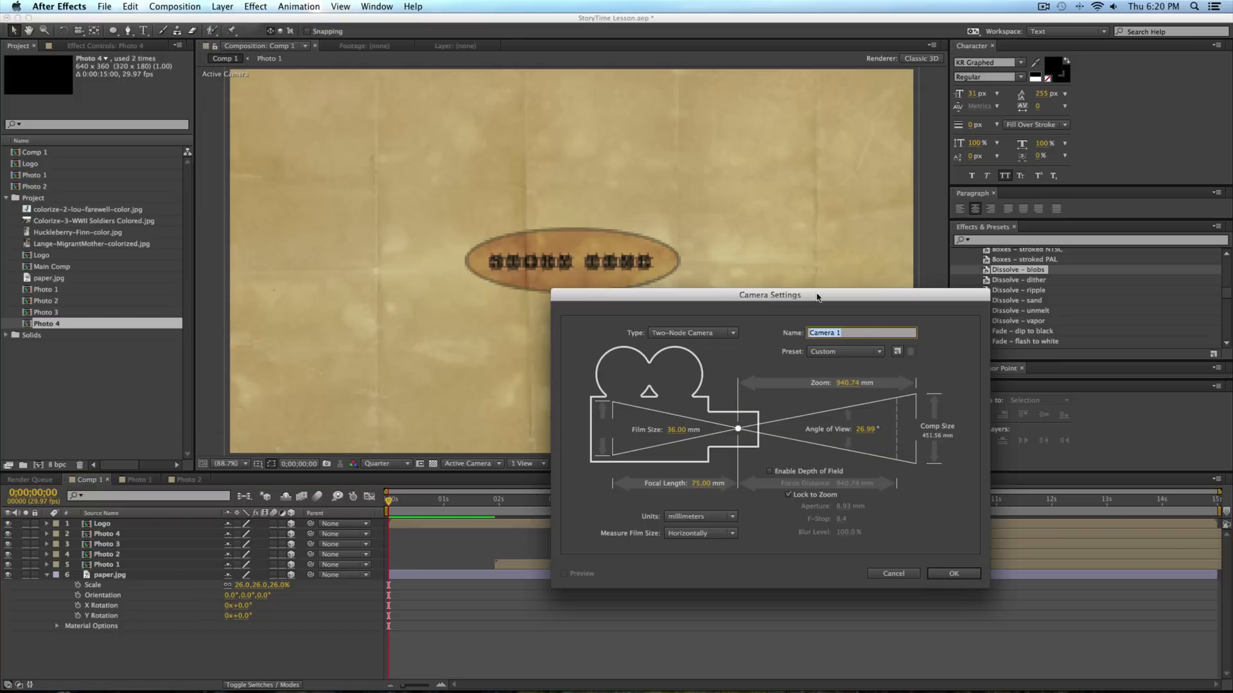
click(953, 573)
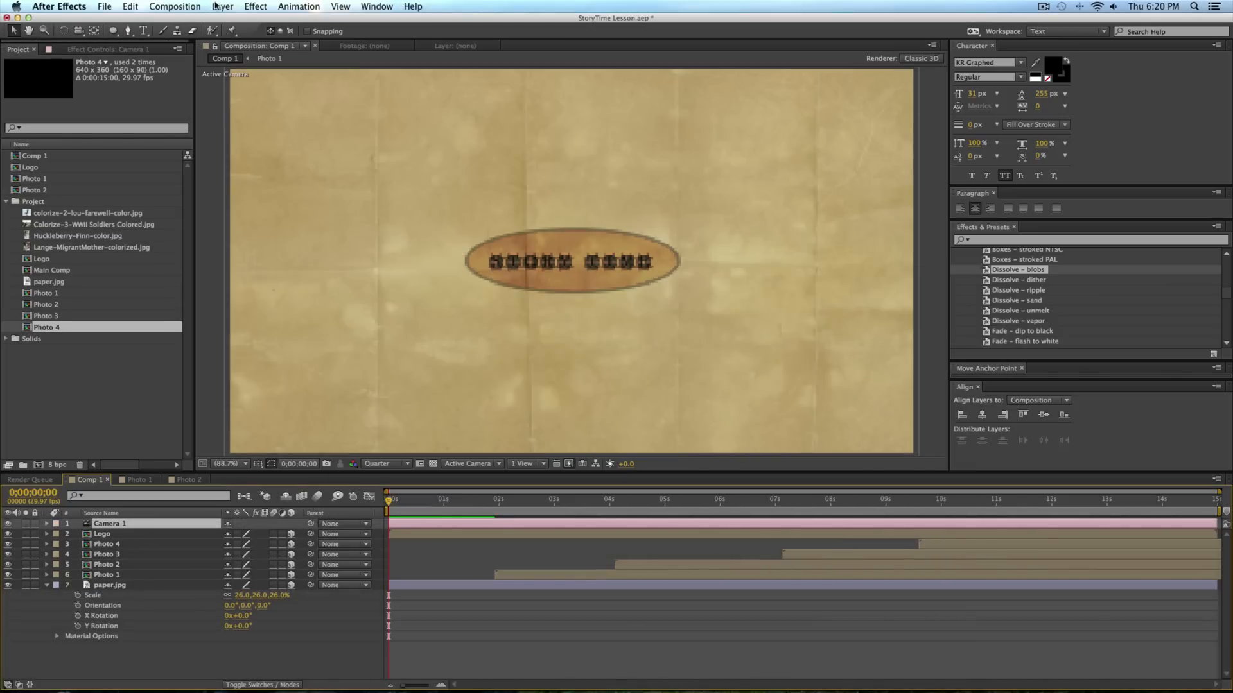
click(222, 6)
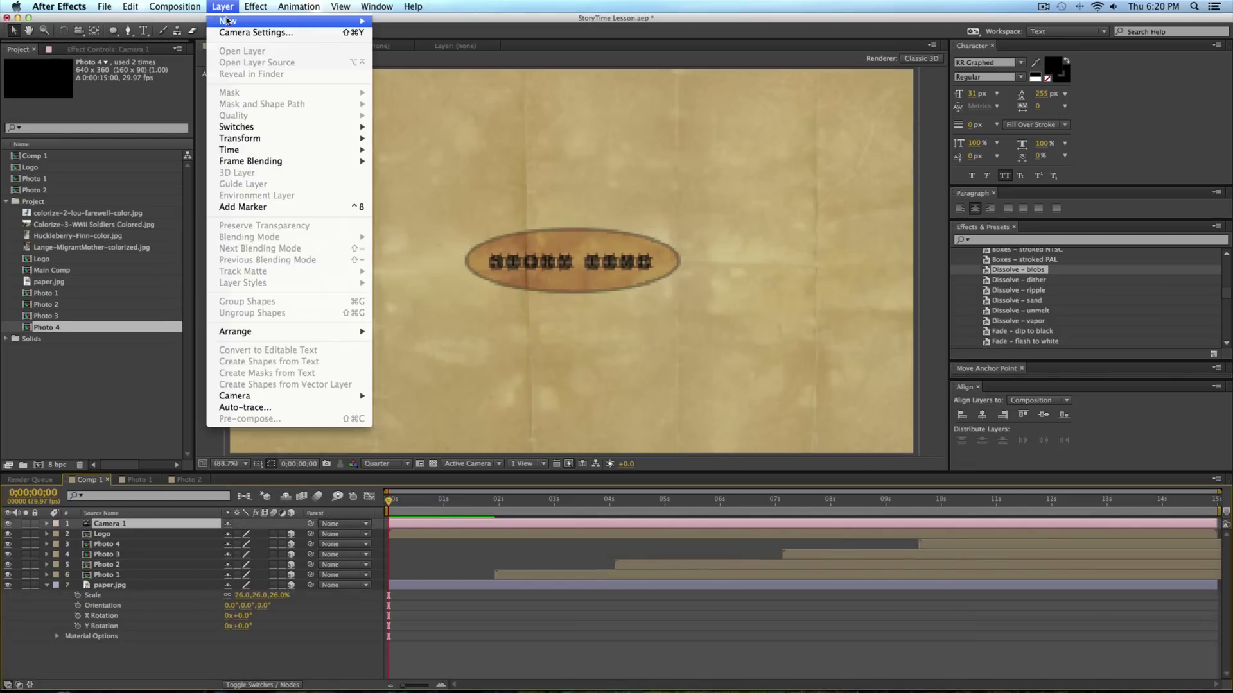
click(226, 21)
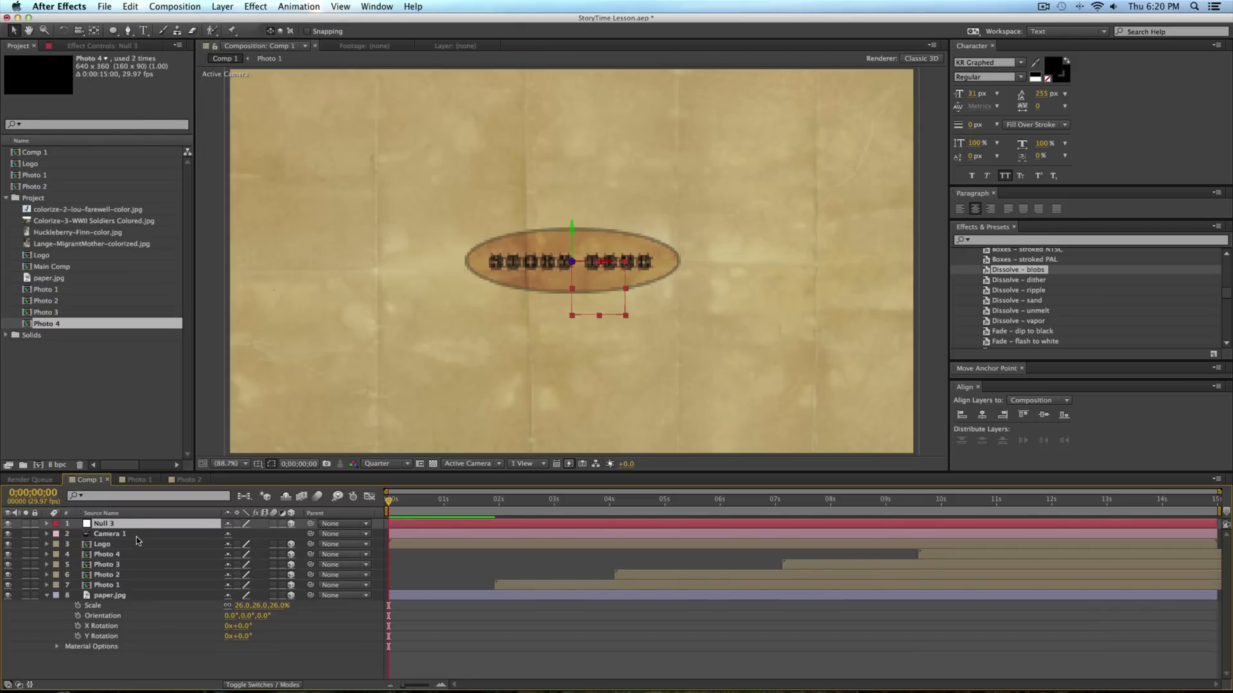
Parent Camera 1 to the new null layer.
click(108, 533)
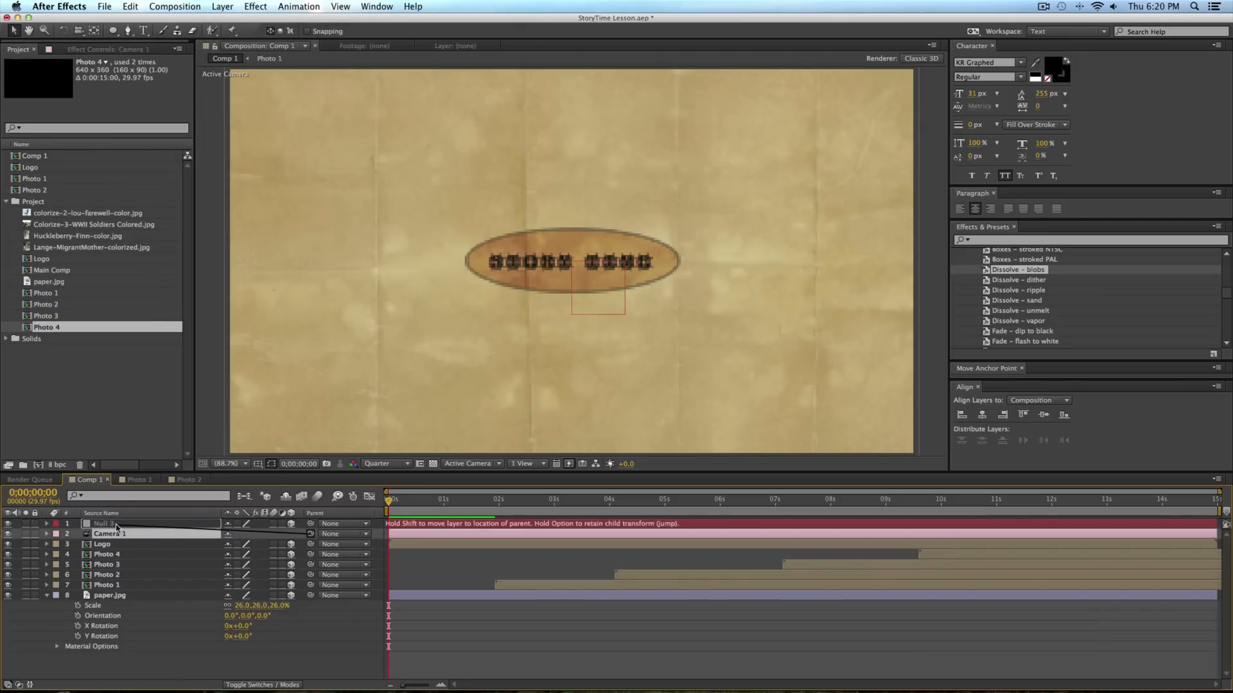
drag(309, 533, 102, 524)
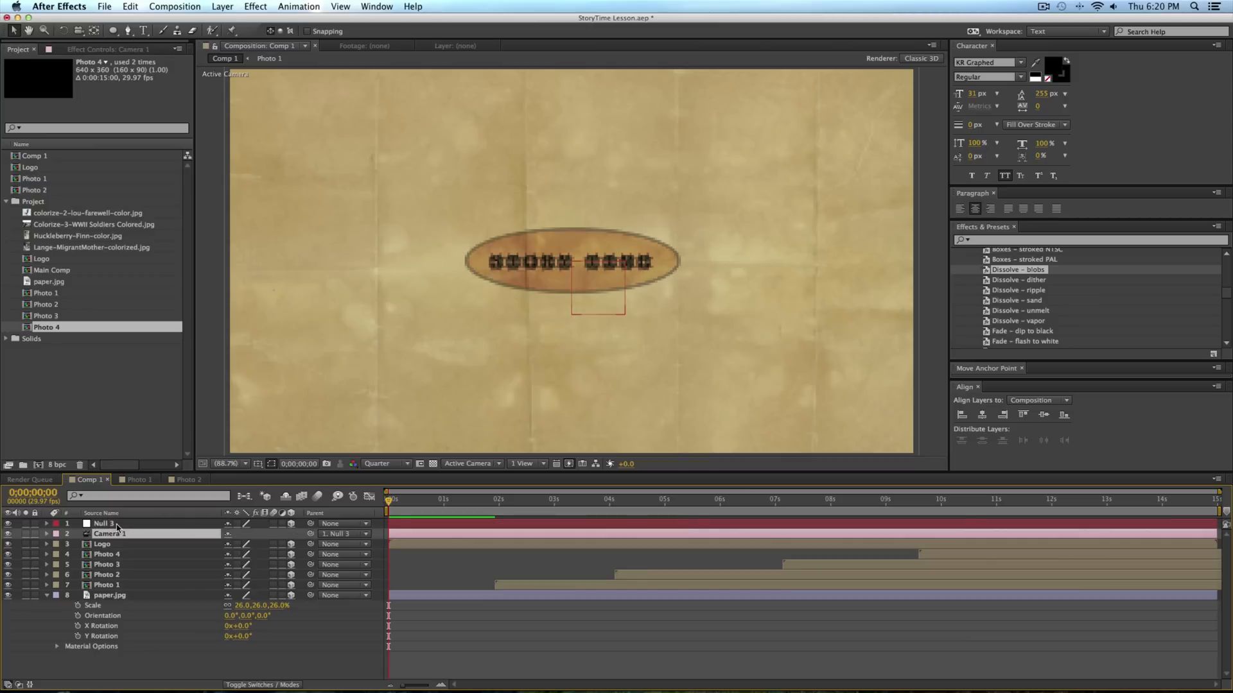
click(1044, 6)
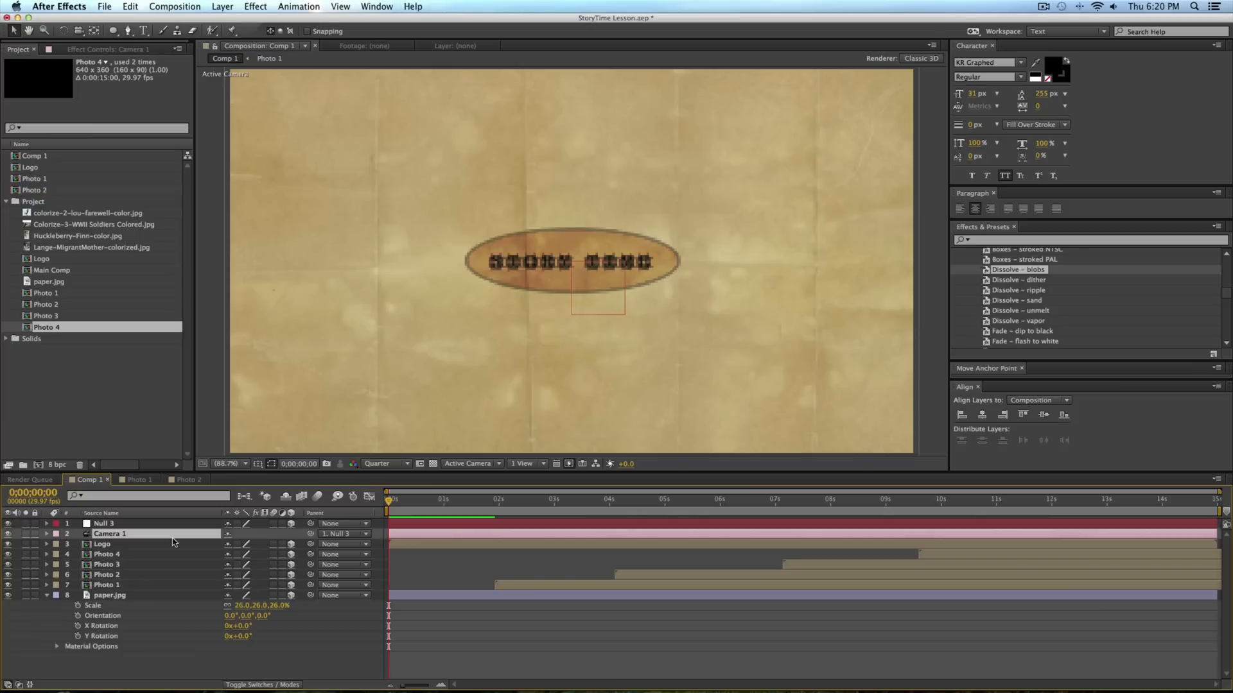
mouse_move(228, 542)
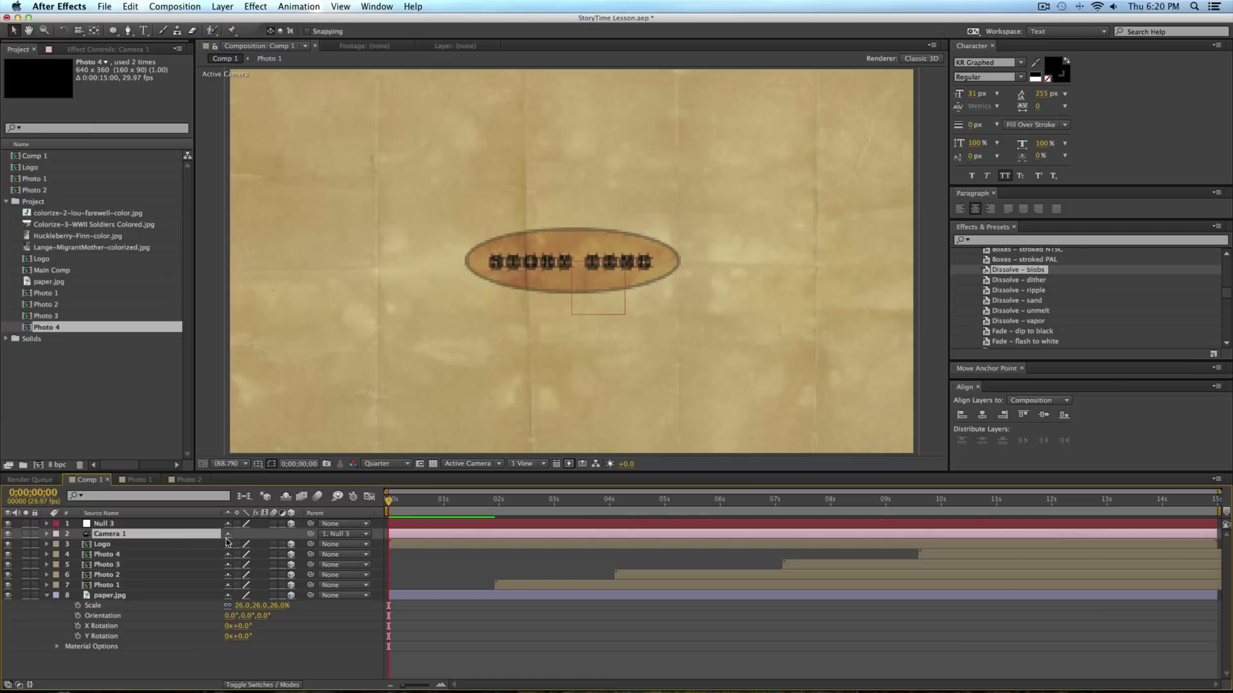
mouse_move(432, 520)
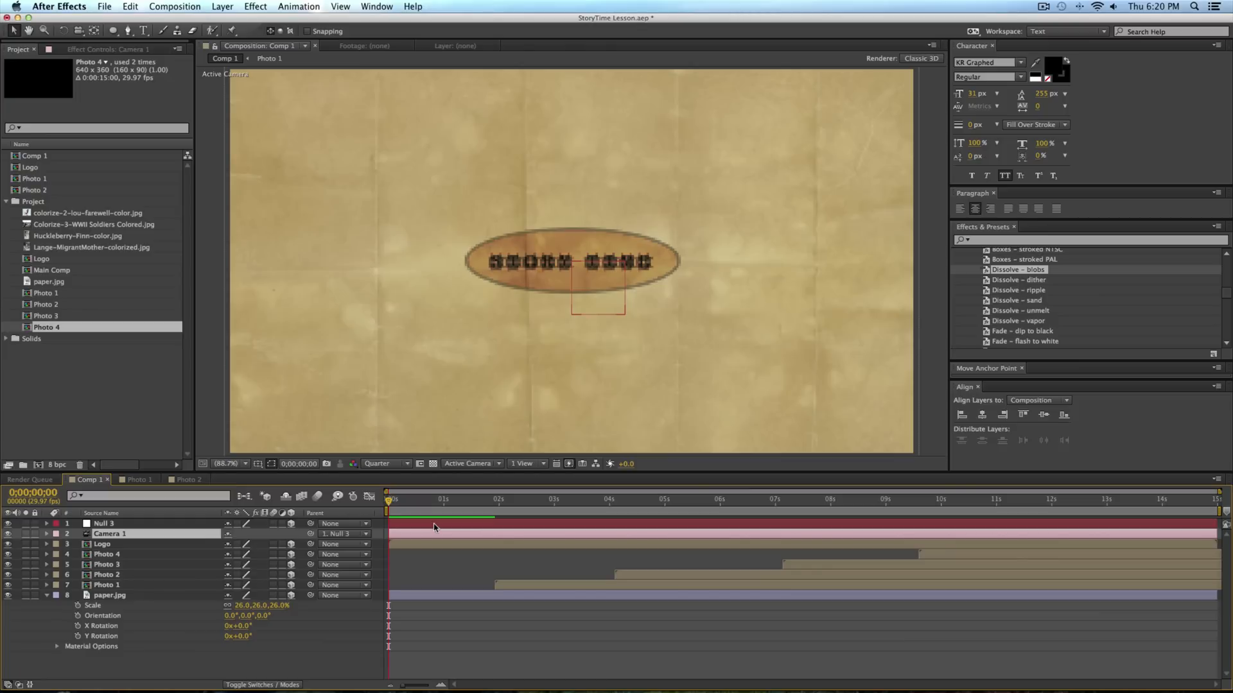
mouse_move(525, 497)
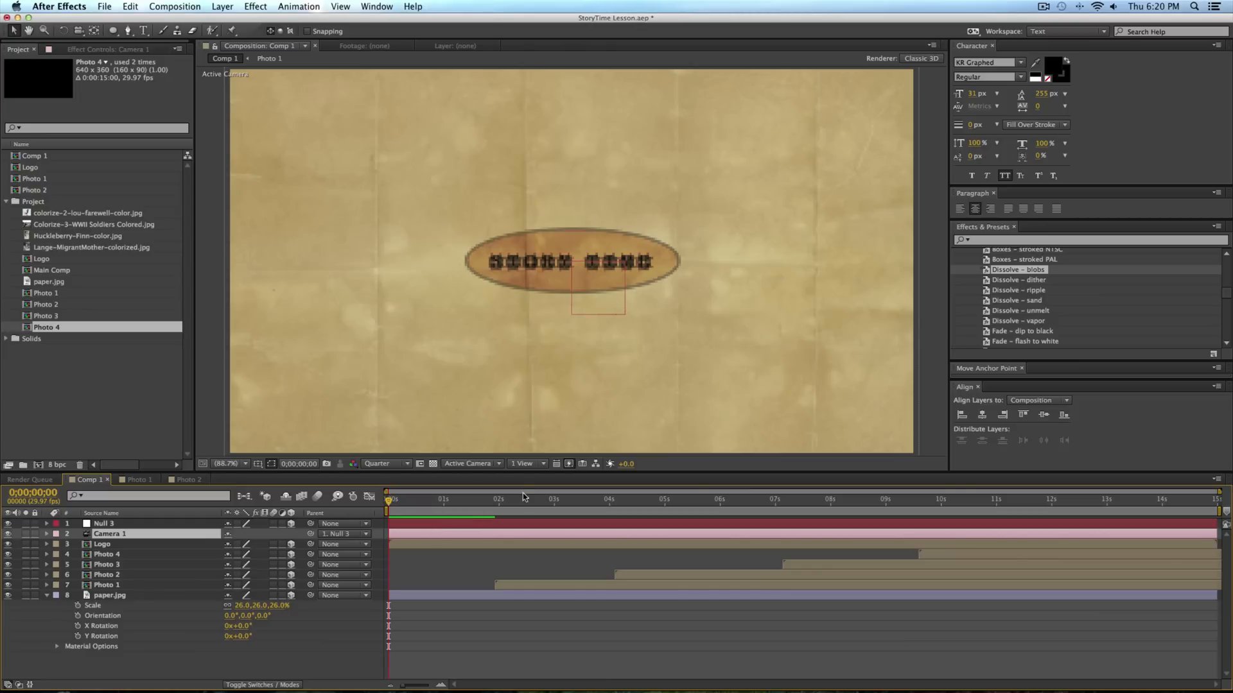
mouse_move(472, 511)
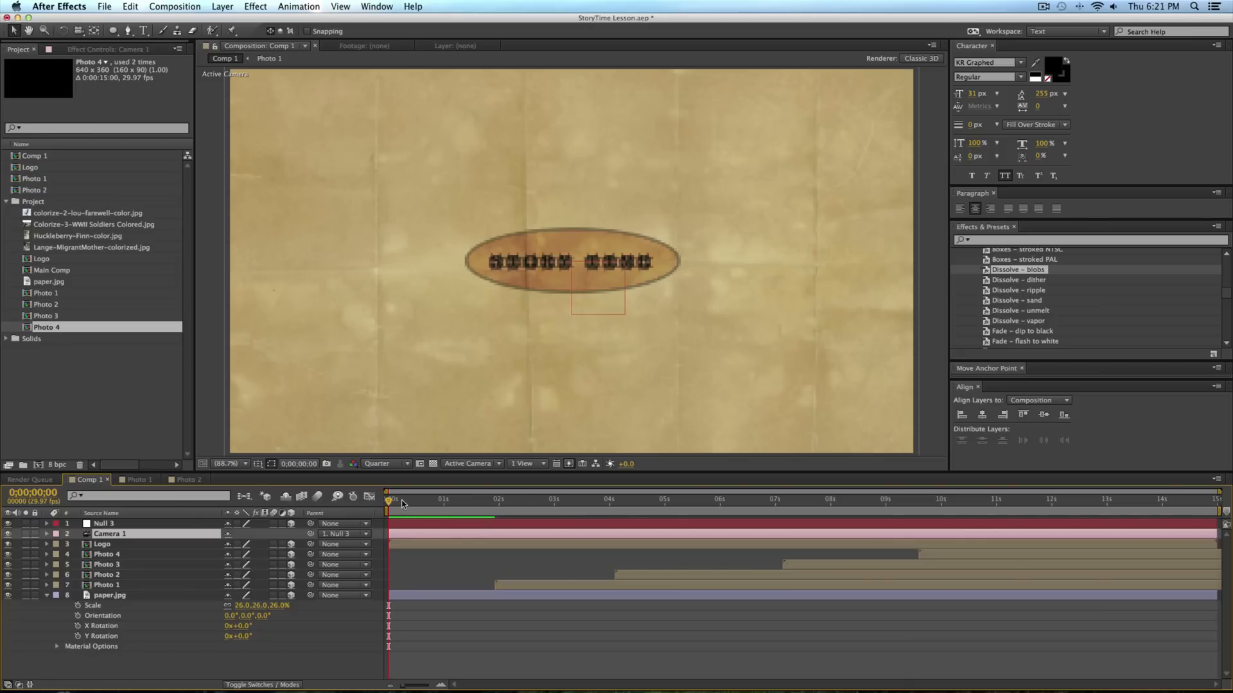
mouse_move(442, 505)
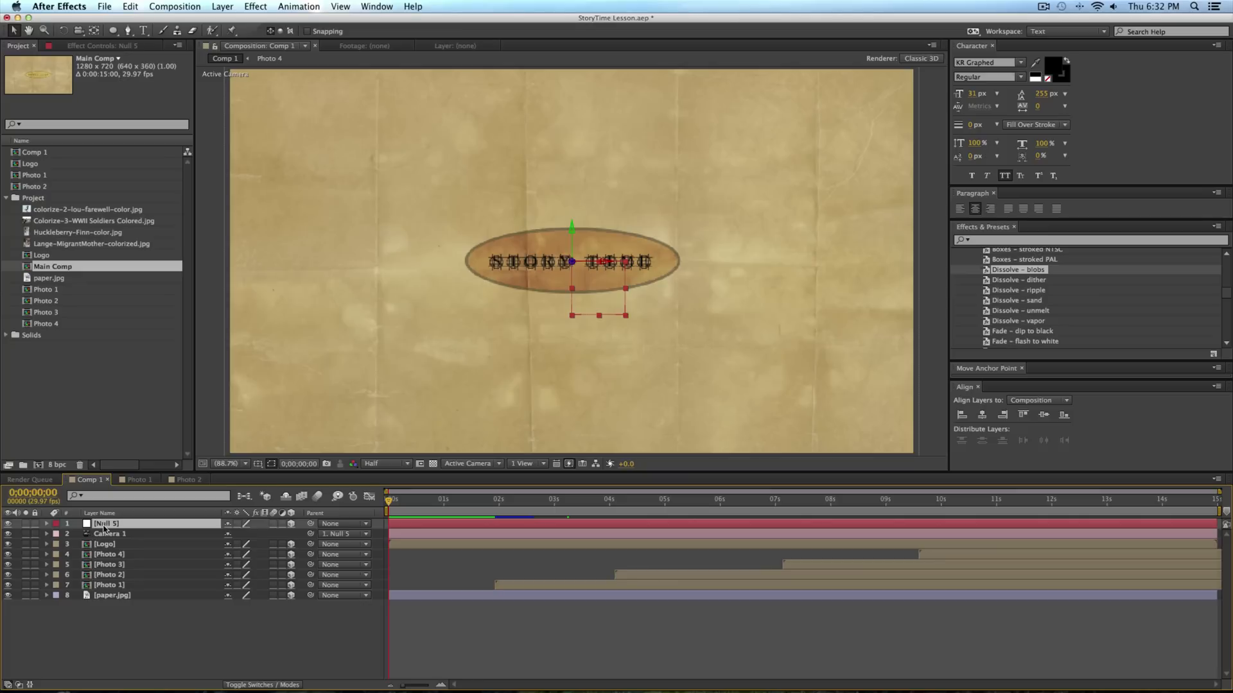
mouse_move(249, 534)
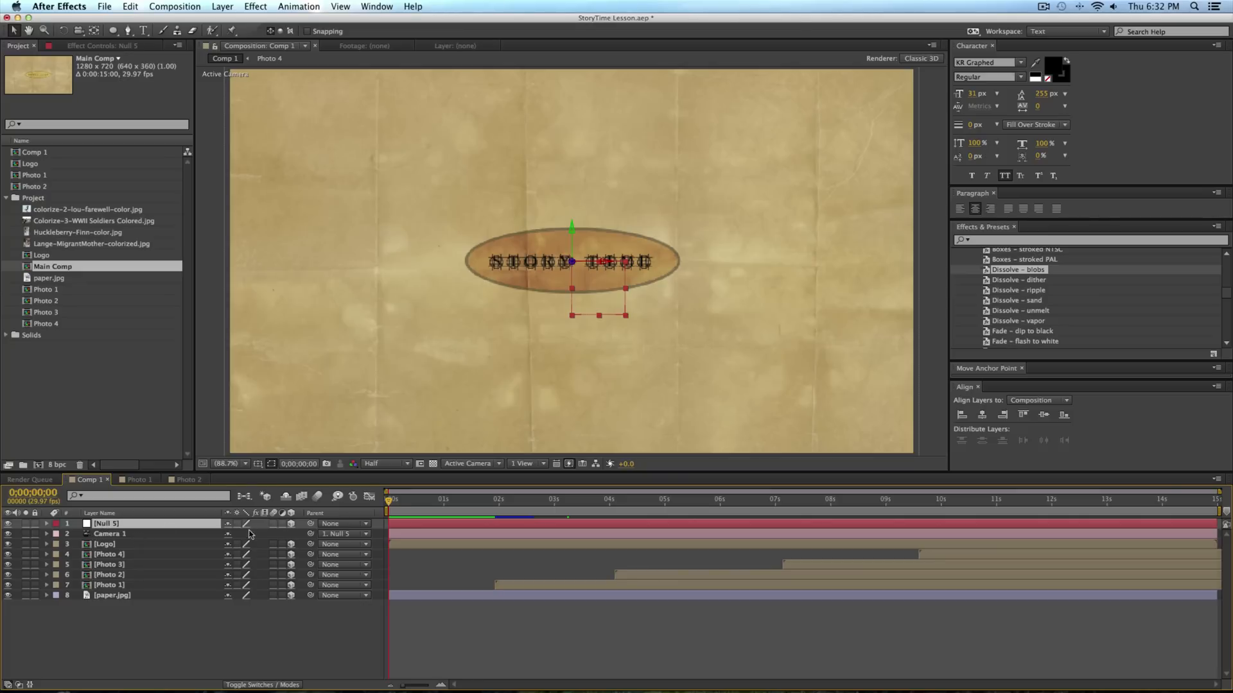
Reveal the null's Transform, undo the test moves, and keyframe Position at 640, 360, 447.
click(46, 524)
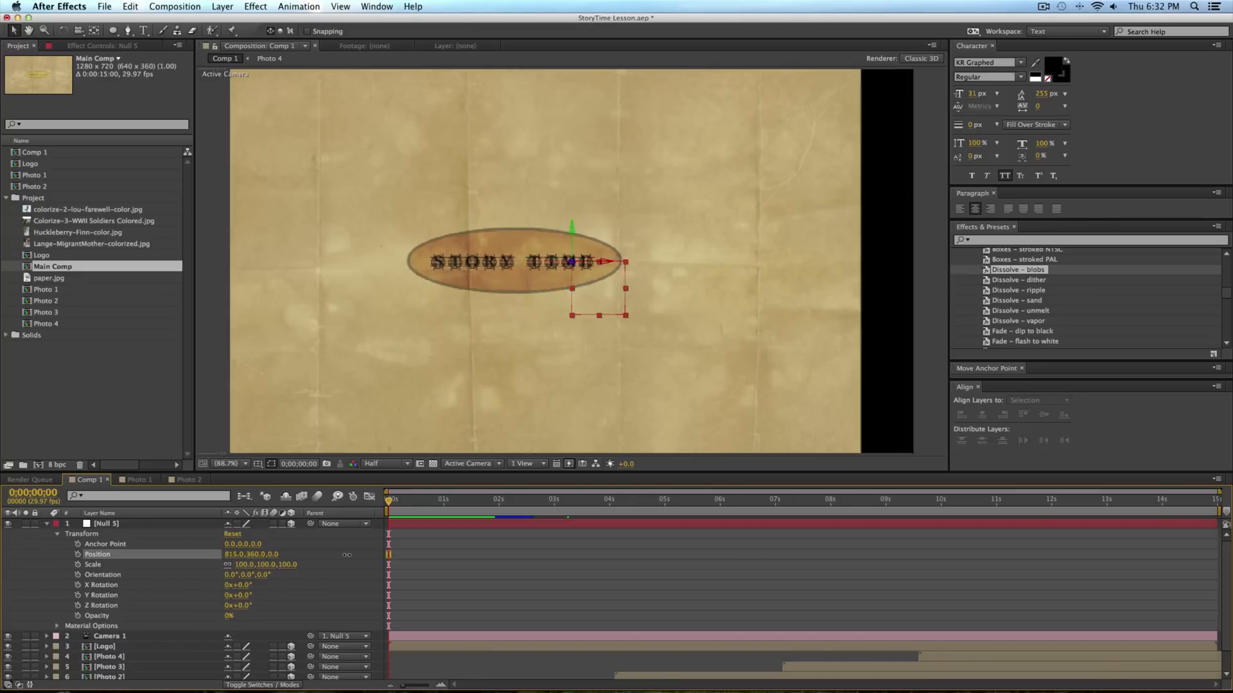
key(cmd+z)
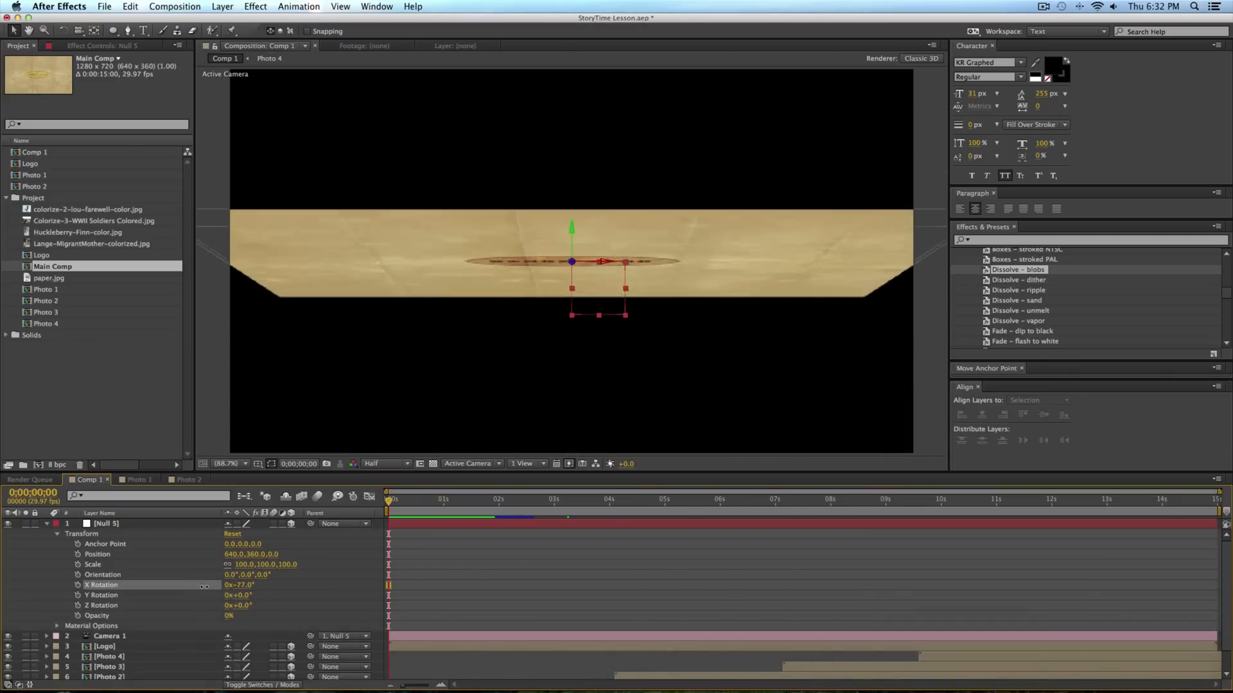
key(cmd+z)
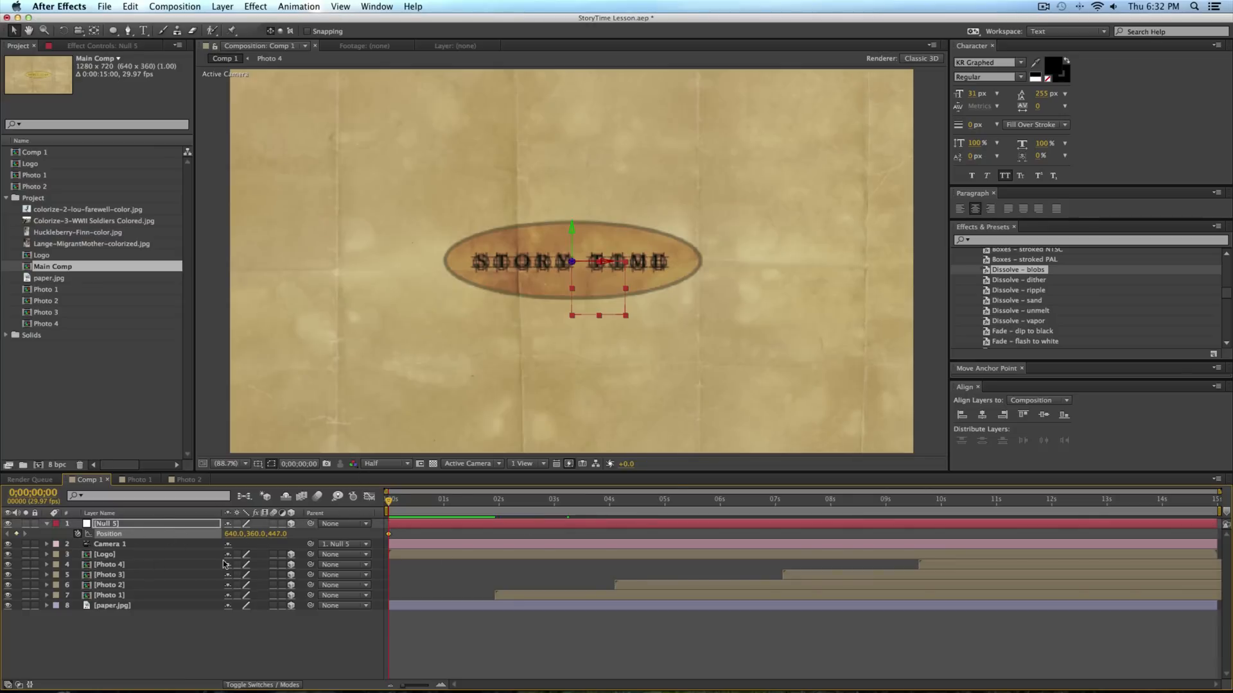
Move the playhead near 1:17 and keyframe the null's Position at 640, 360, 738.
click(493, 500)
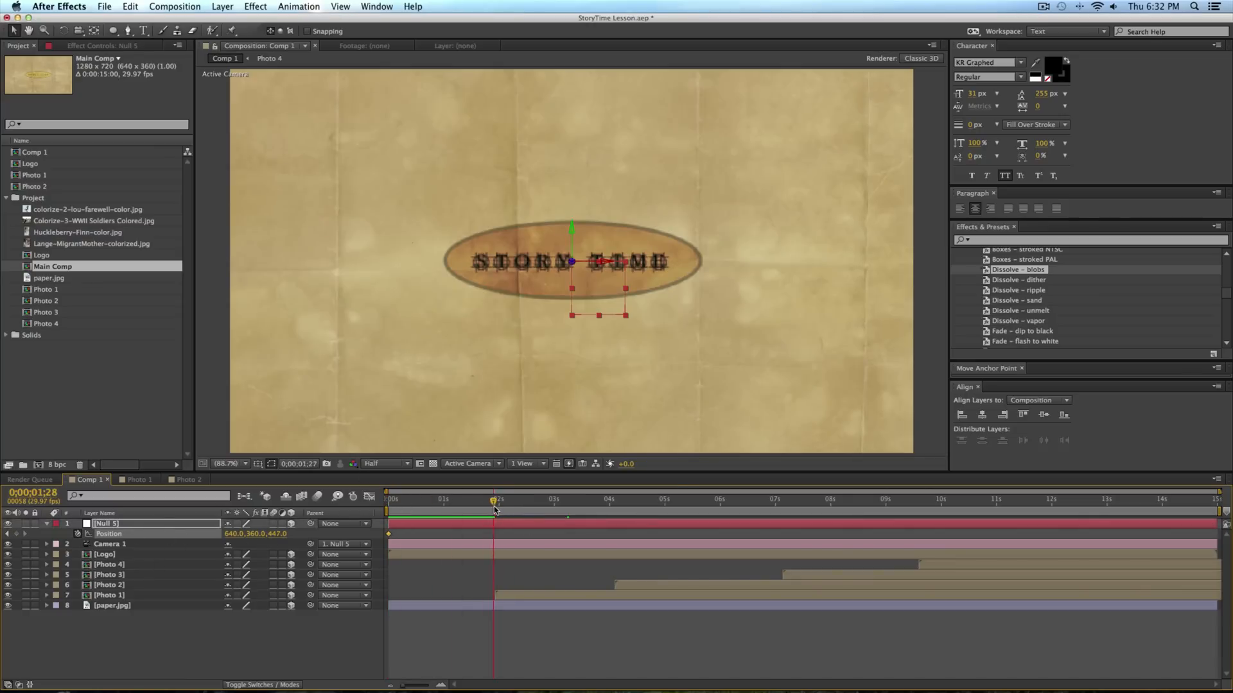
drag(494, 507, 487, 508)
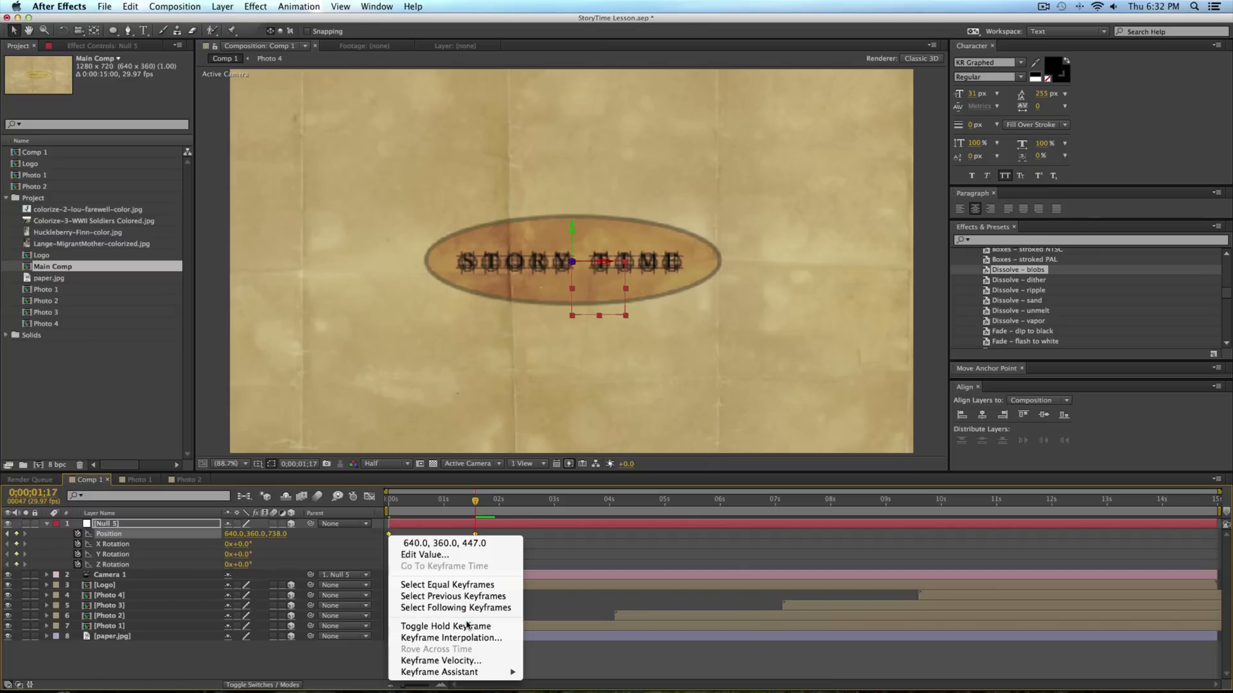
Set the keyframe's spatial interpolation to Linear for a straight motion path.
click(451, 638)
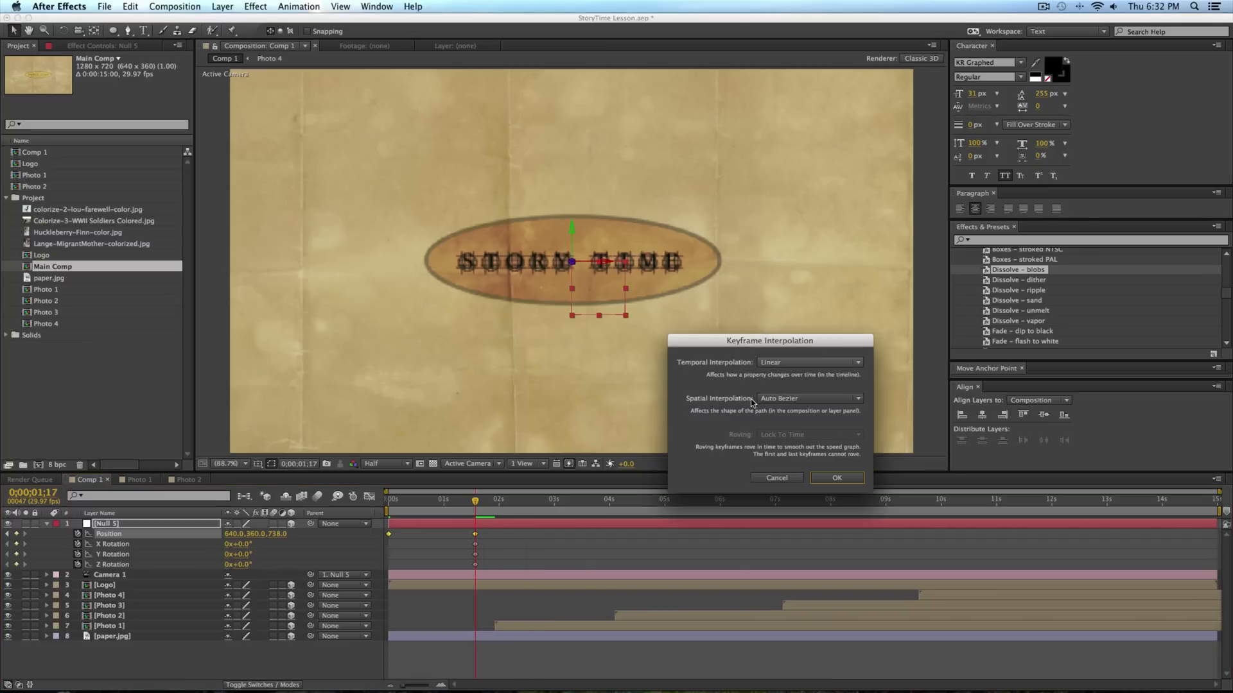
mouse_move(810, 341)
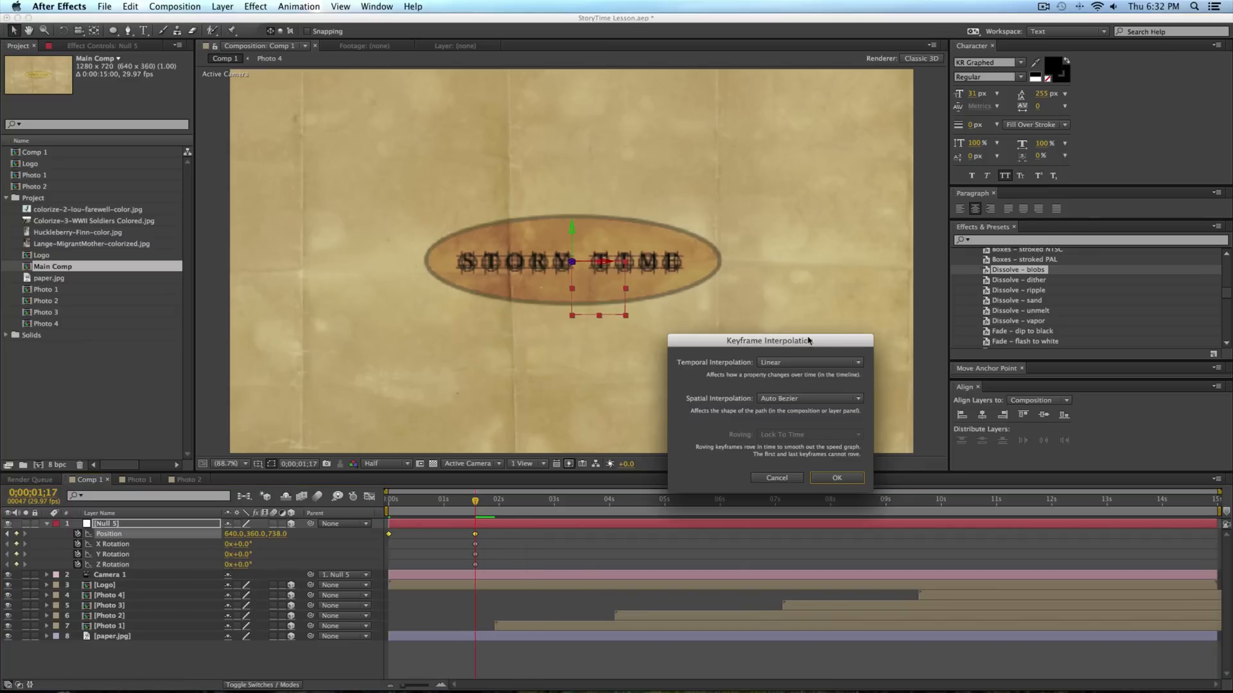
click(810, 399)
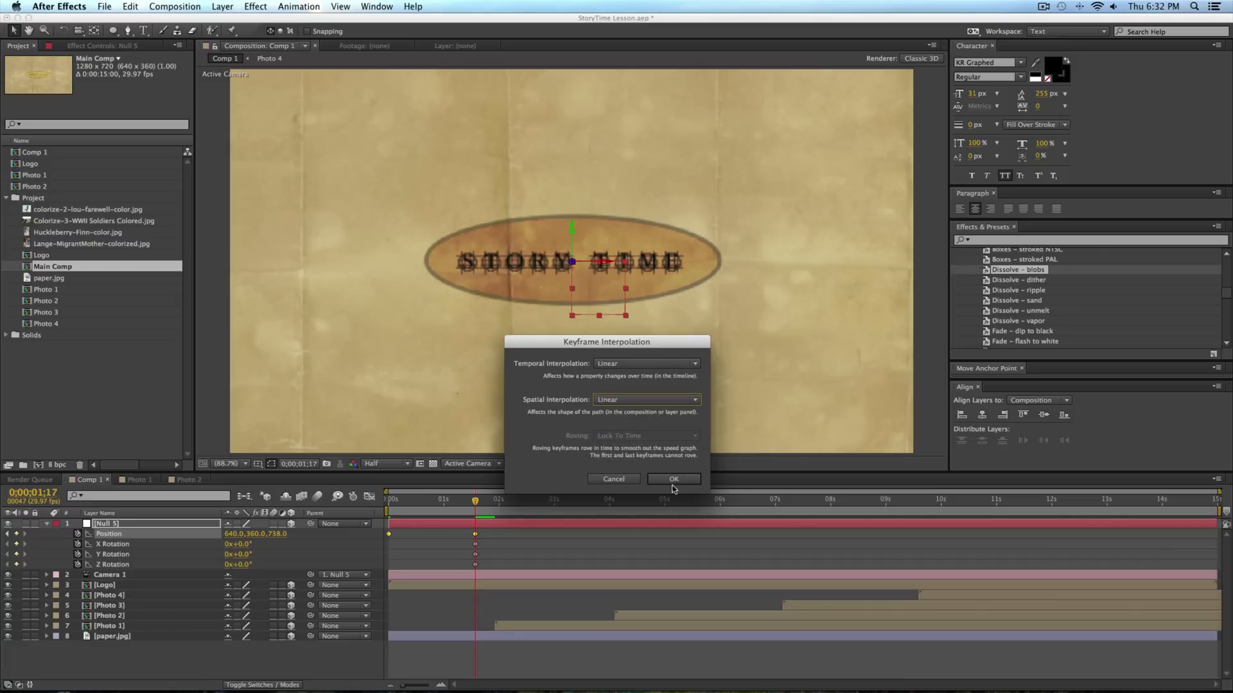
click(673, 479)
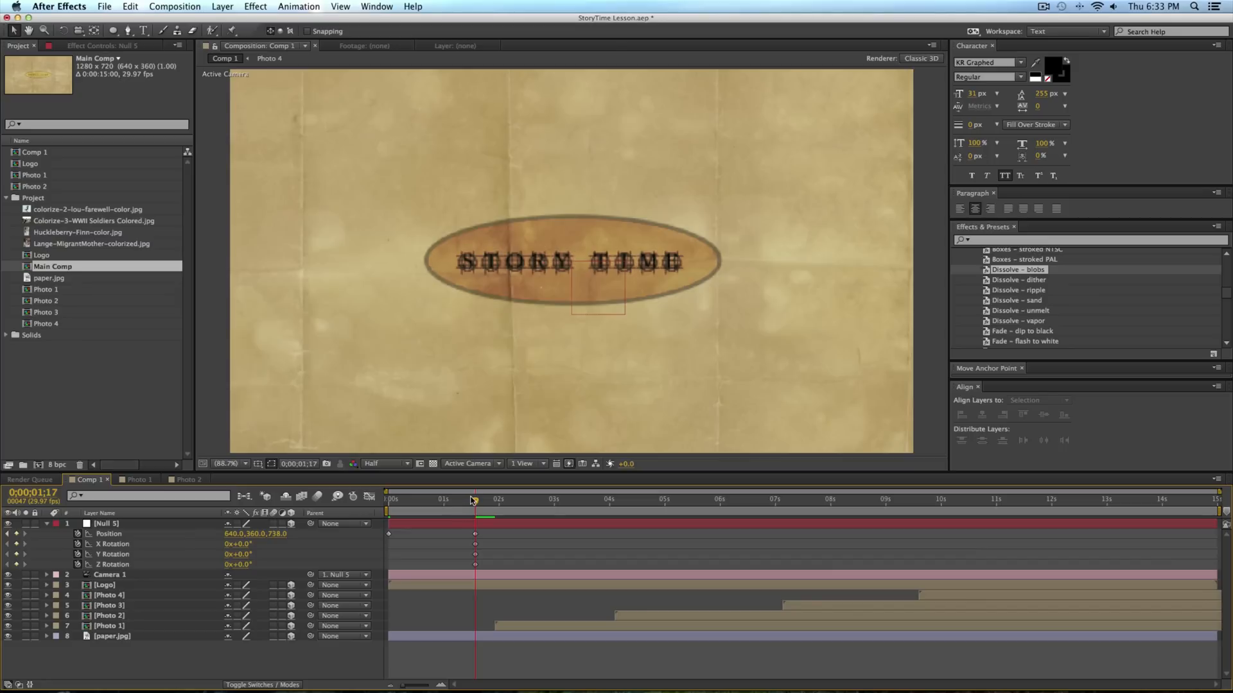
mouse_move(501, 500)
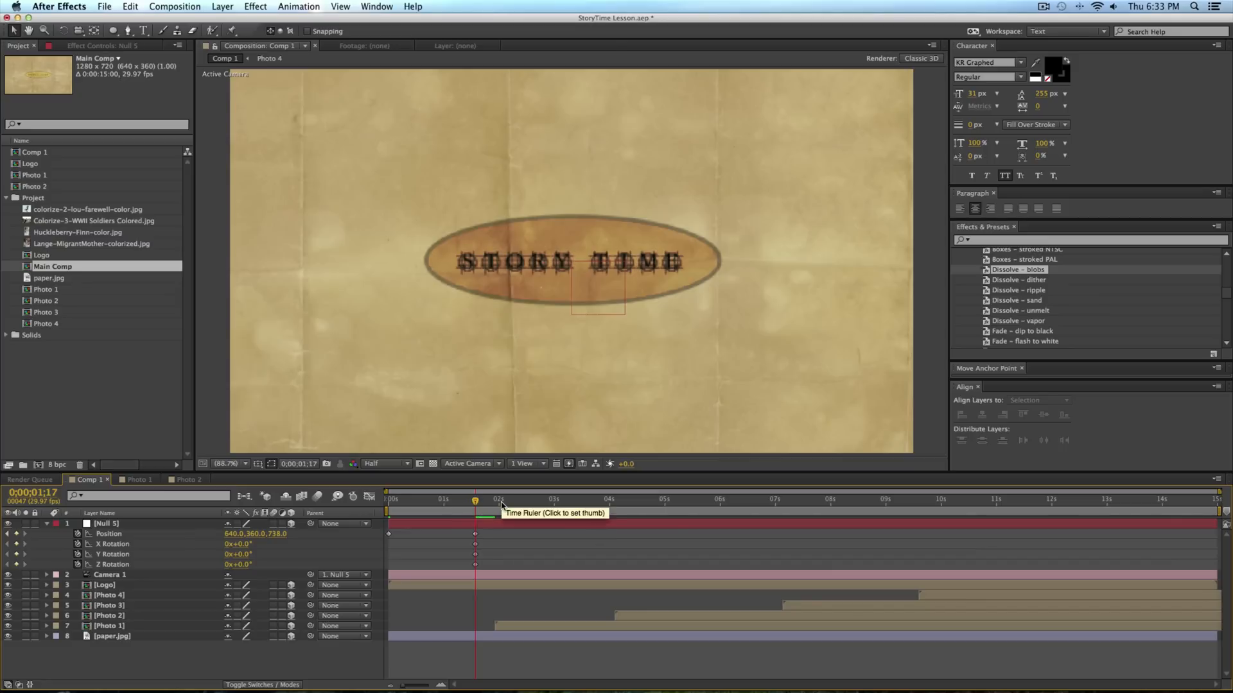
Keyframe the null flying toward a photo at Position 1148, −238, 1288 with Easy Ease.
click(388, 500)
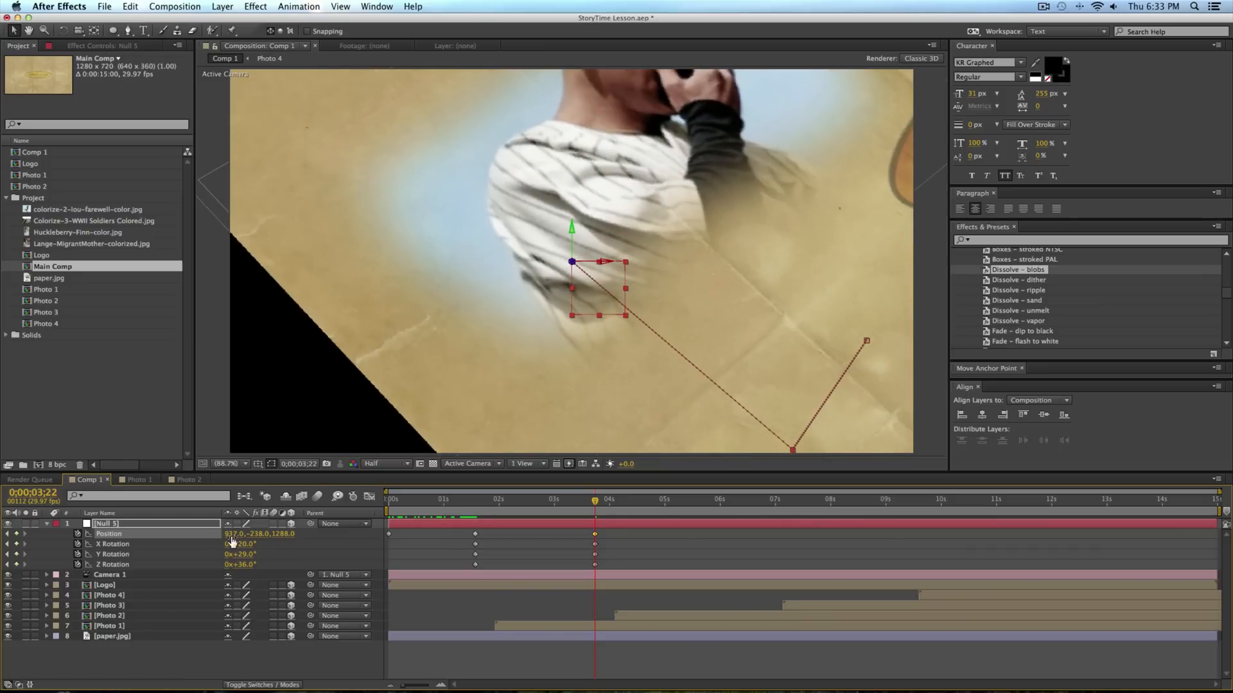
drag(234, 533, 252, 534)
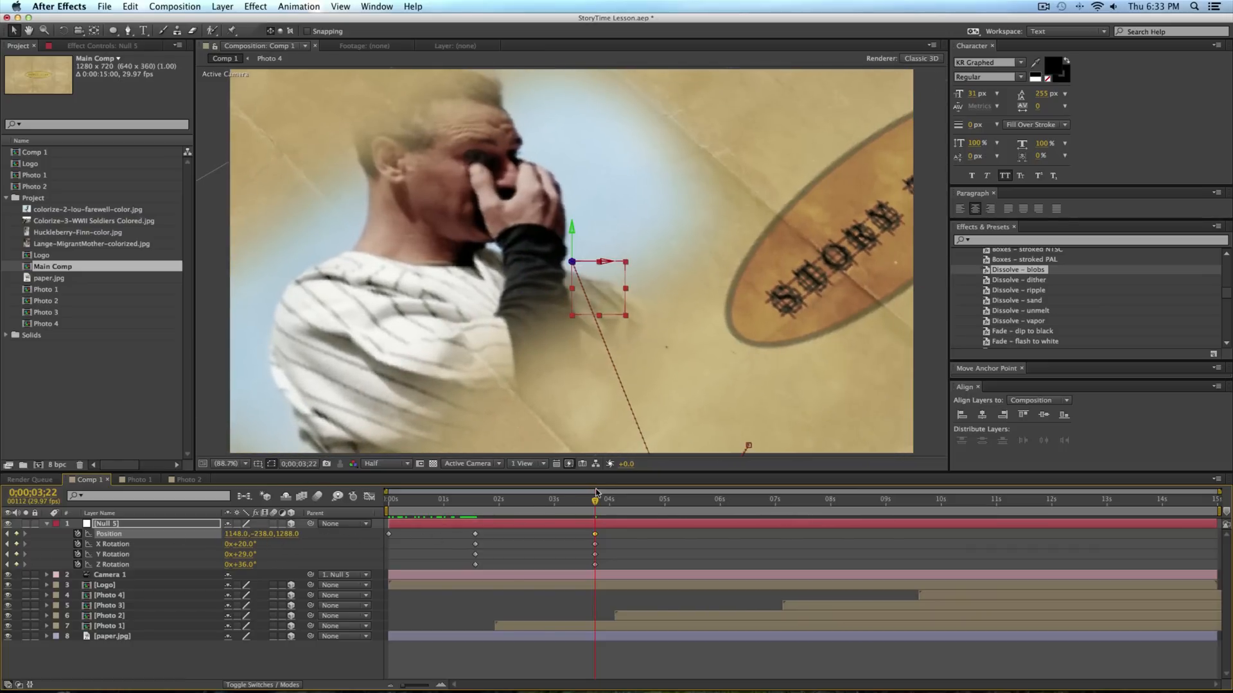
click(442, 498)
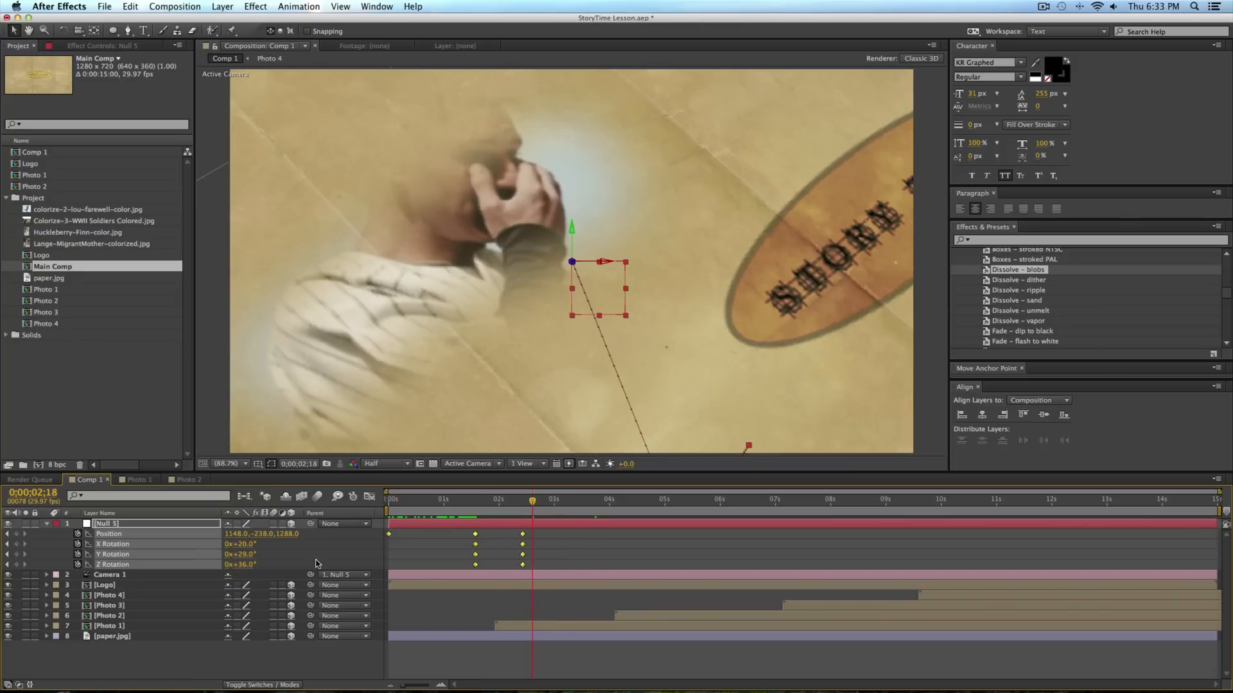
key(f9)
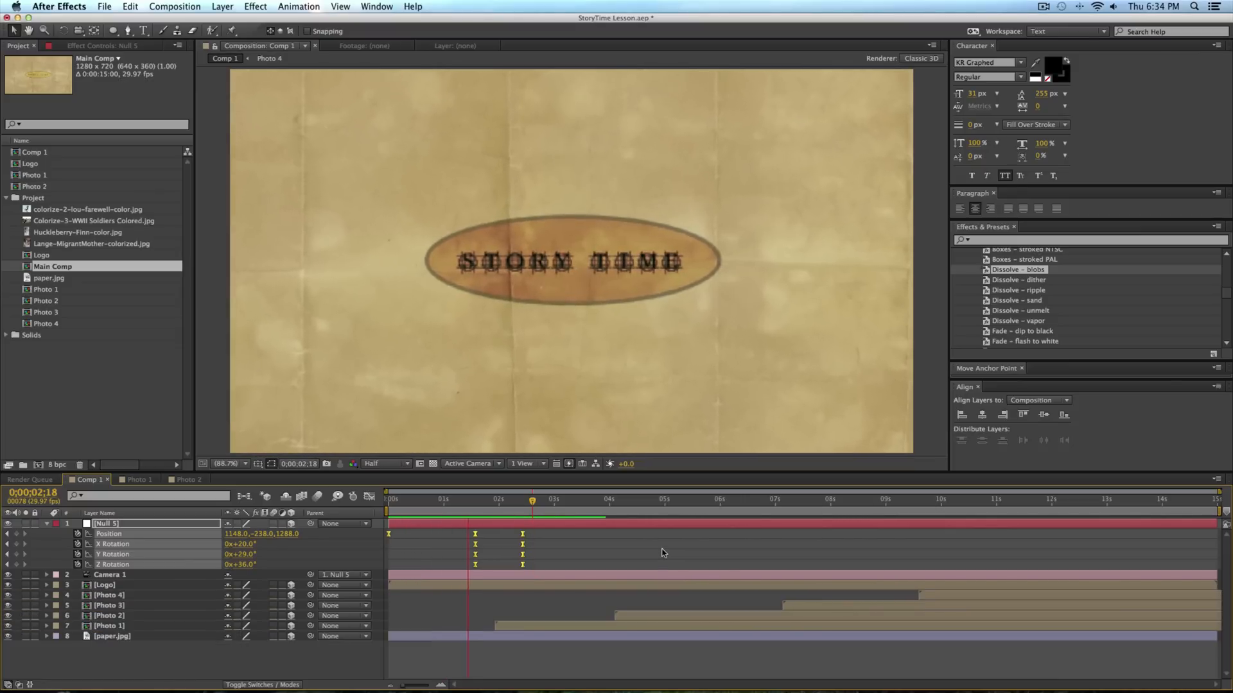
RAM preview the camera move, then play the reference Story Time intro video in Chrome.
click(578, 498)
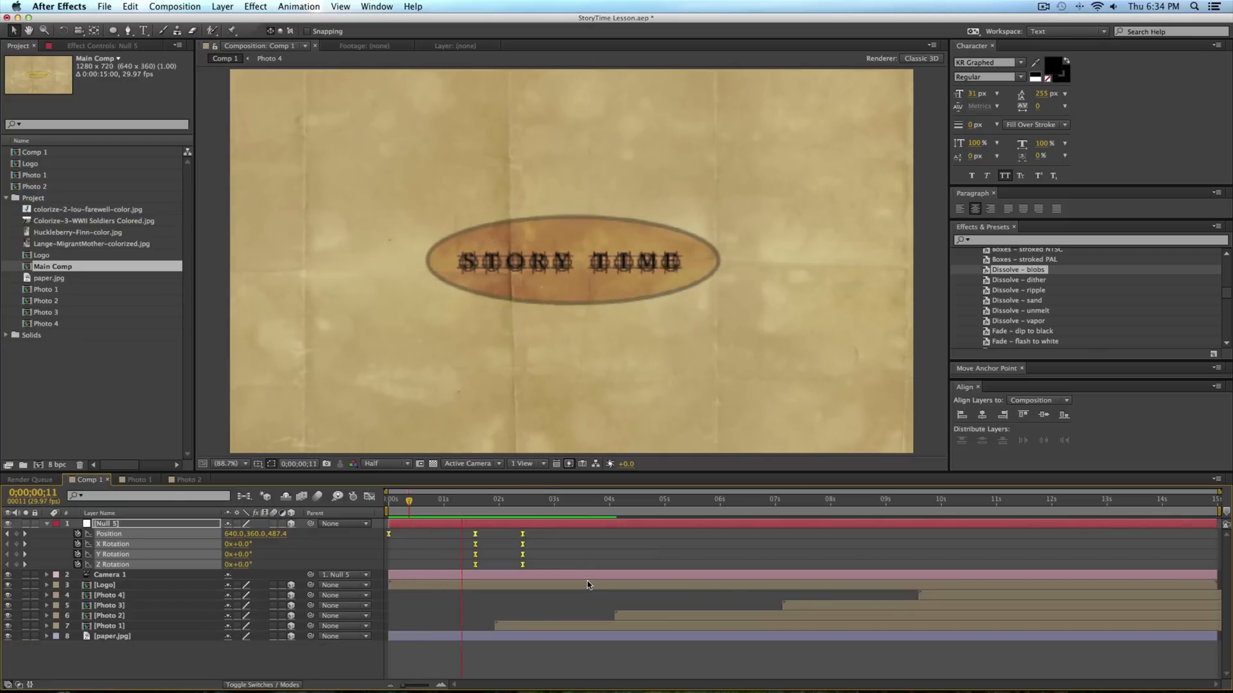
click(572, 500)
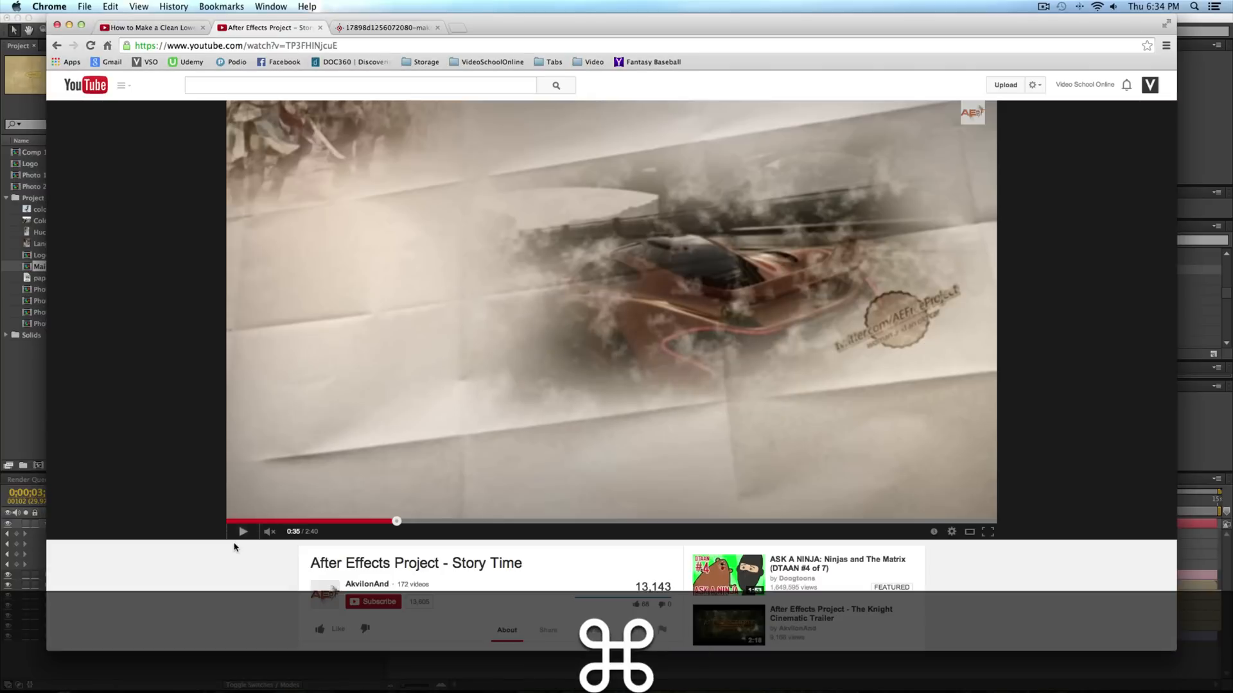
click(243, 531)
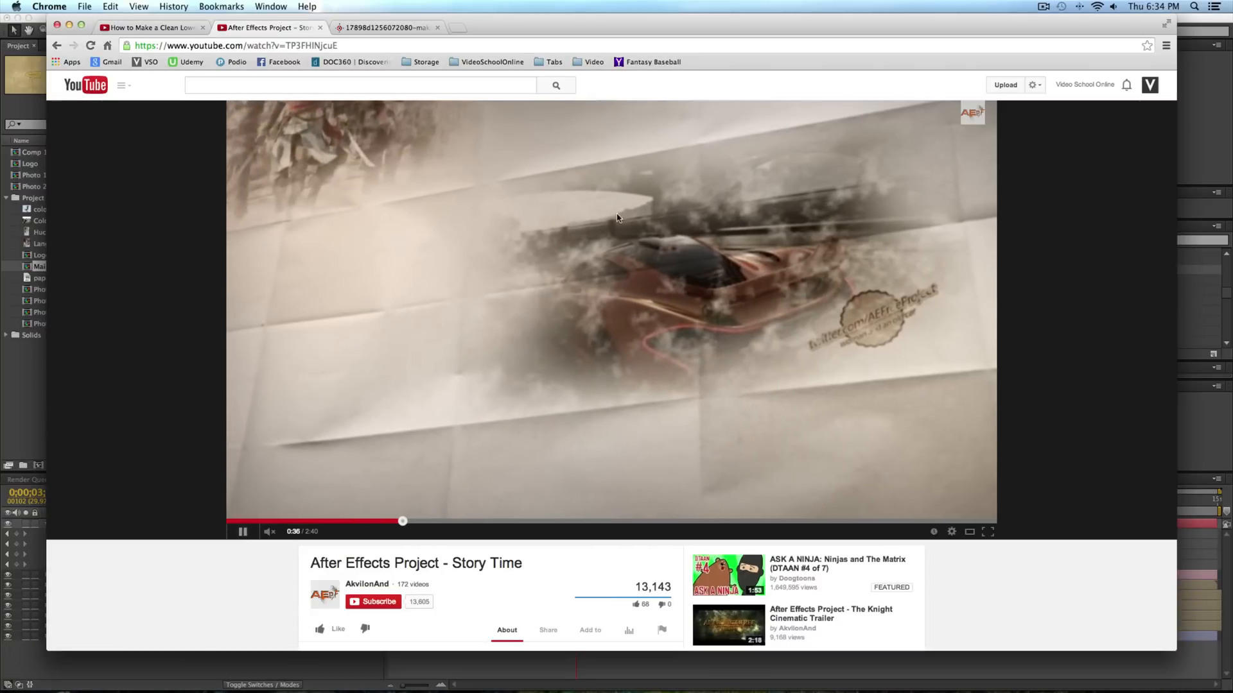
key(cmd+tab)
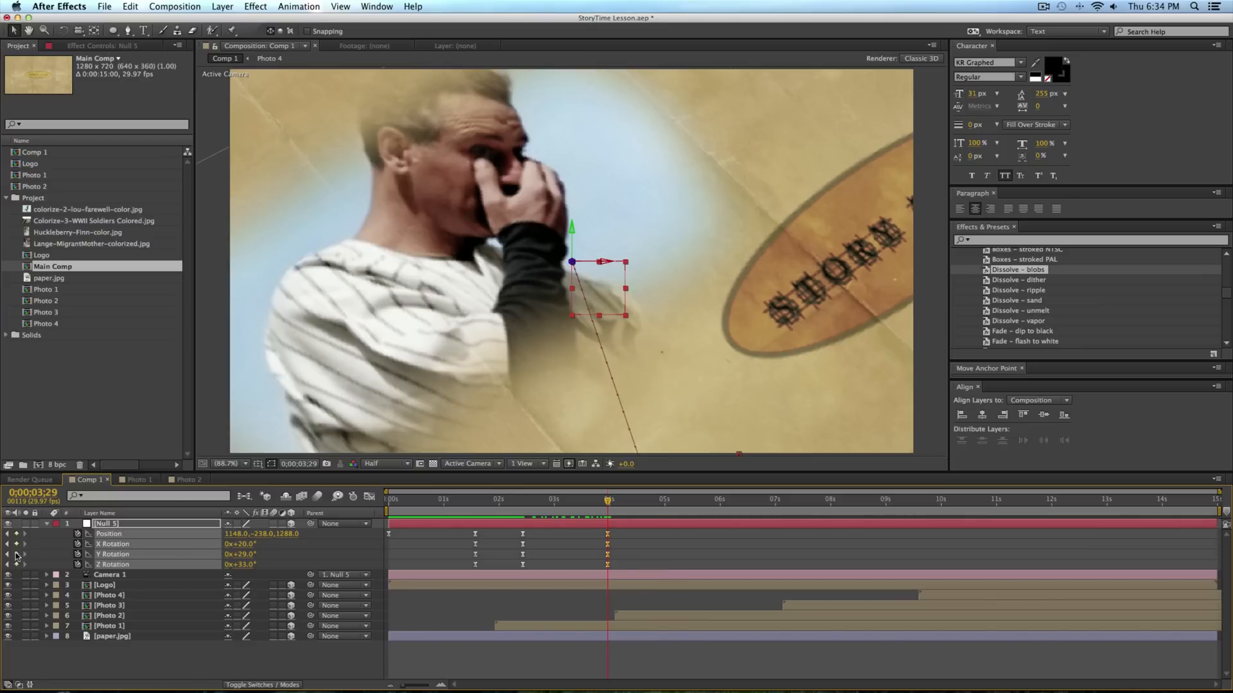
Move the current time just past 4 seconds, keeping Null 5's 3:29 keyframe values.
click(629, 500)
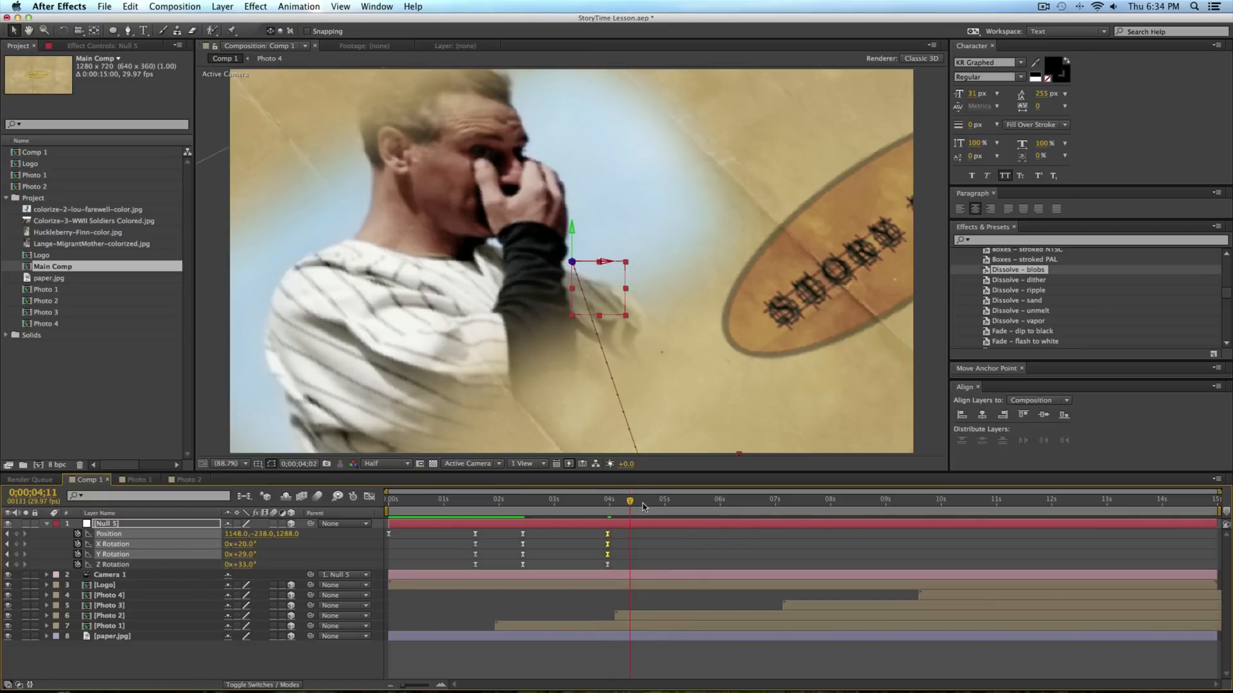
Keyframe Null 5 near 4:26 at Position 1604, −269, 1326 with rotations 20°, 27°, −28°, then check framing at 5s.
drag(631, 501, 658, 500)
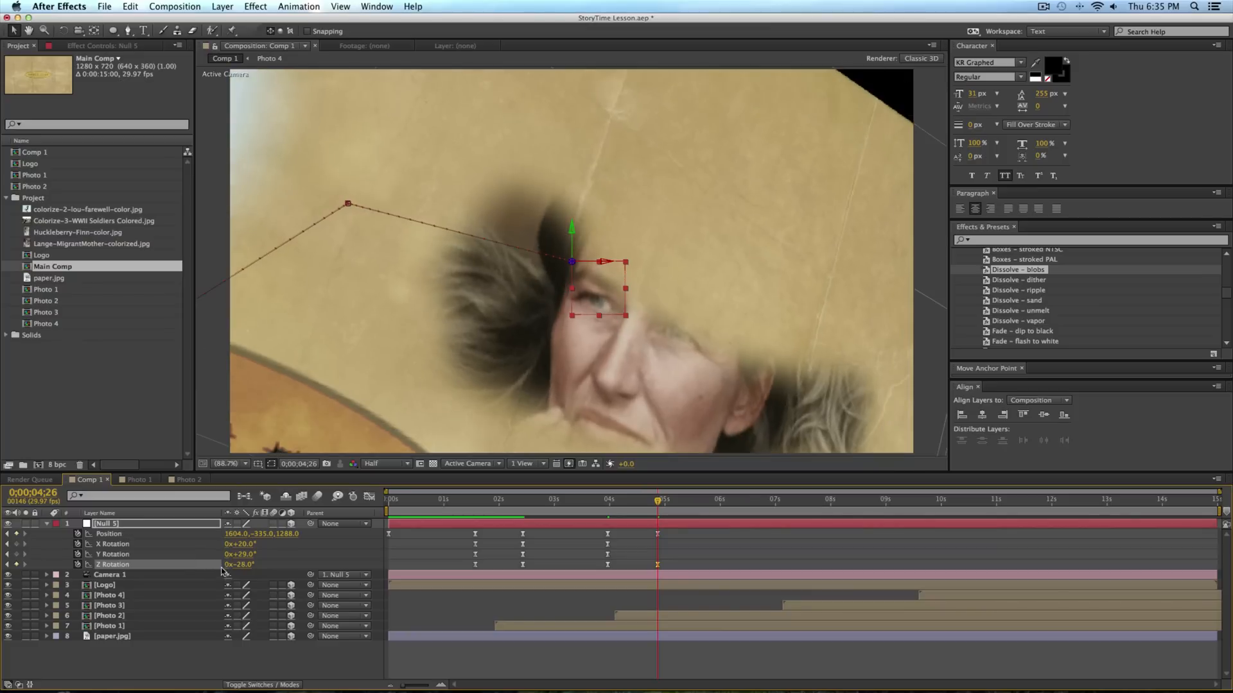
drag(251, 533, 267, 534)
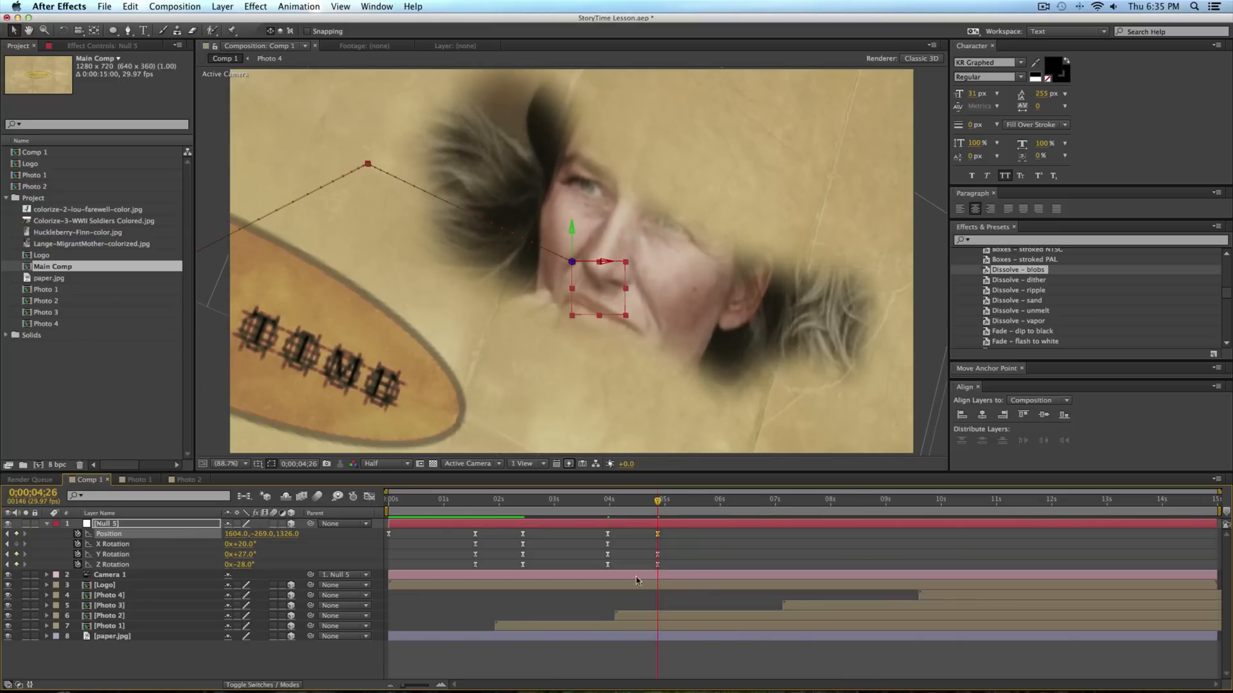
click(668, 500)
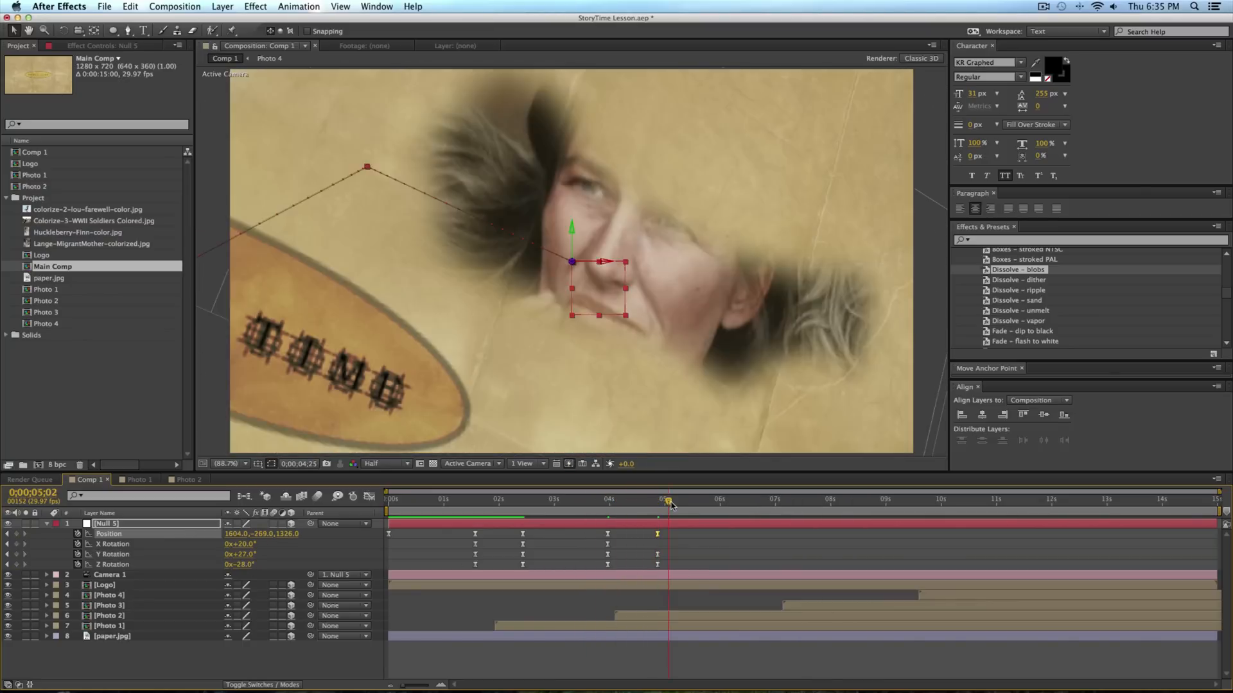
click(675, 499)
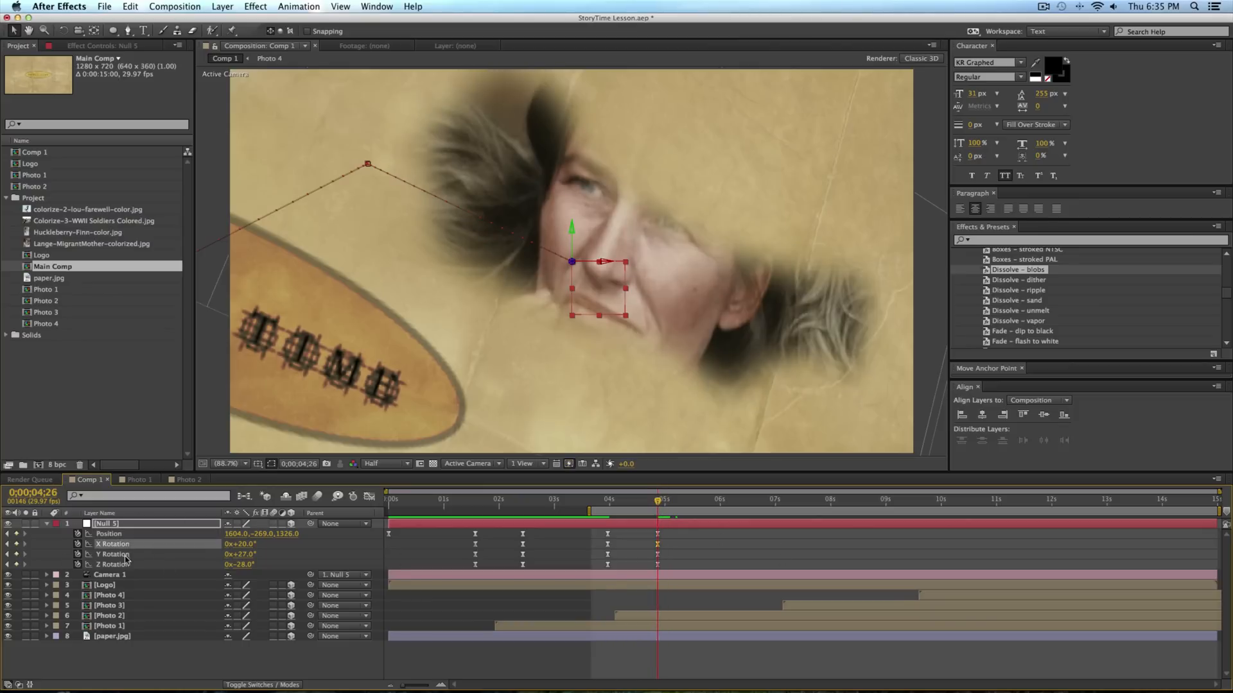
mouse_move(94, 560)
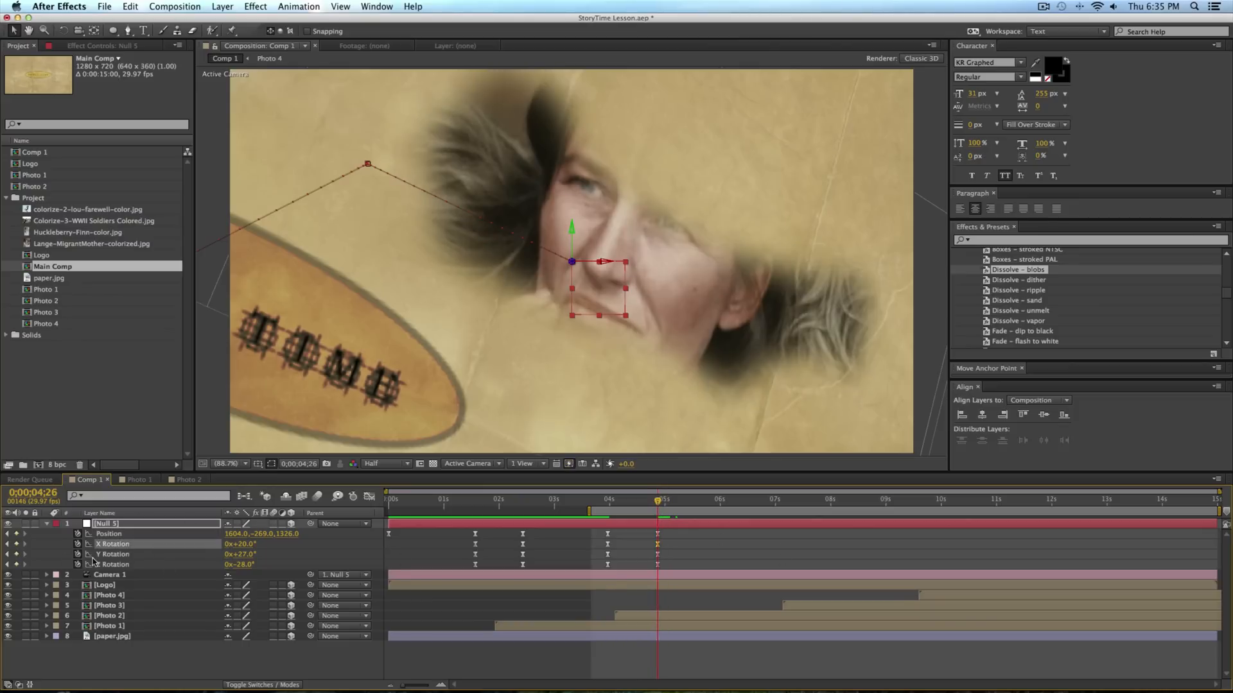
Keyframe Null 5 near 6:29 closer to the Migrant Mother photo with Z rotation about −16°.
click(757, 499)
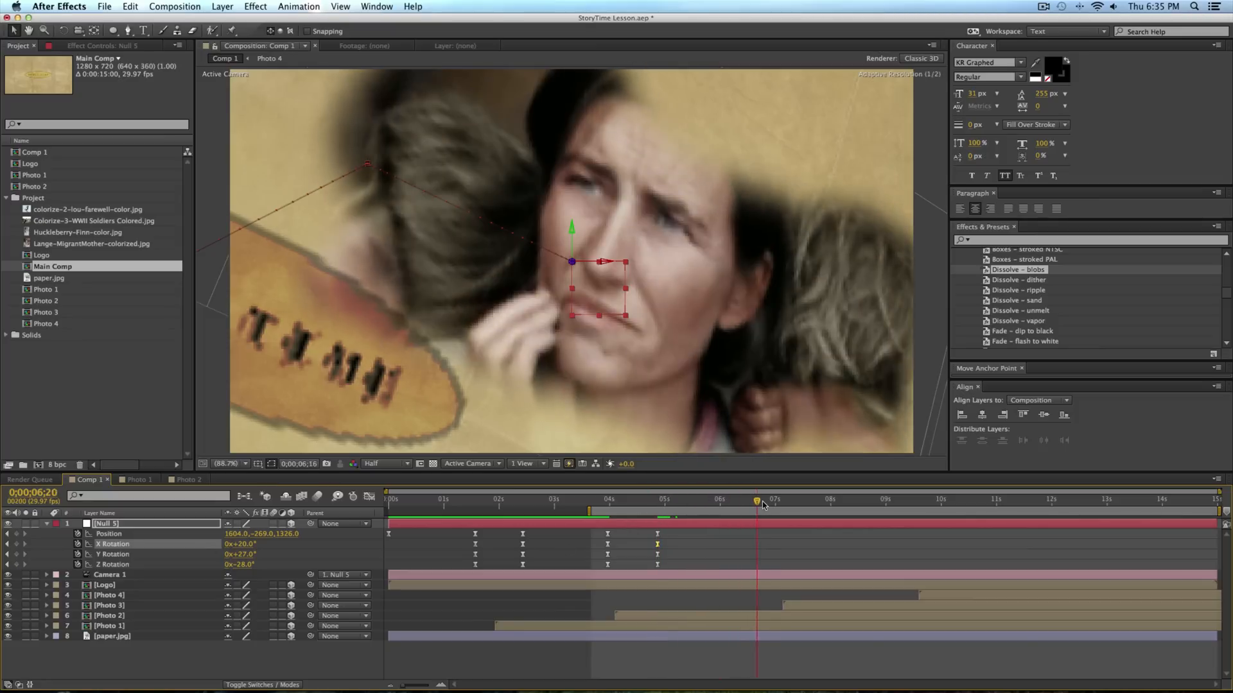
click(774, 501)
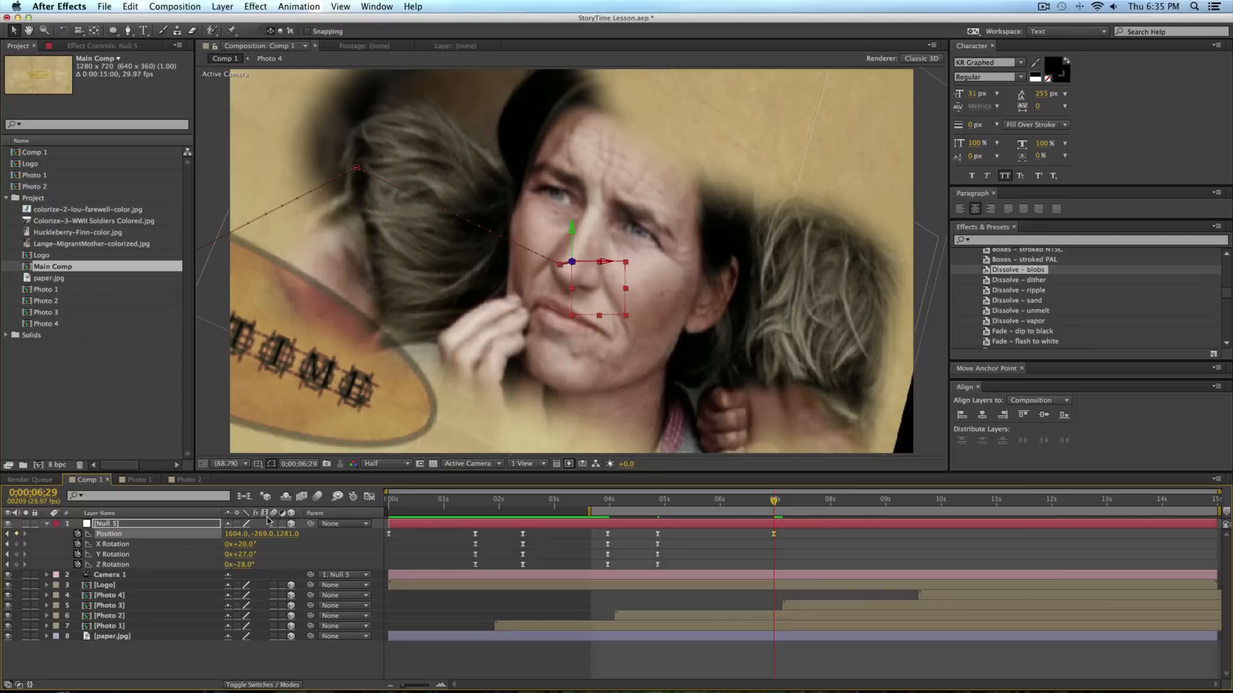
mouse_move(904, 386)
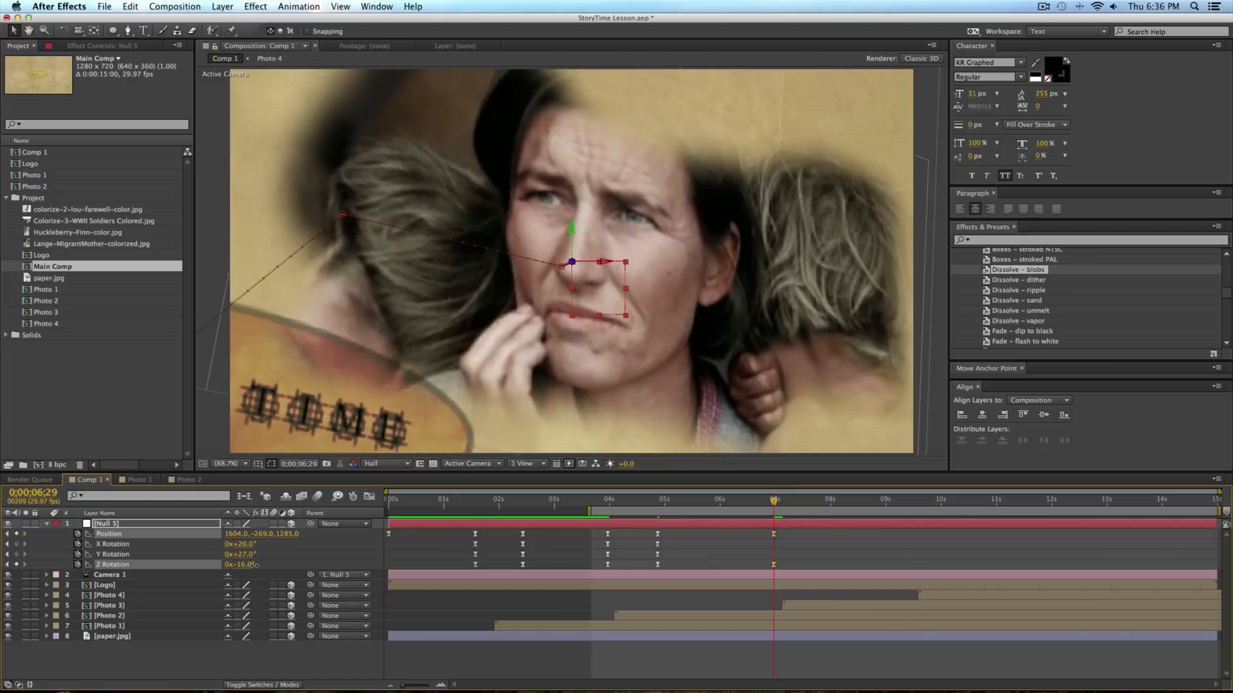
double_click(241, 564)
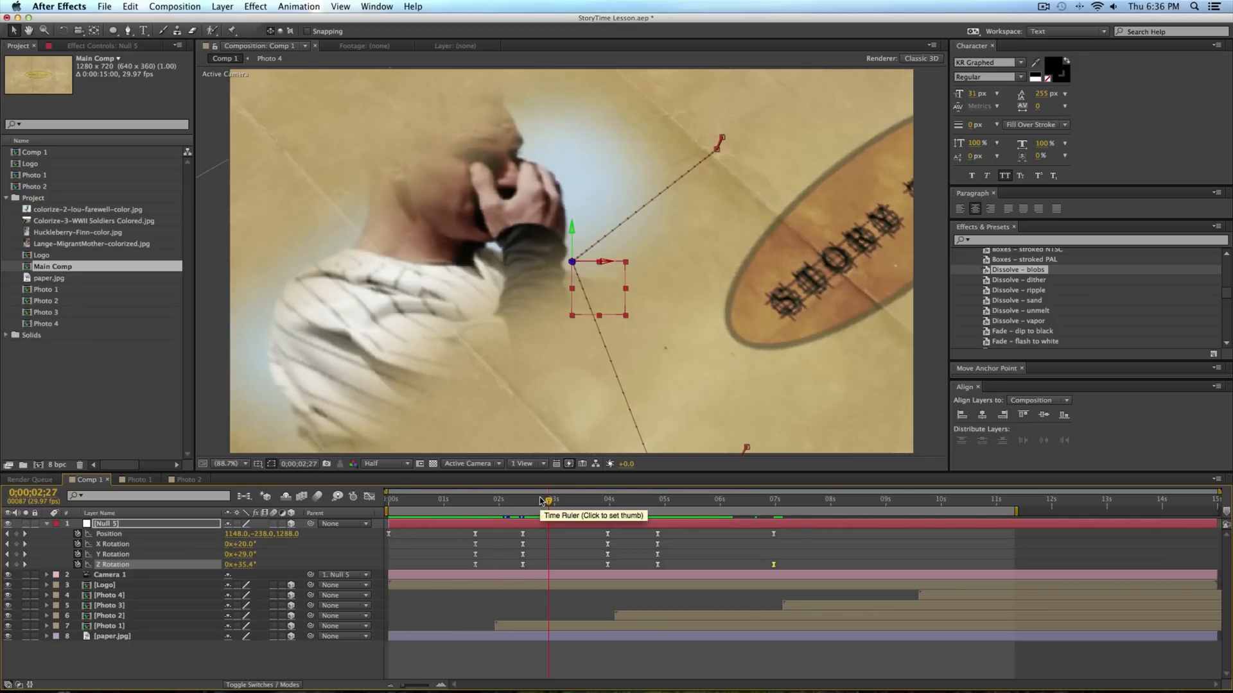
Play the YouTube Story Time reference video and pause it at the Don't Worry Be Happy scene (0:52).
key(cmd+tab)
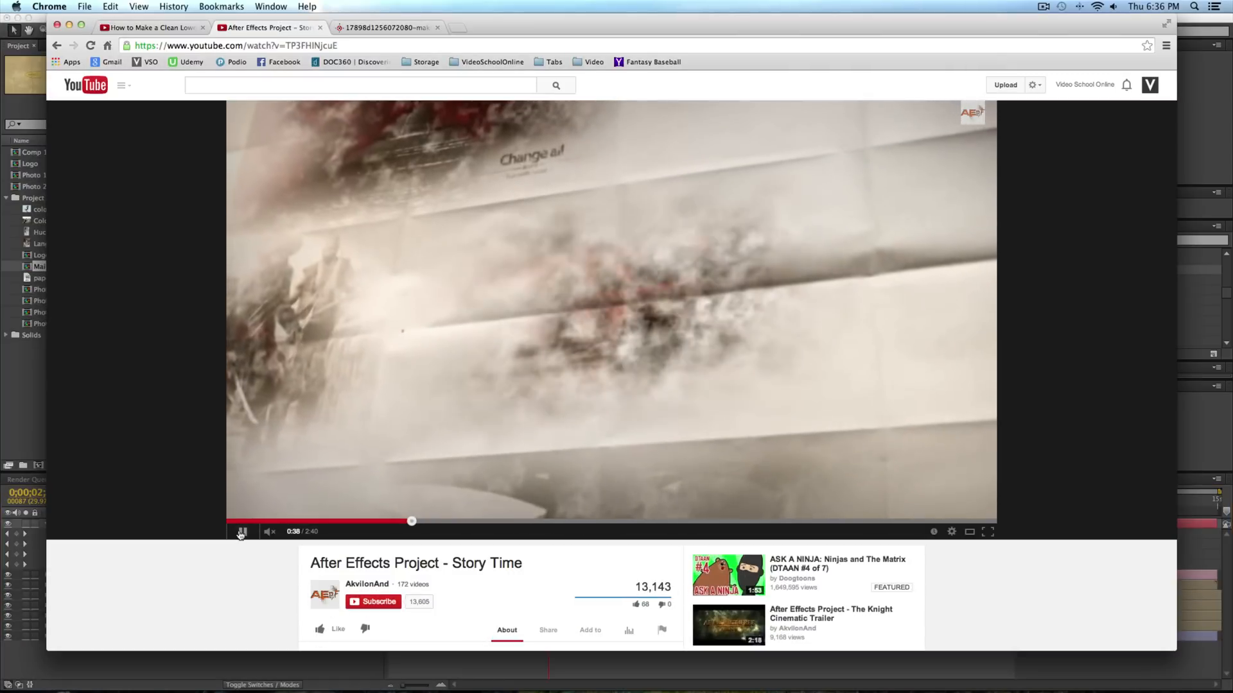
click(242, 532)
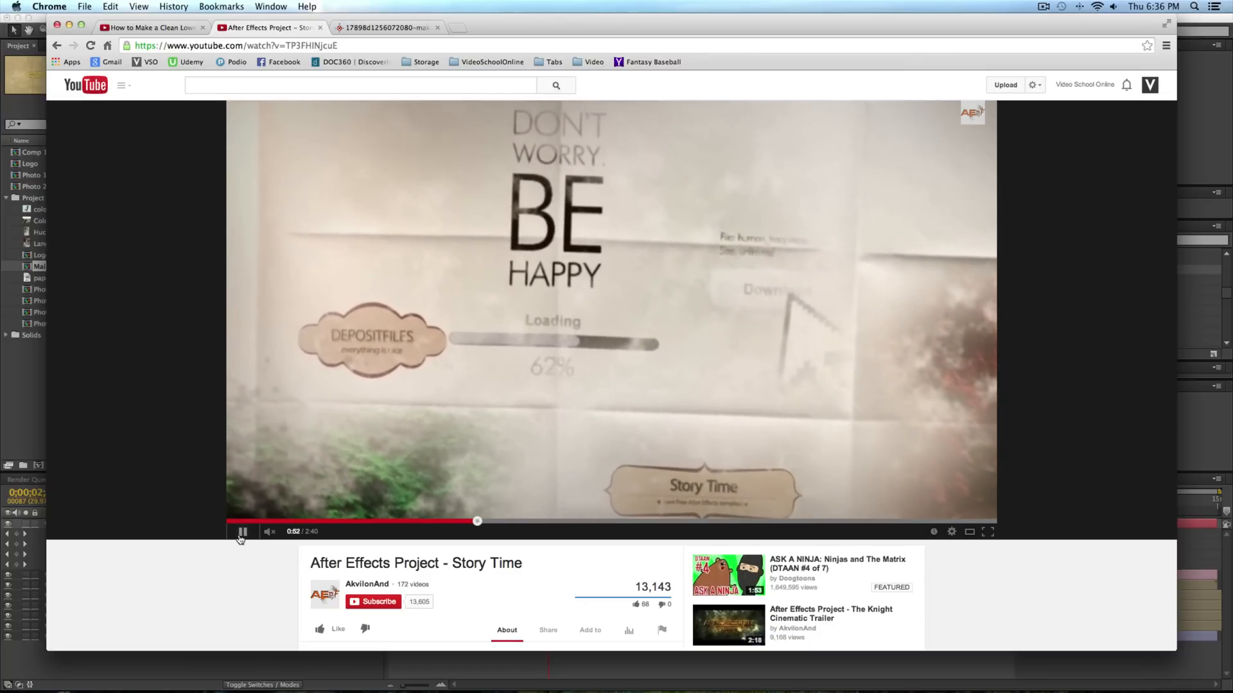
click(244, 532)
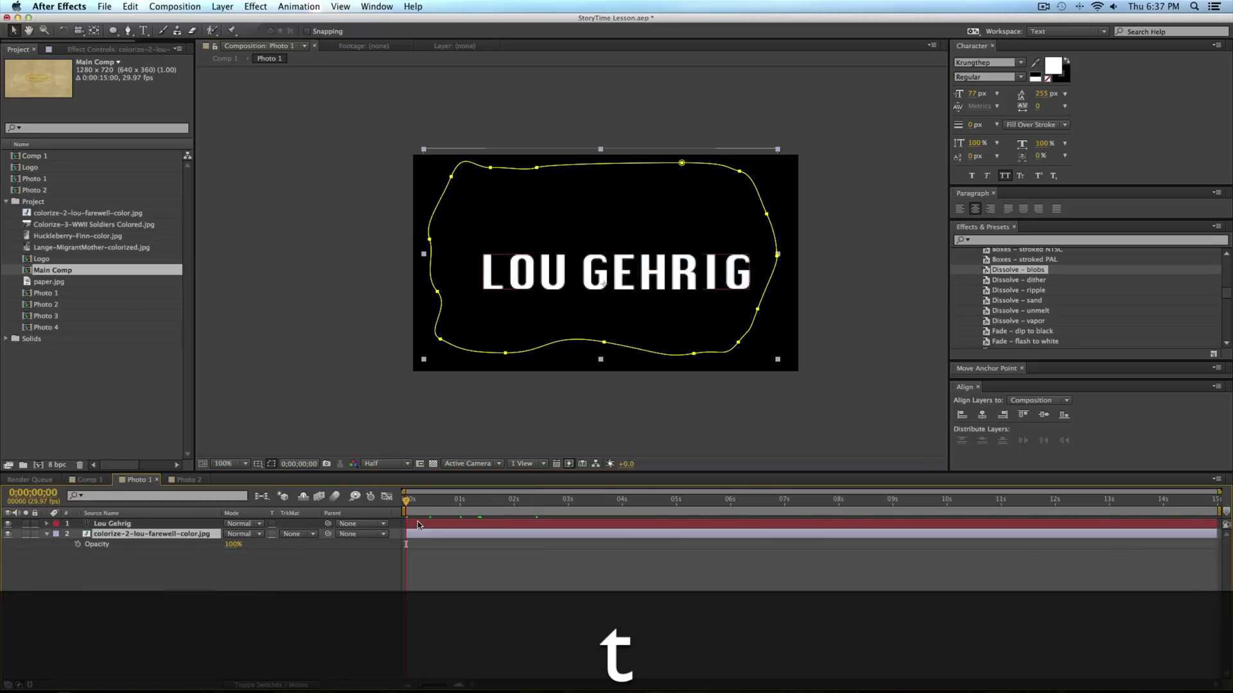
Fade in the LOU GEHRIG title with 0% to 100% opacity keyframes and check it in Comp 1.
click(112, 524)
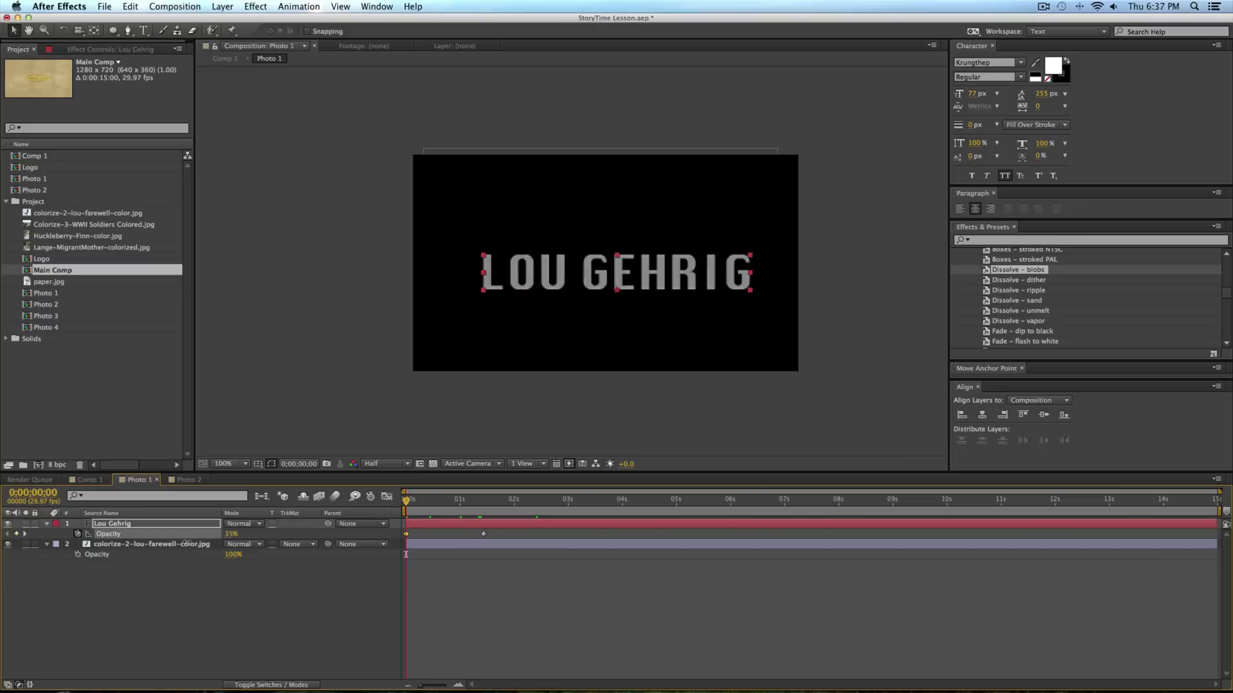
click(452, 500)
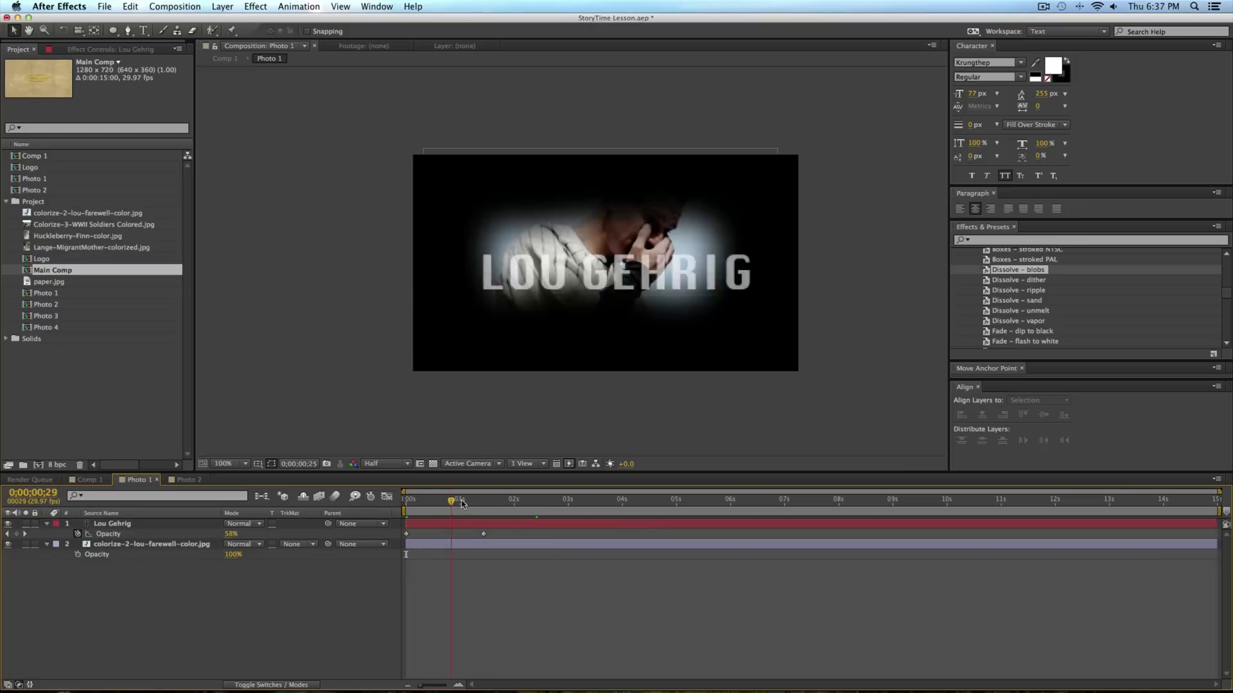
click(87, 480)
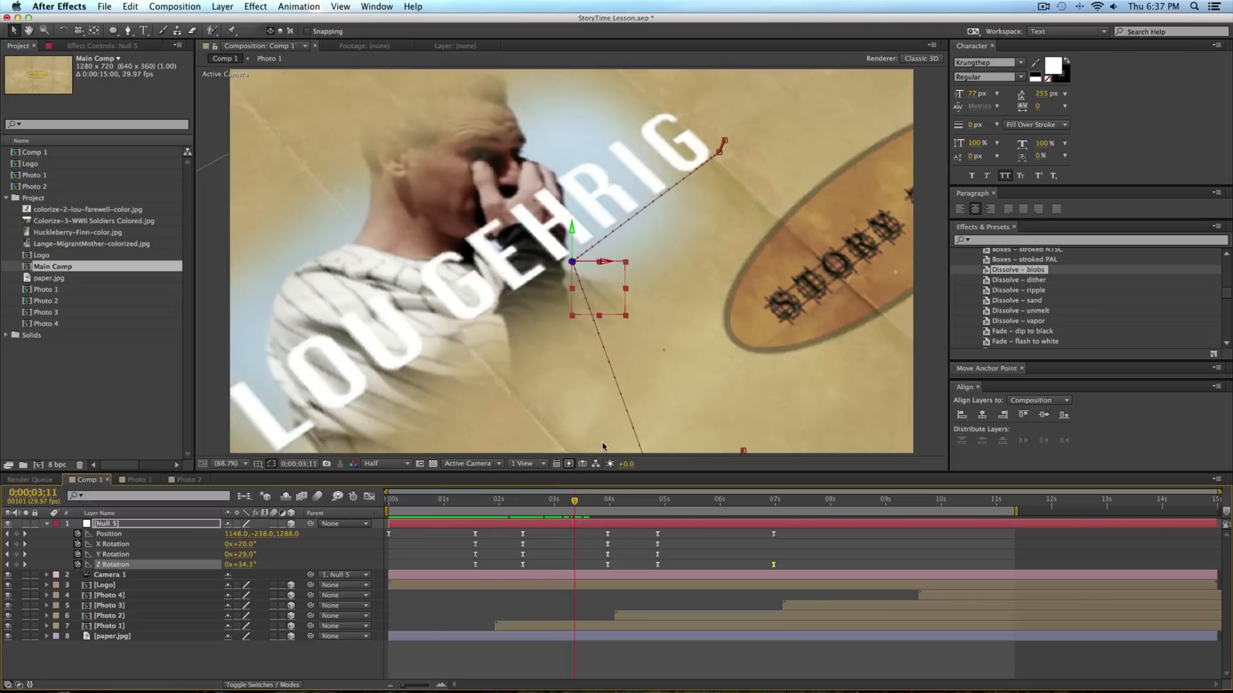
mouse_move(603, 447)
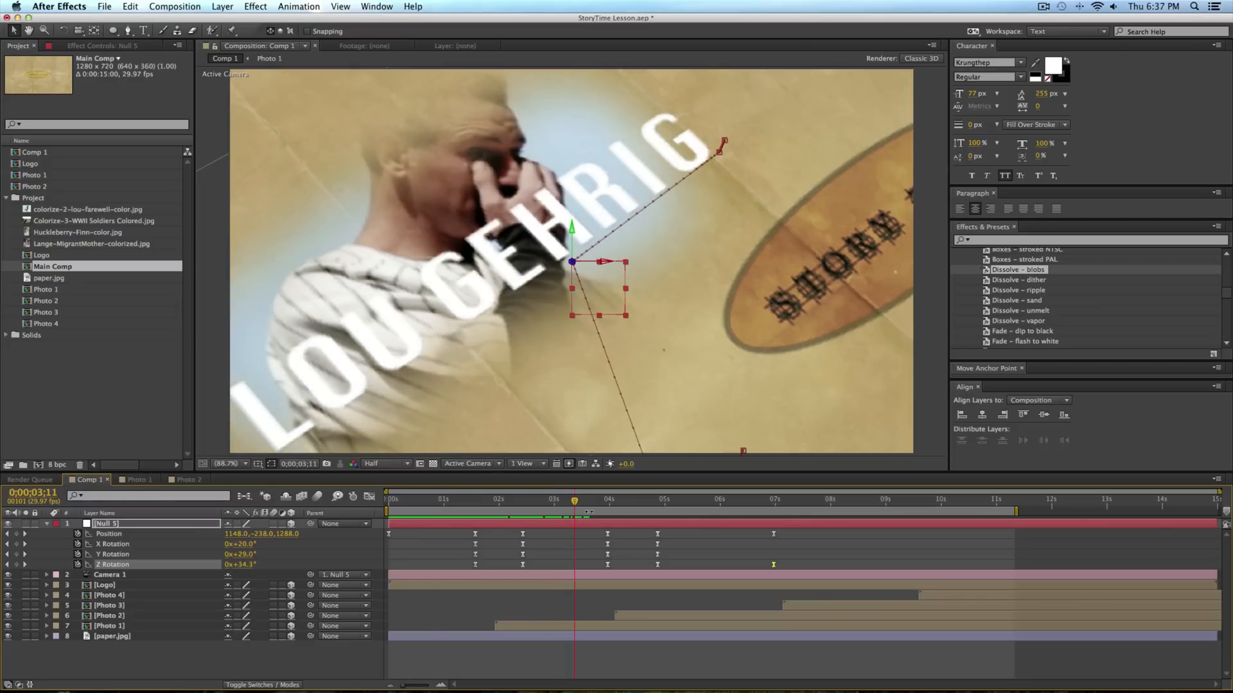
click(710, 500)
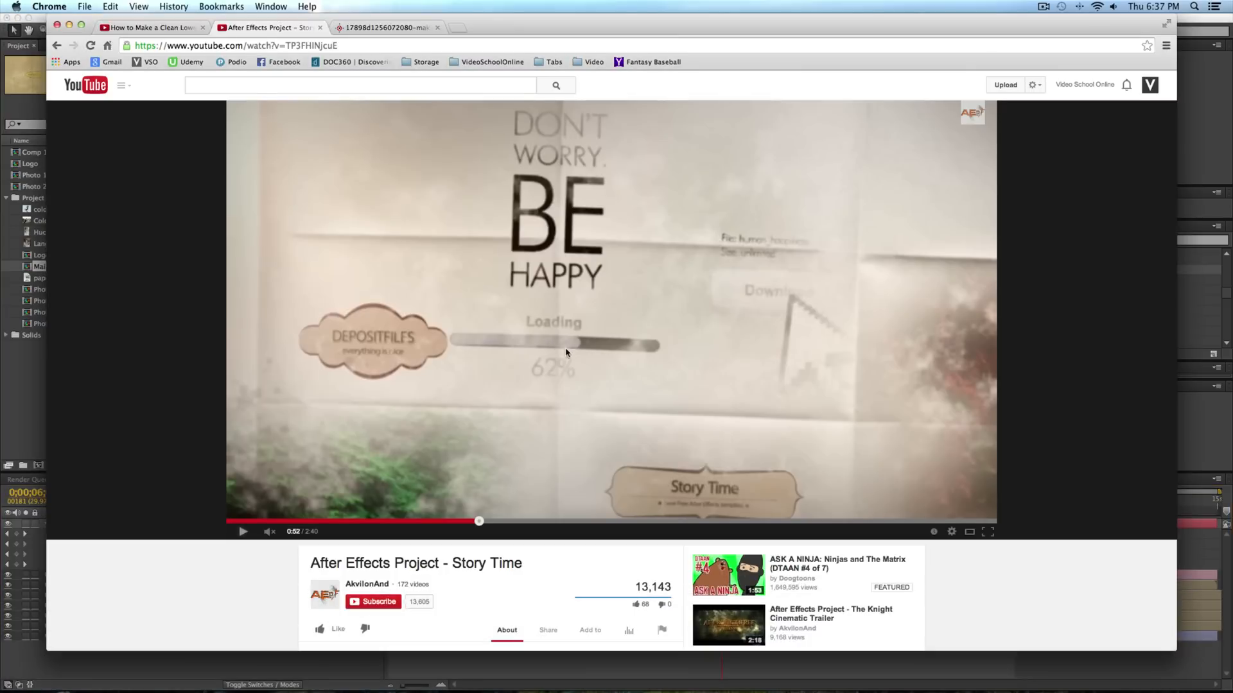
click(242, 531)
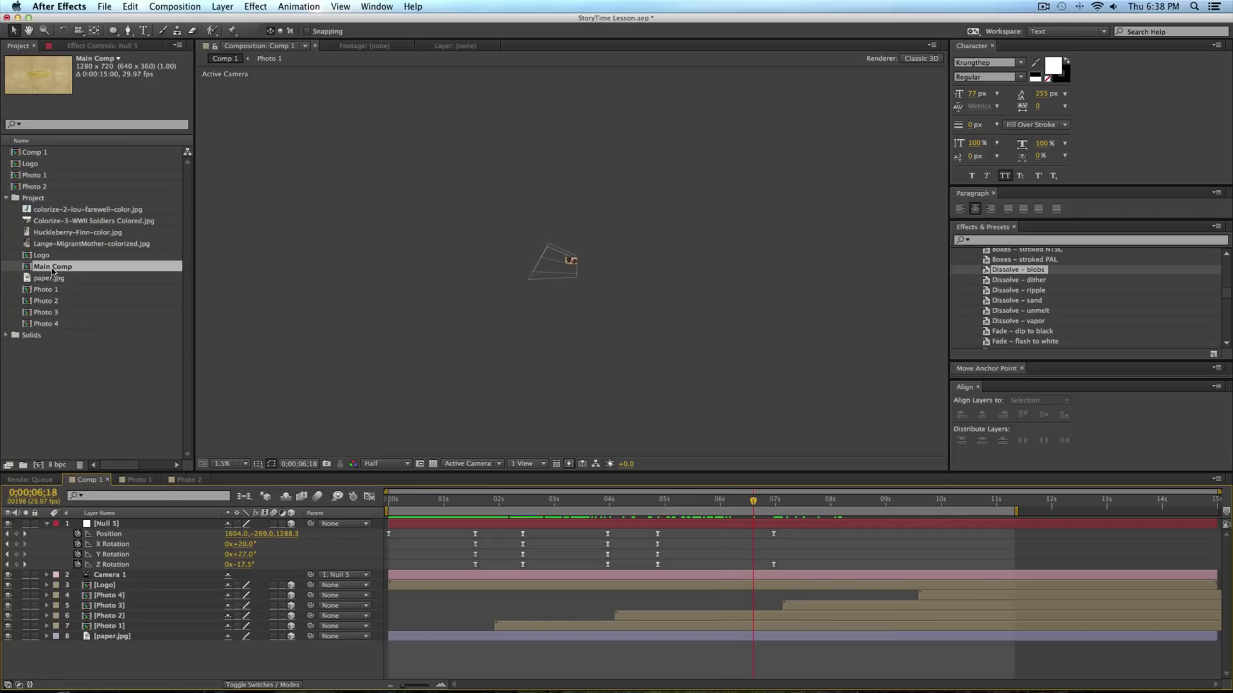
Inspect Main Comp's Null 2 camera-flight keyframes around 8–9s toward the soldiers photo.
double_click(53, 265)
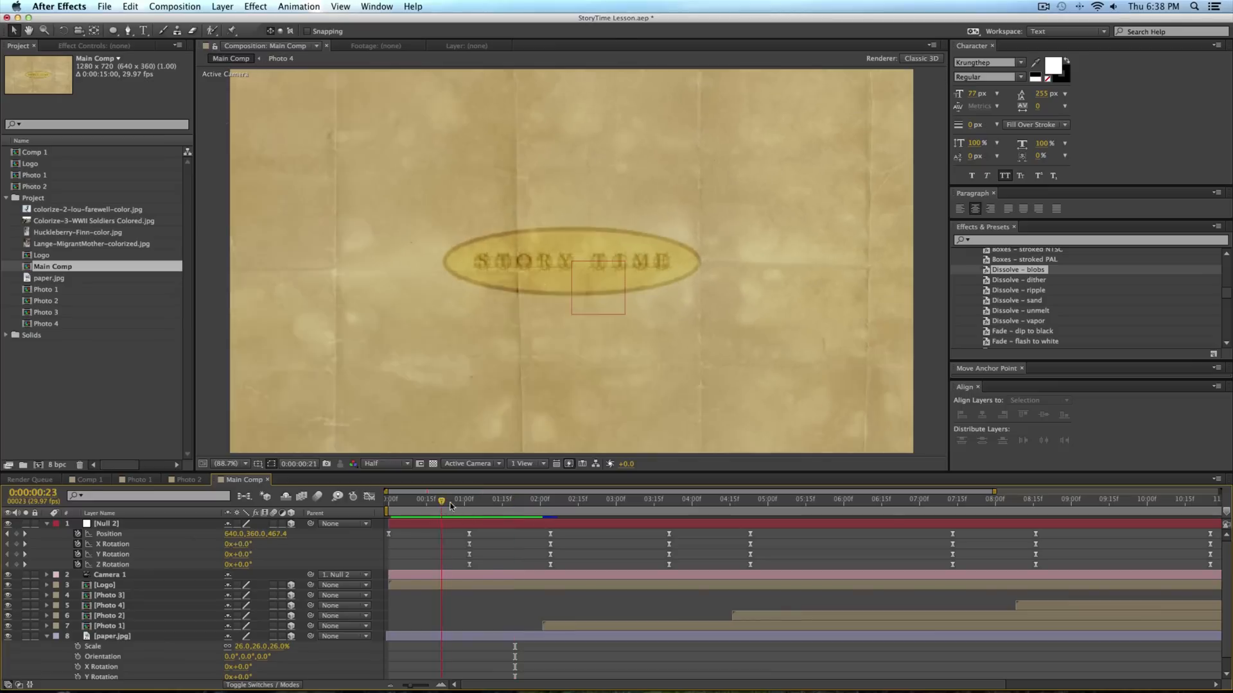
click(759, 499)
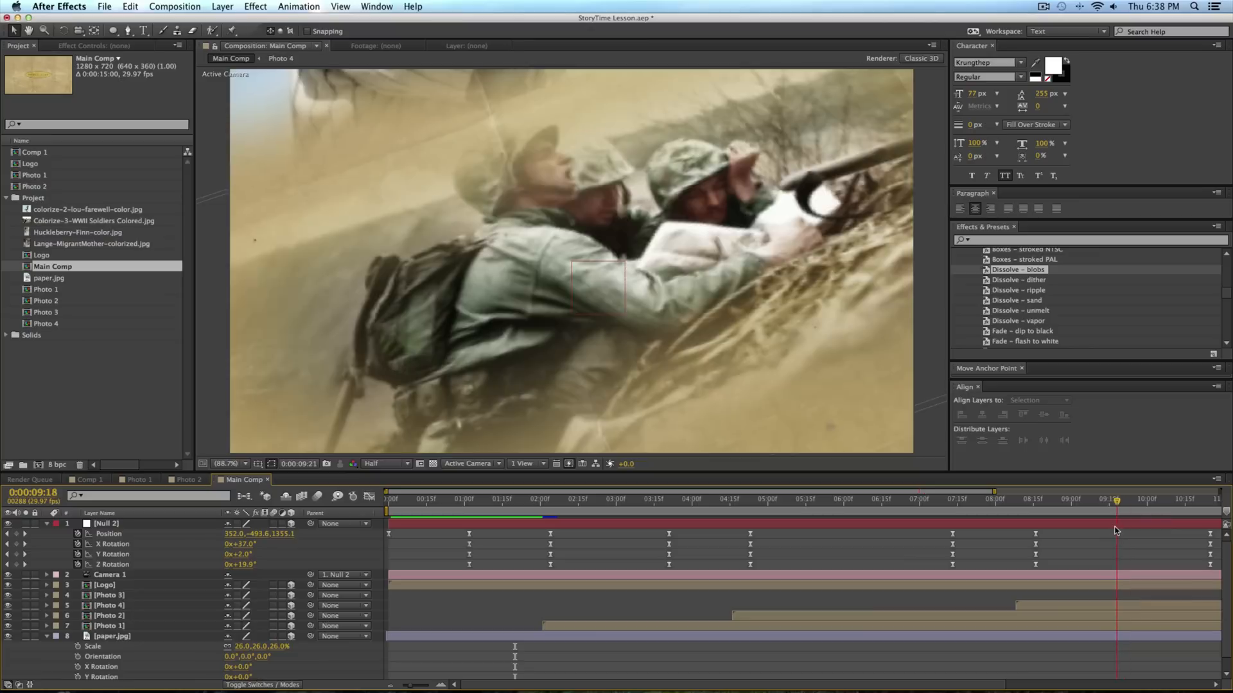
click(702, 499)
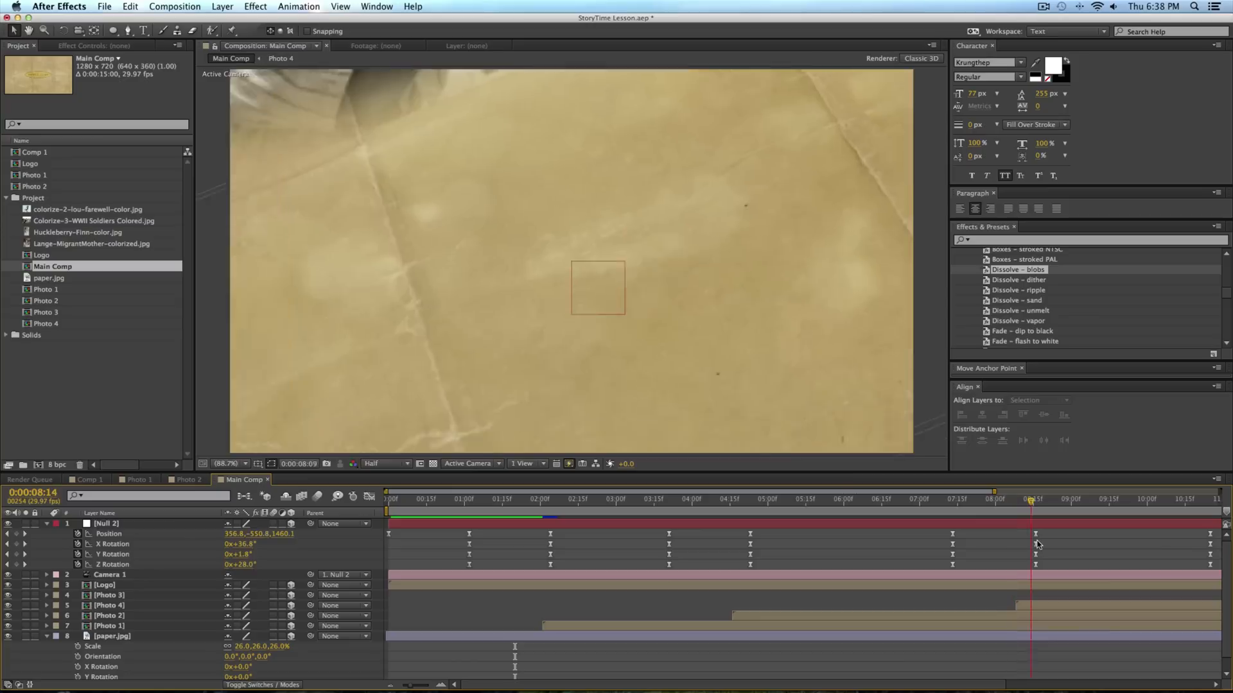
click(1036, 499)
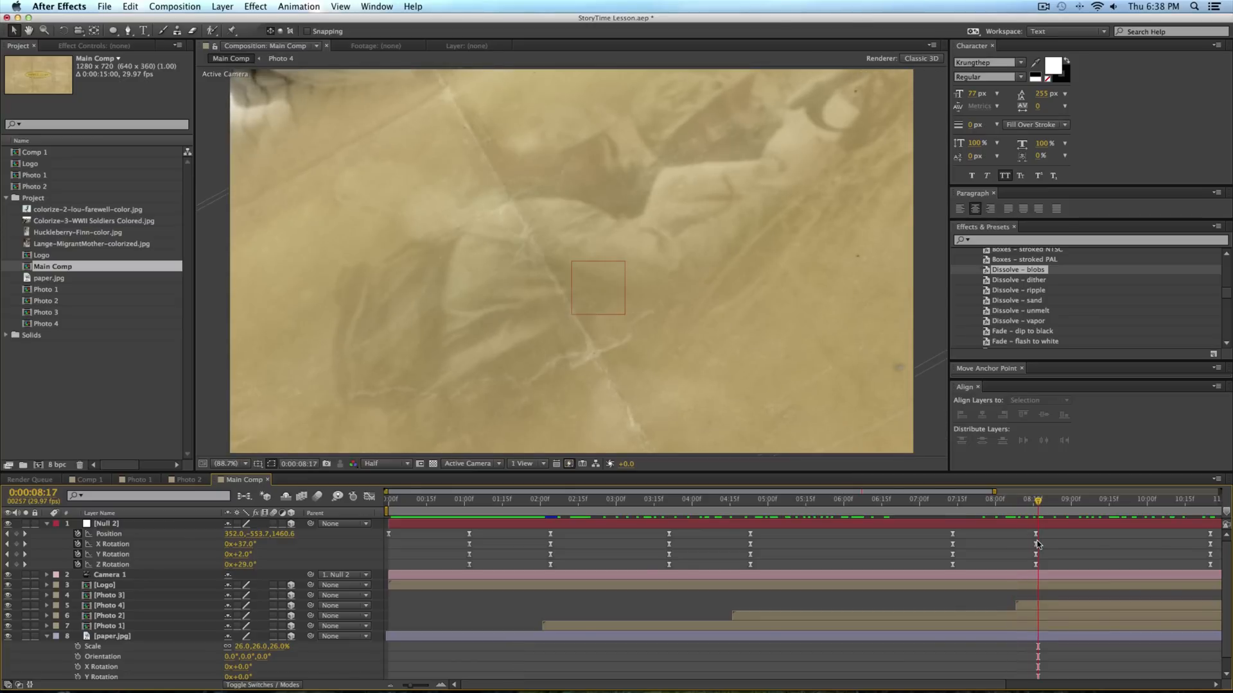
mouse_move(1037, 543)
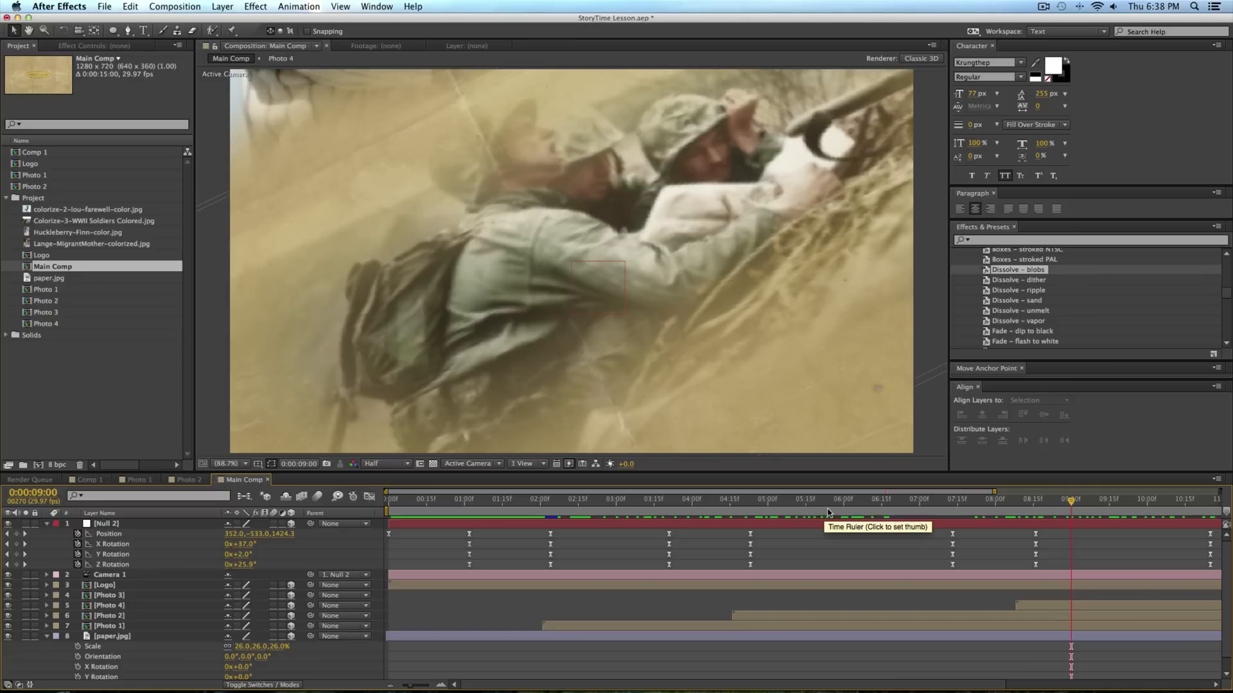
mouse_move(769, 523)
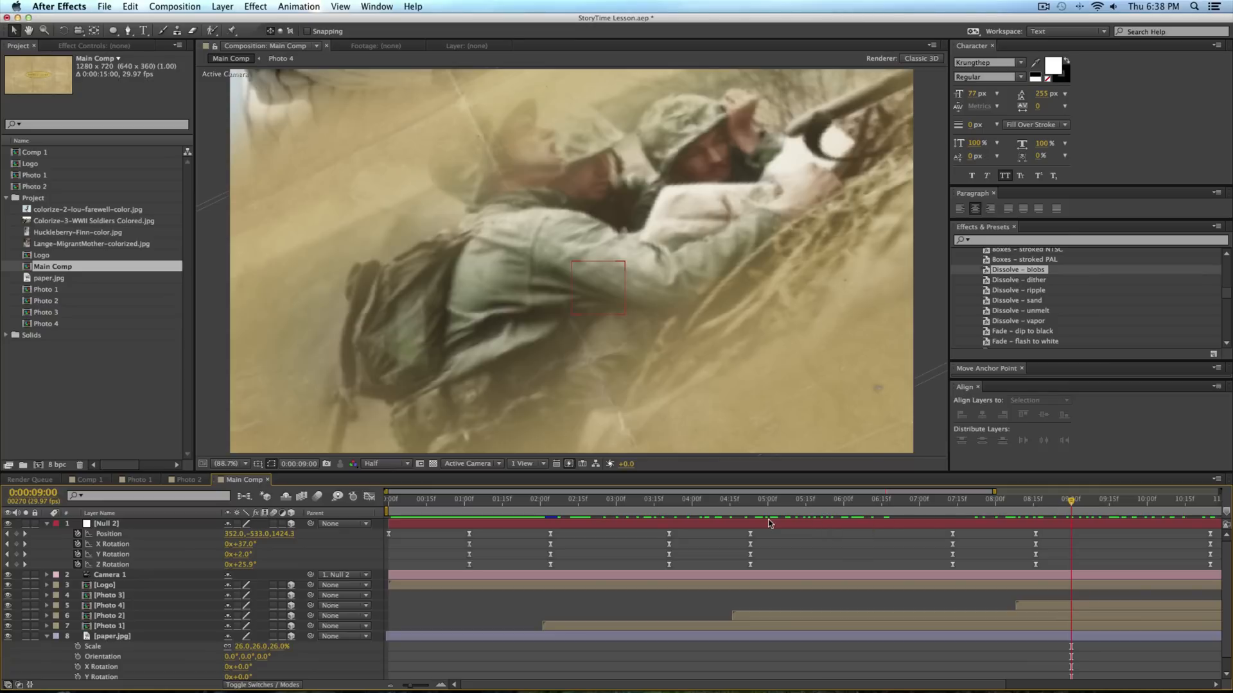
mouse_move(781, 547)
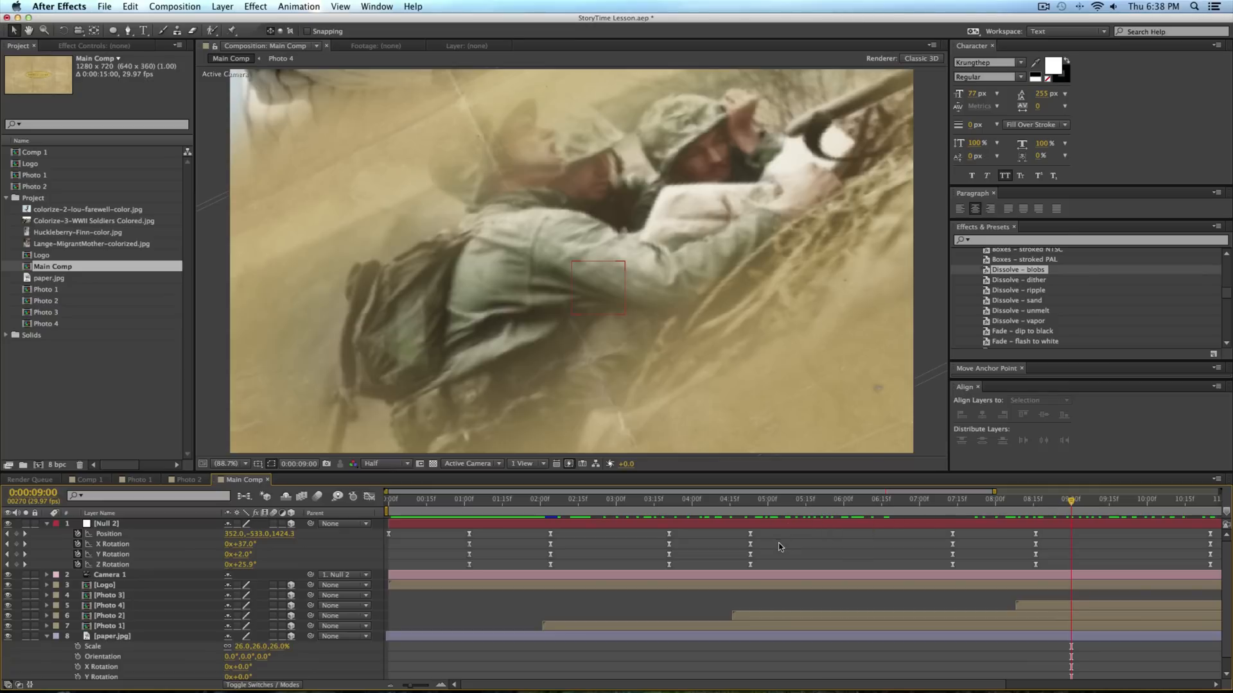